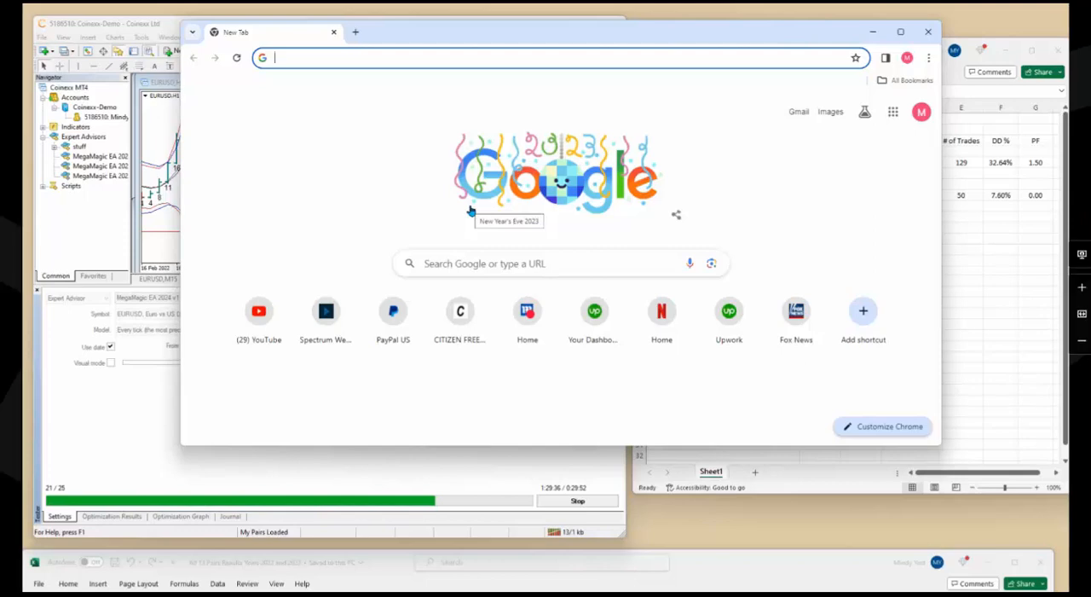
{"action": "mouse_move", "coordinate": [837, 137]}
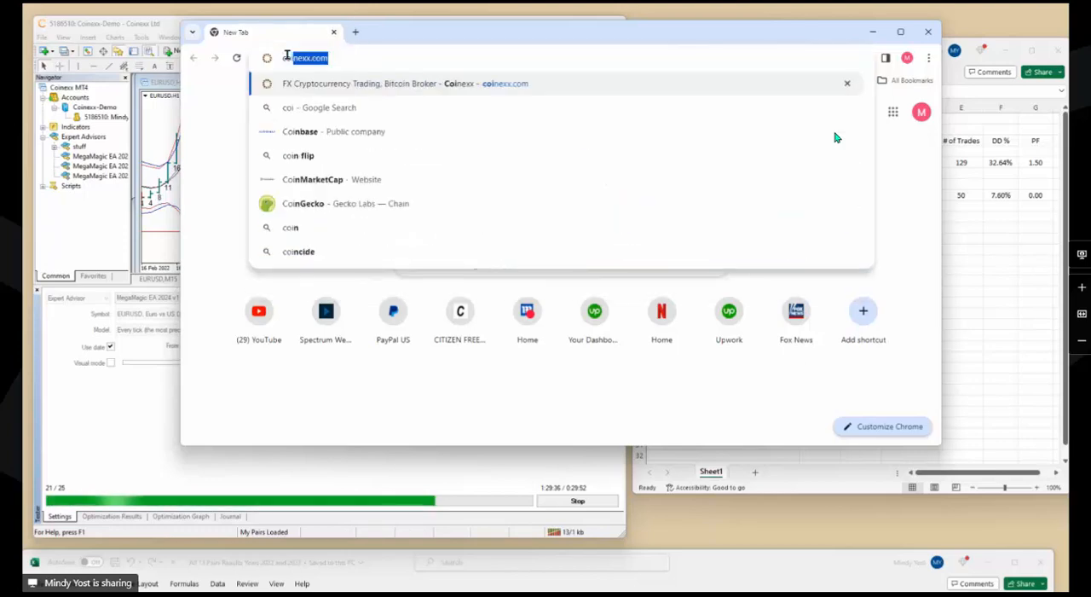
Load coinexx.com in the blank Chrome tab
{"action": "type", "text": "coinexx.com"}
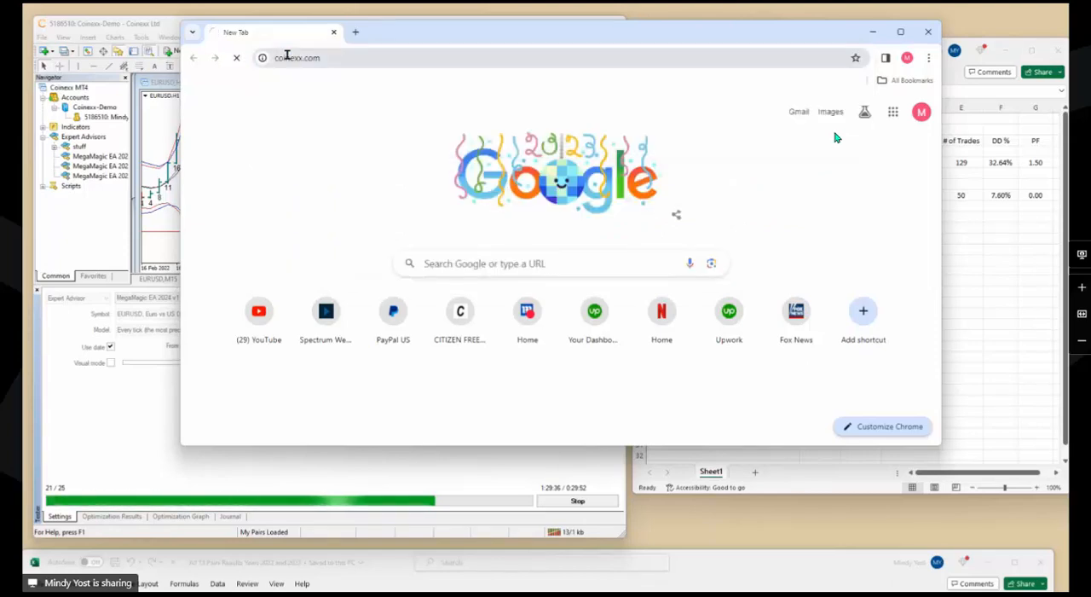
{"action": "key", "text": "Return"}
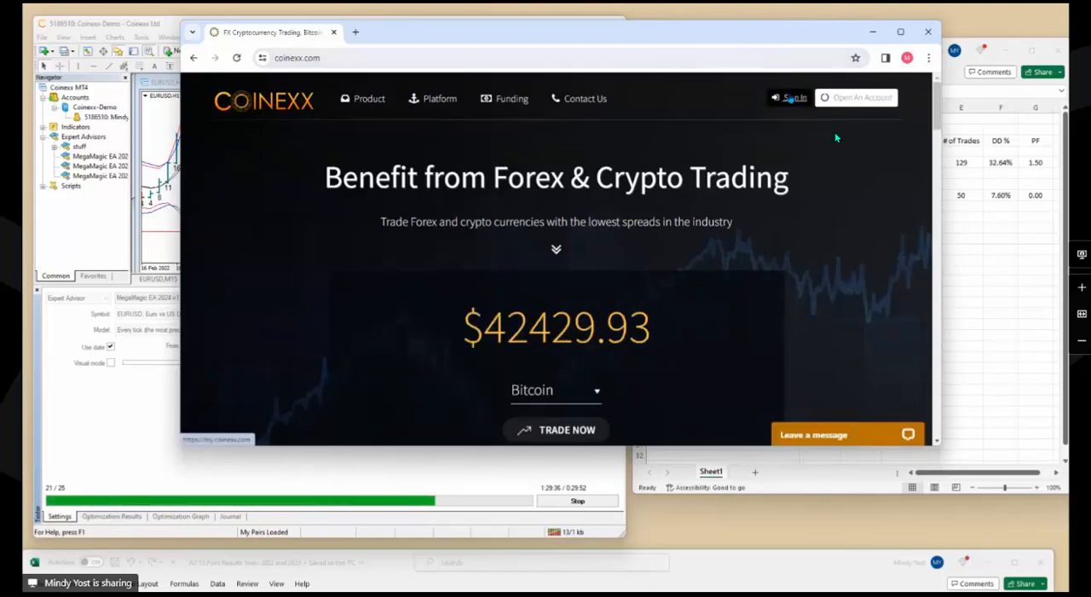
Log in to the Coinexx client portal with the saved login, Windows PIN and reCAPTCHA
{"action": "left_click", "coordinate": [793, 97]}
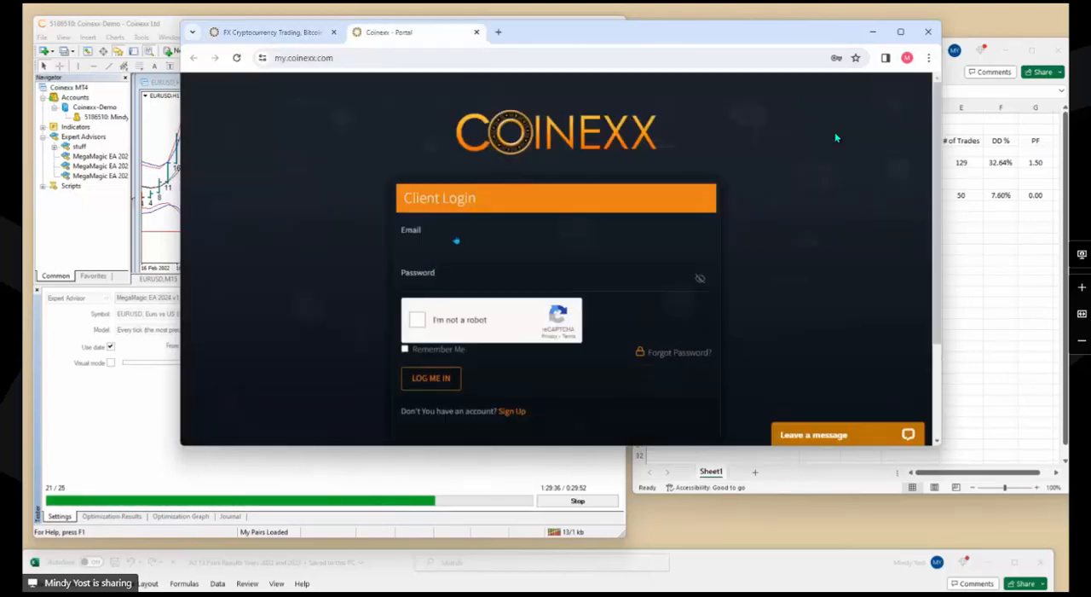
{"action": "left_click", "coordinate": [555, 240]}
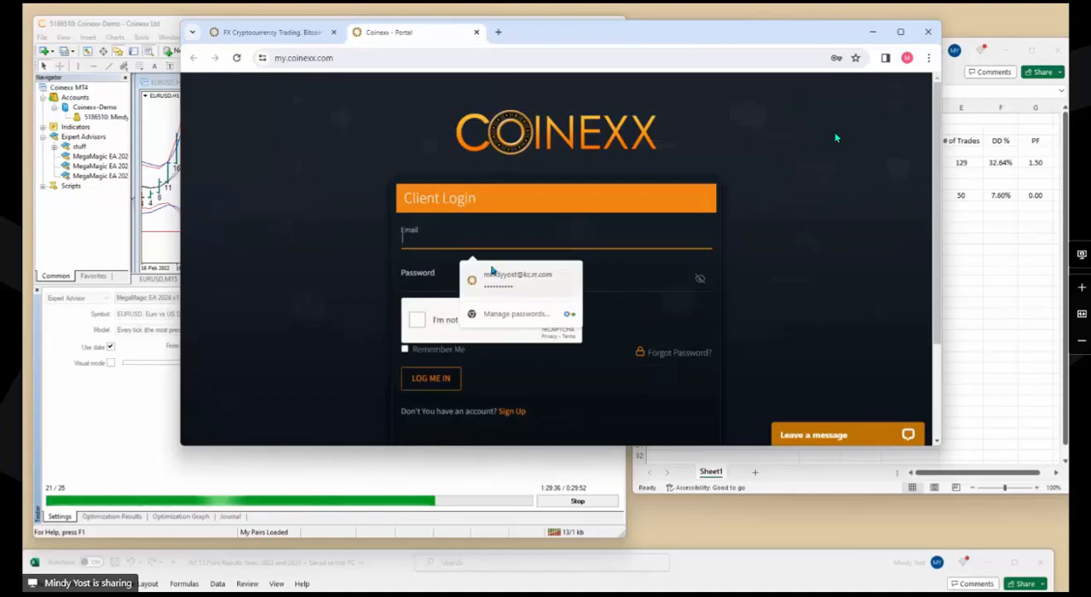
{"action": "left_click", "coordinate": [517, 274]}
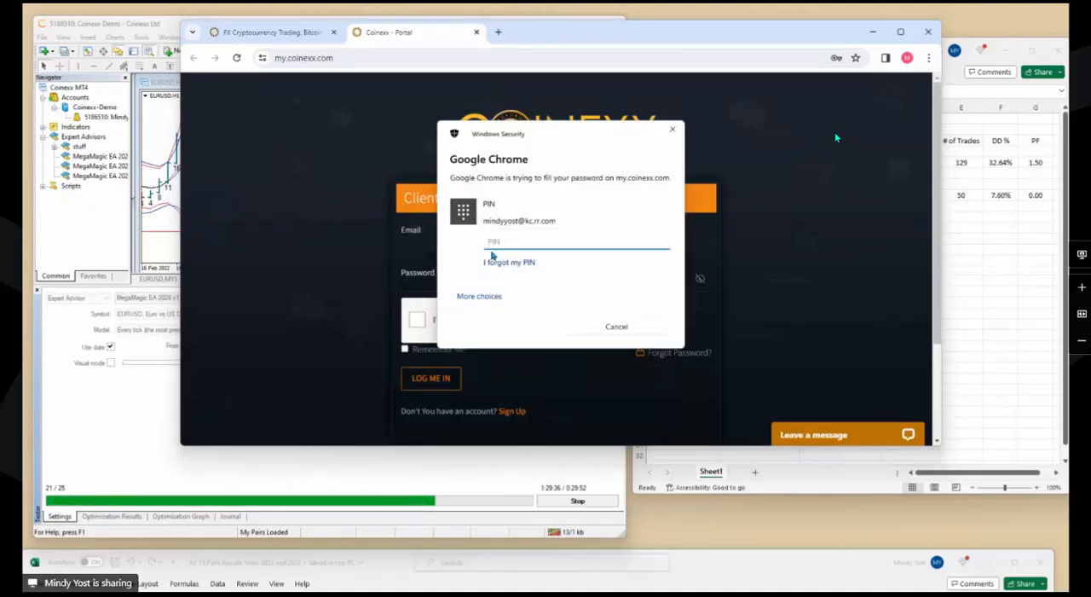
{"action": "left_click", "coordinate": [616, 327]}
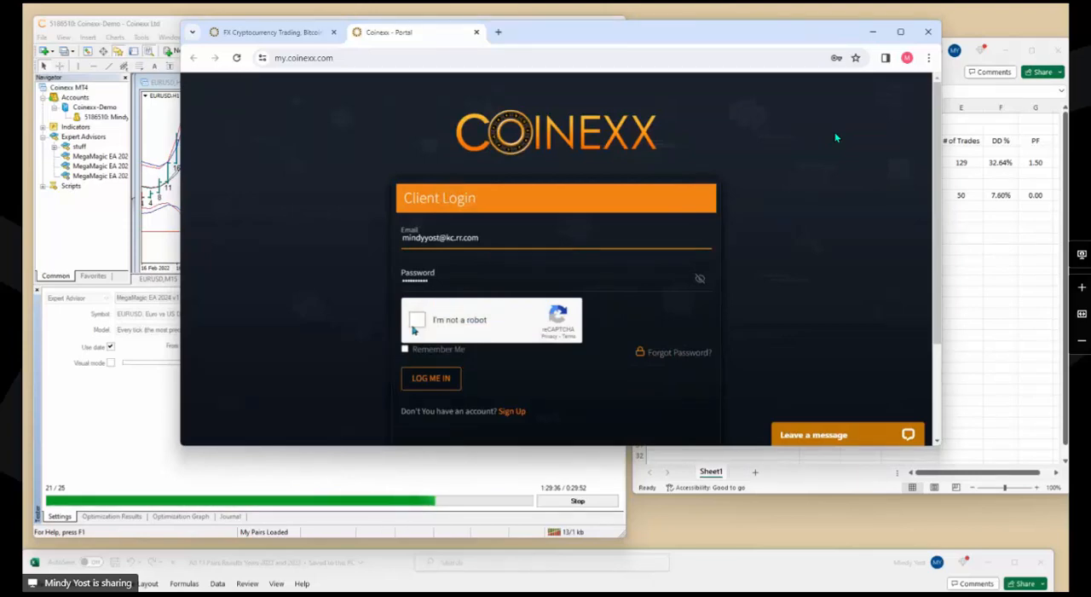
{"action": "left_click", "coordinate": [431, 378]}
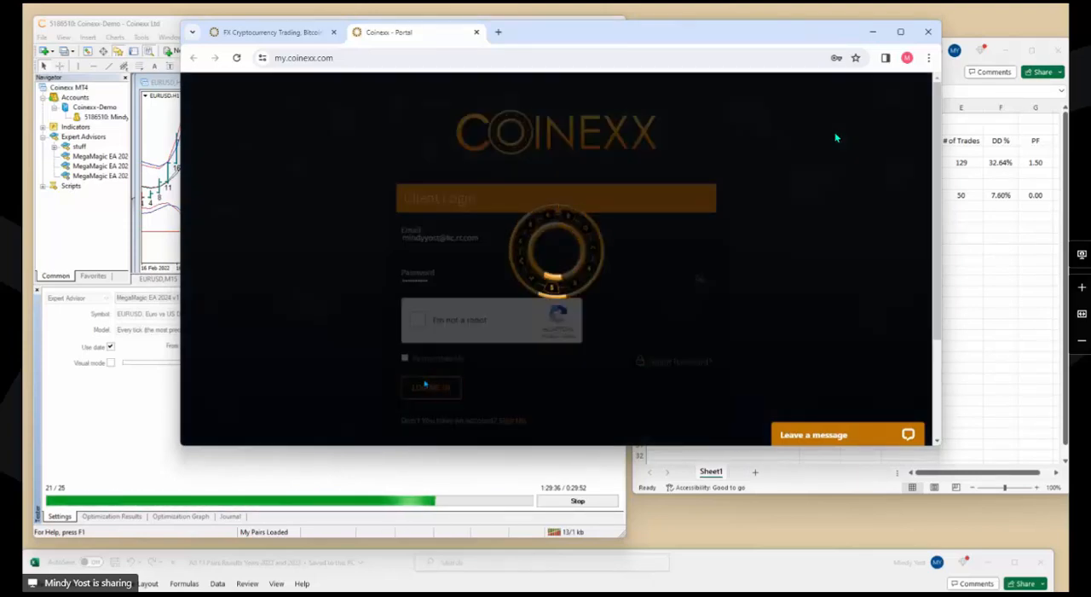
{"action": "left_click", "coordinate": [430, 386]}
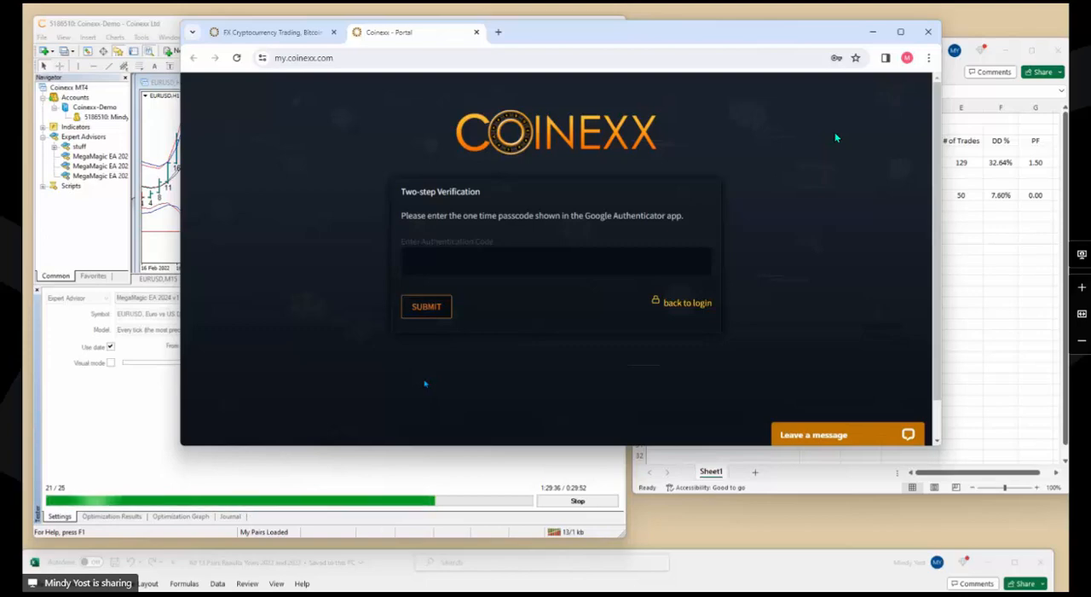
{"action": "left_click", "coordinate": [556, 261]}
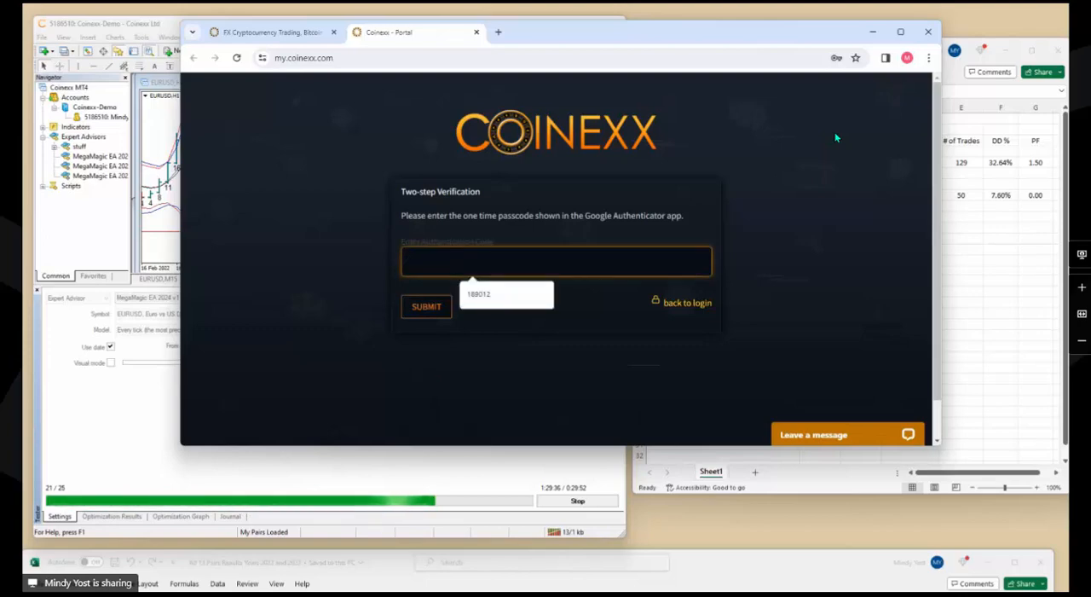
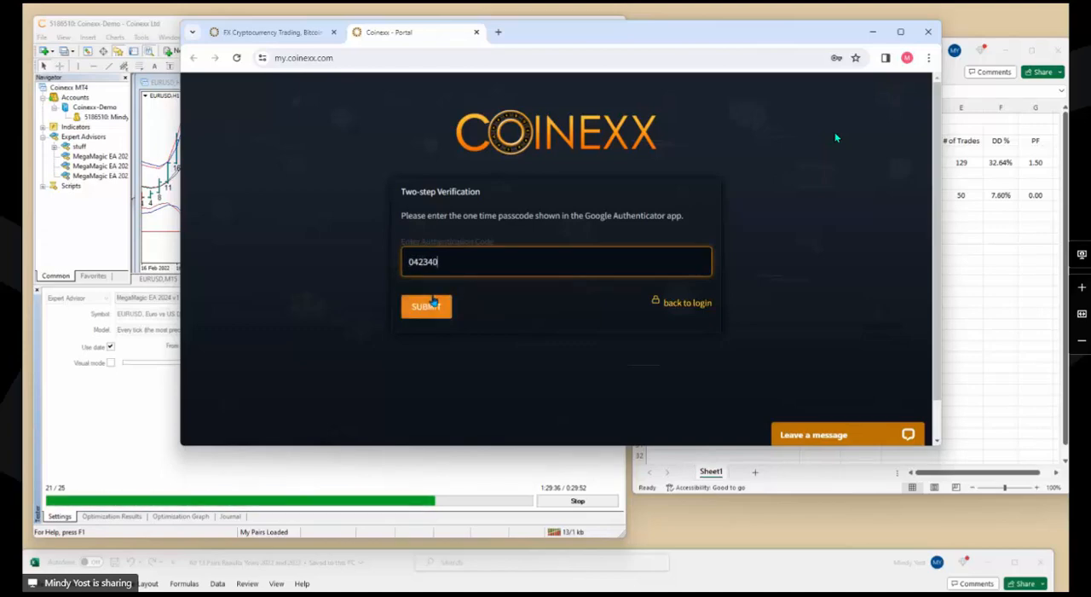
{"action": "left_click", "coordinate": [426, 306]}
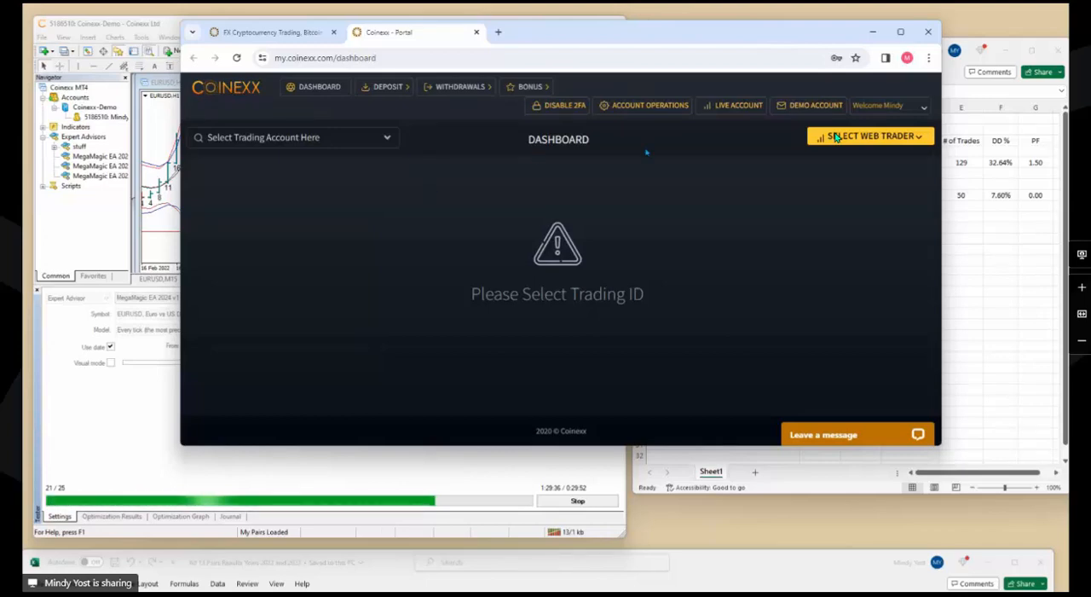
{"action": "mouse_move", "coordinate": [757, 126]}
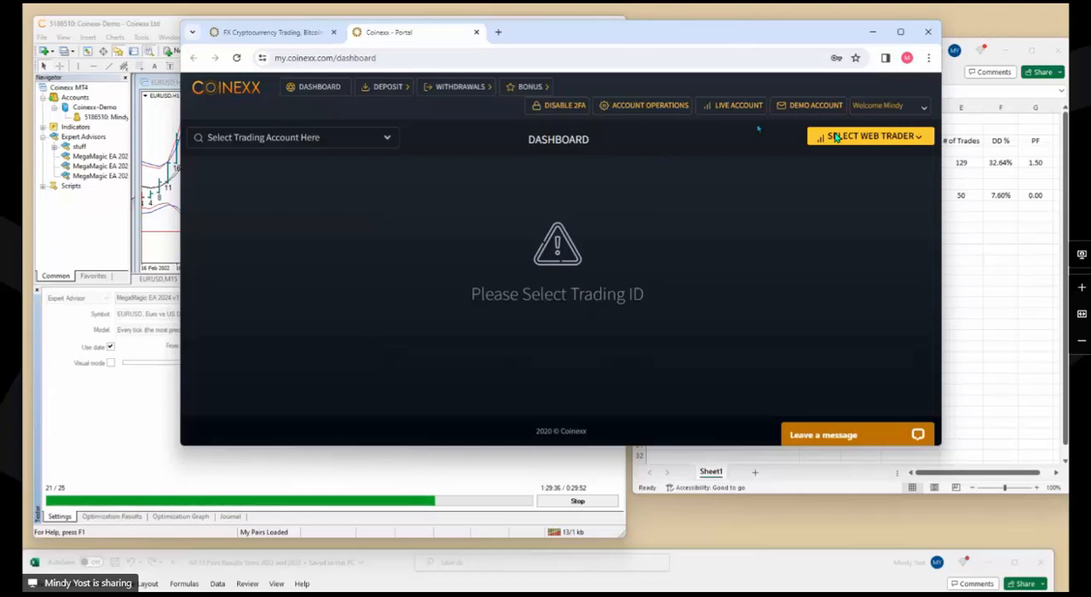
{"action": "mouse_move", "coordinate": [816, 105]}
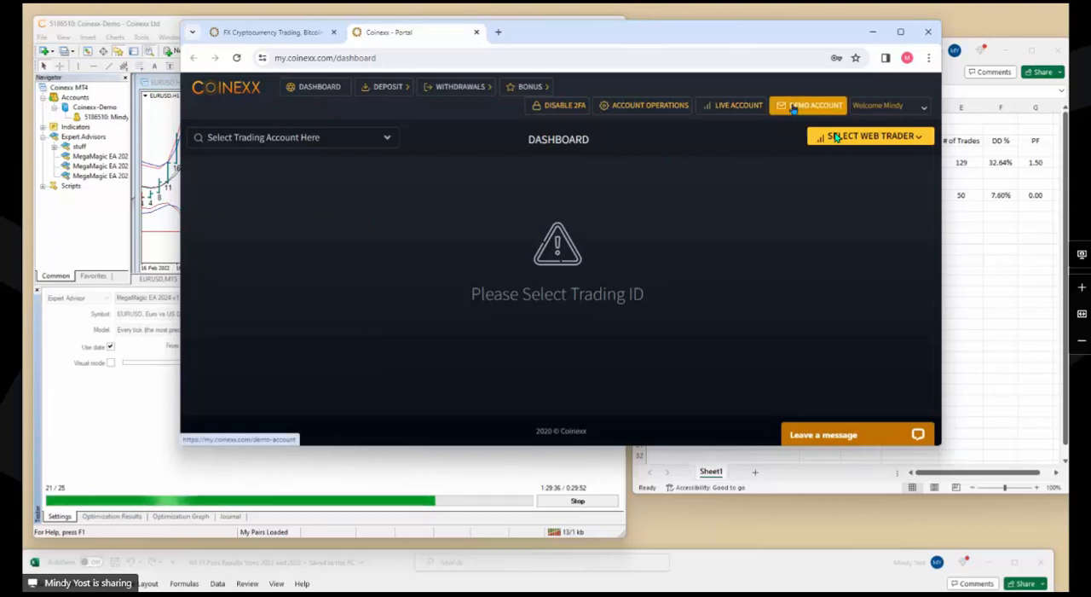
Open the Demo Account page and scroll to the MT4/MT5 Create Account options
{"action": "left_click", "coordinate": [807, 105]}
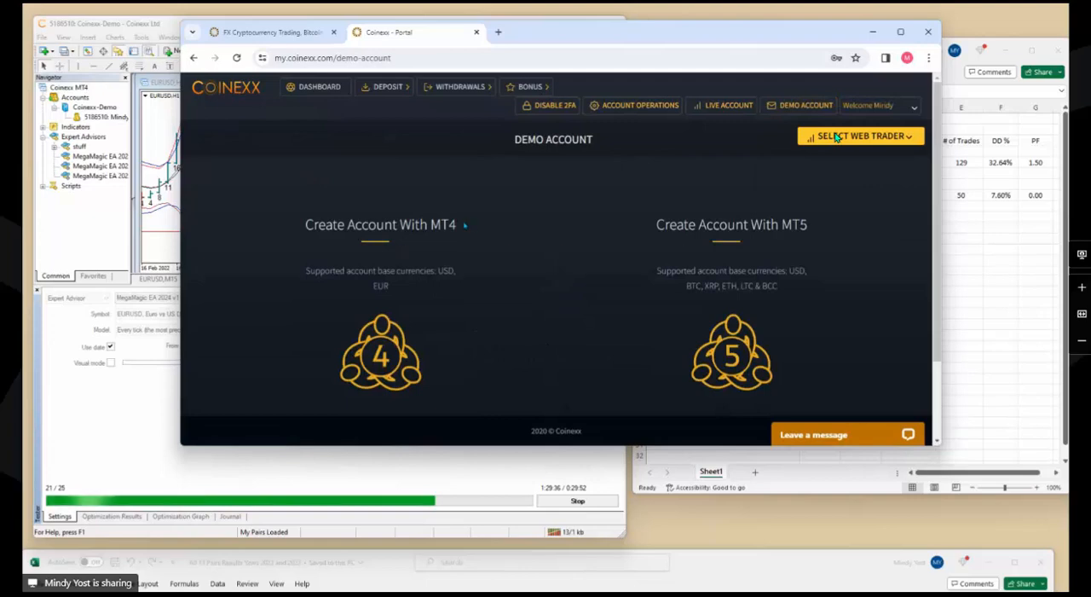
{"action": "mouse_move", "coordinate": [461, 322]}
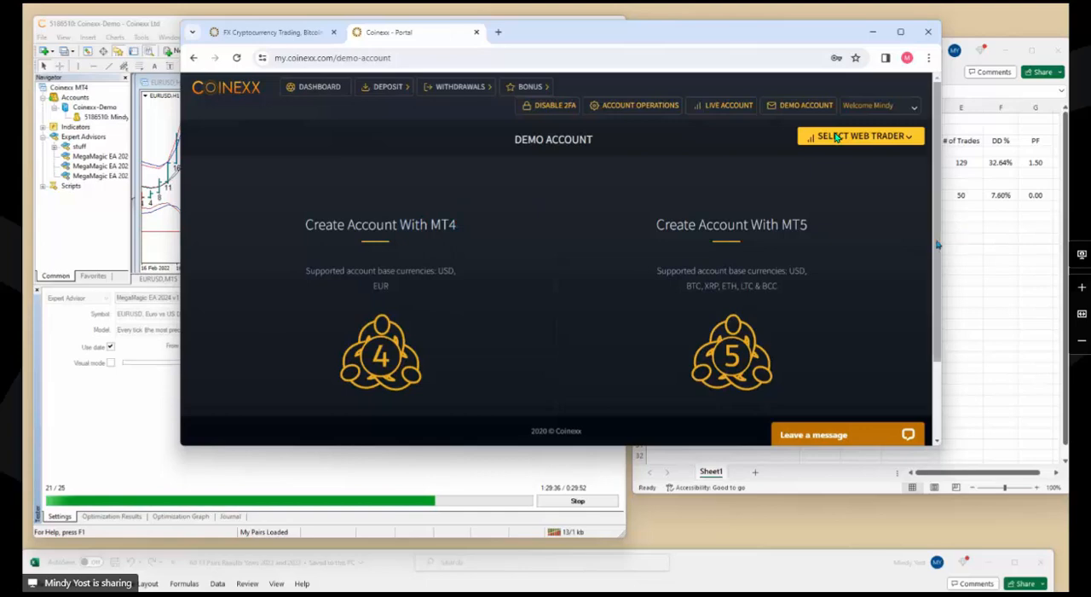
{"action": "scroll", "scroll_direction": "down", "scroll_amount": 3}
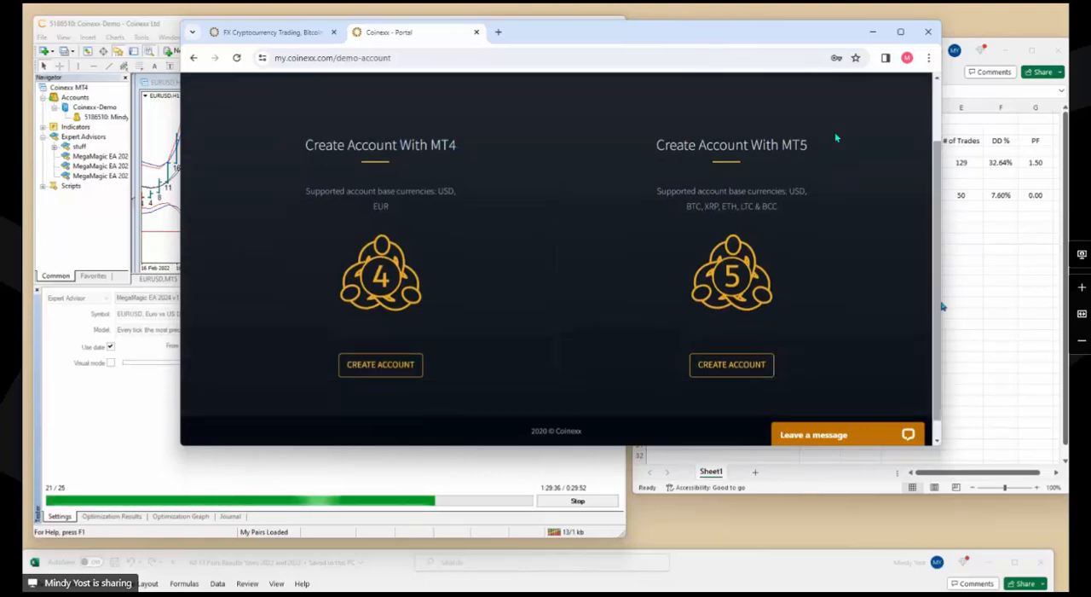
Create an MT4 demo account choosing 500X leverage and USD currency
{"action": "left_click", "coordinate": [380, 364]}
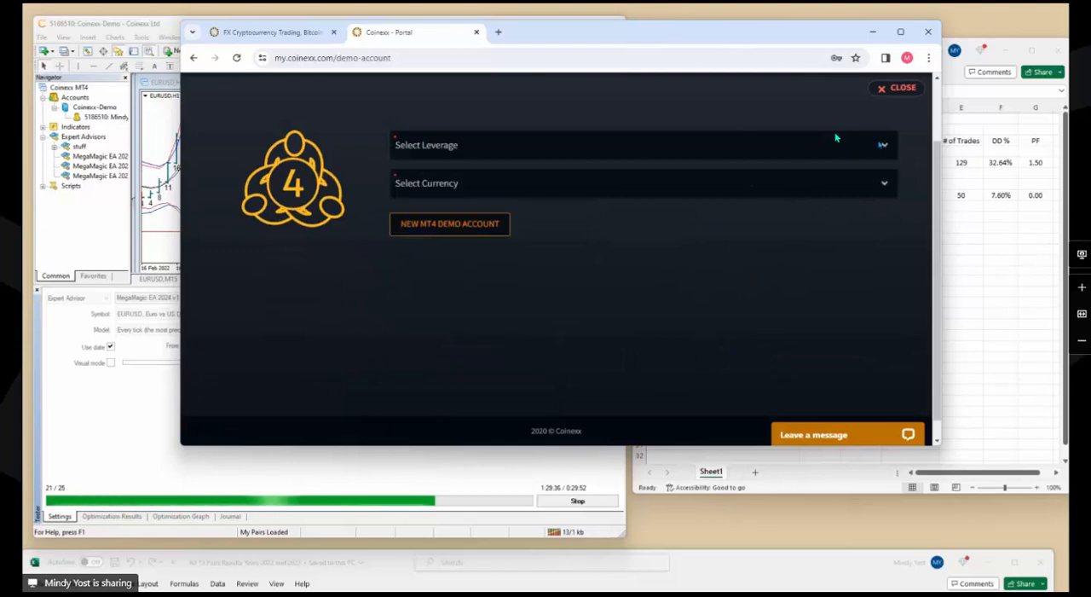
{"action": "left_click", "coordinate": [644, 144]}
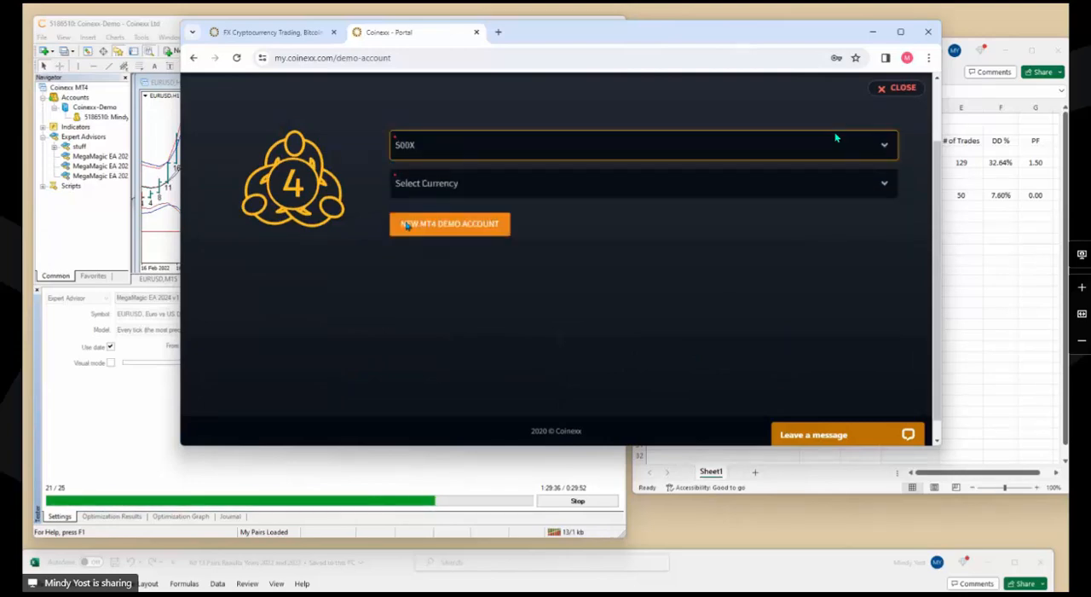
{"action": "left_click", "coordinate": [642, 183]}
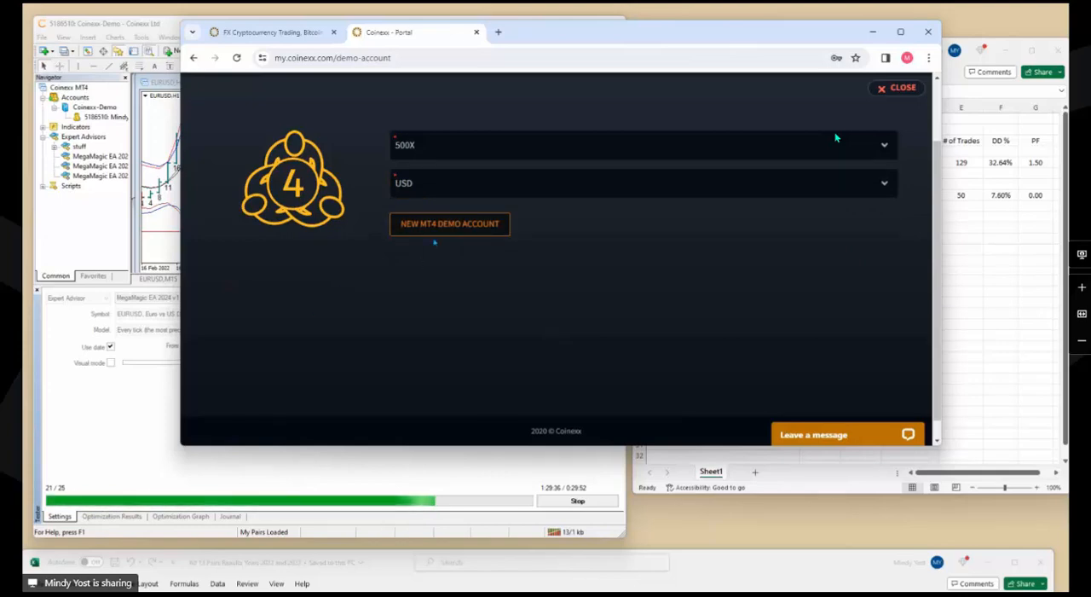
{"action": "left_click", "coordinate": [450, 223]}
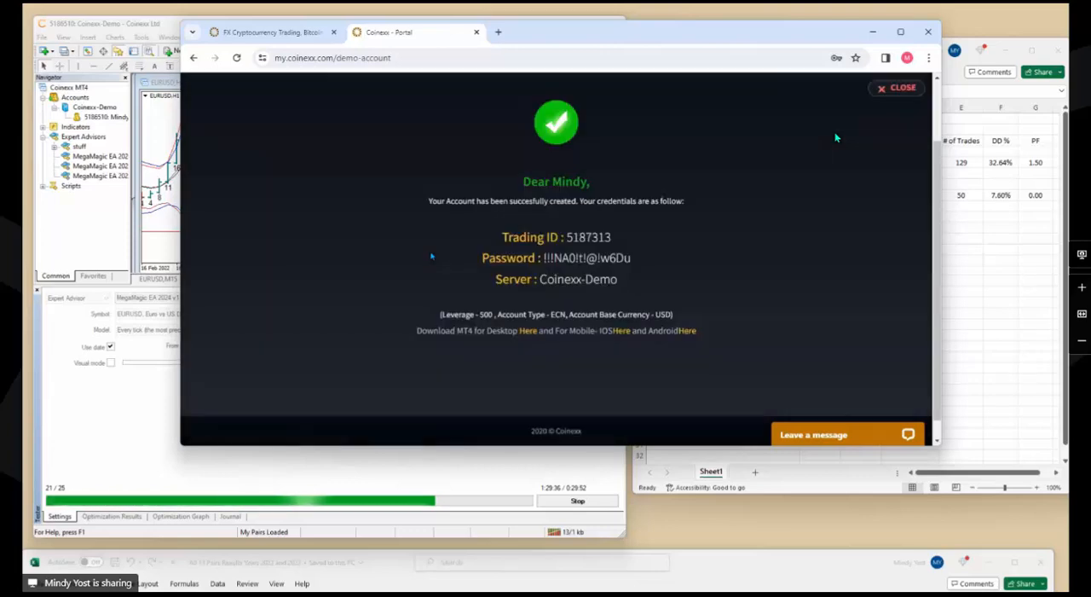
{"action": "mouse_move", "coordinate": [405, 347]}
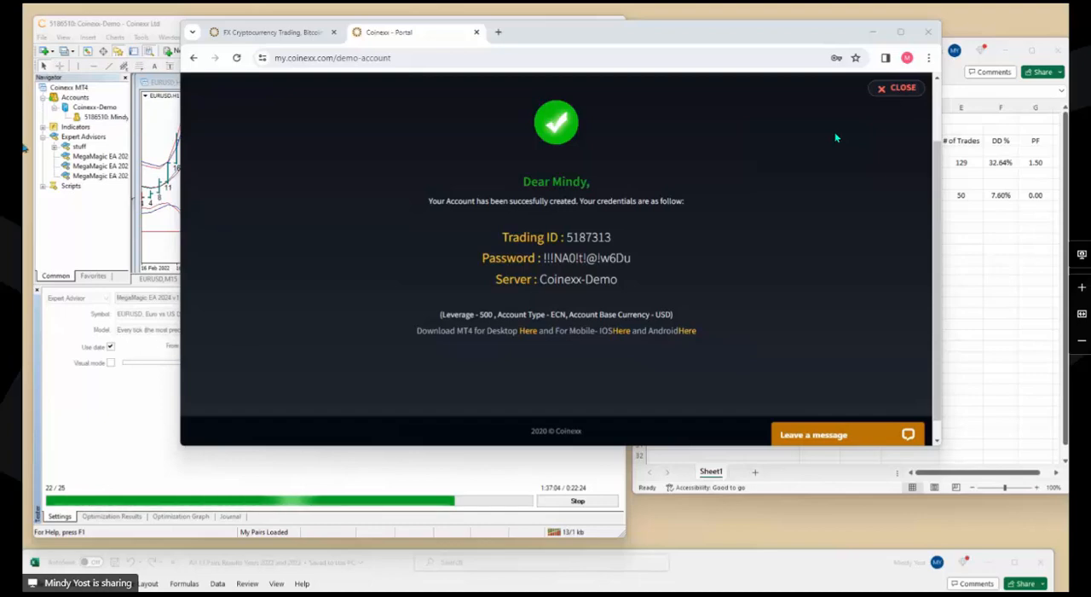
{"action": "mouse_move", "coordinate": [353, 145]}
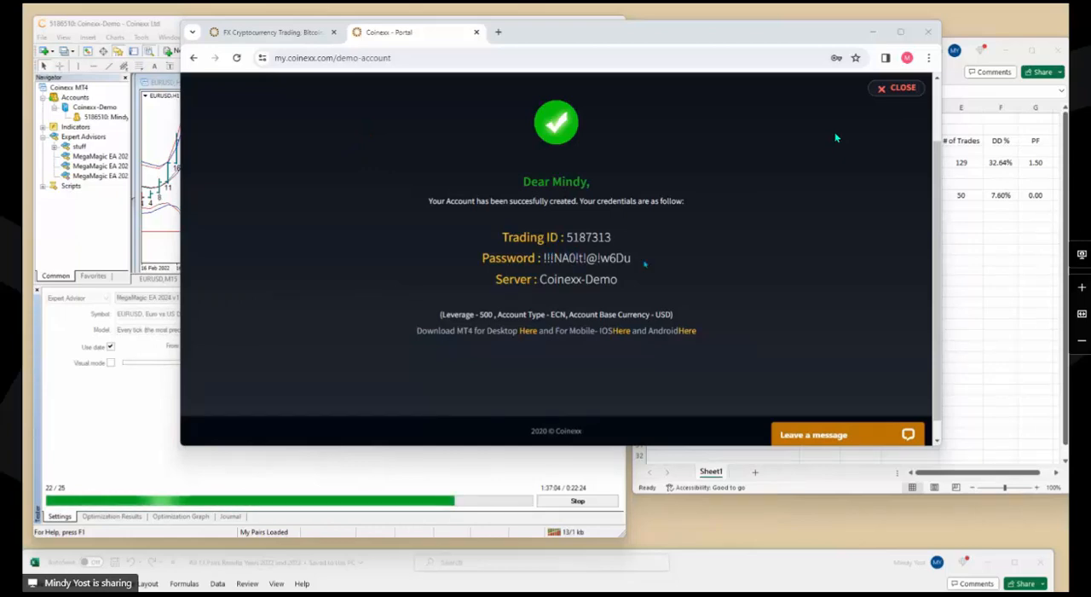
{"action": "mouse_move", "coordinate": [421, 154]}
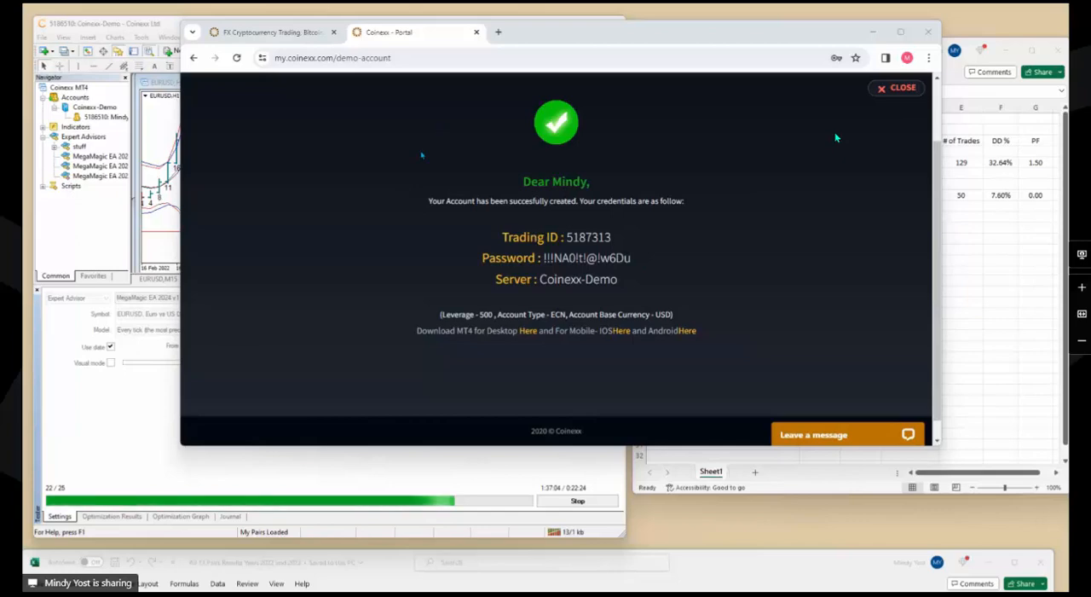
{"action": "mouse_move", "coordinate": [365, 317]}
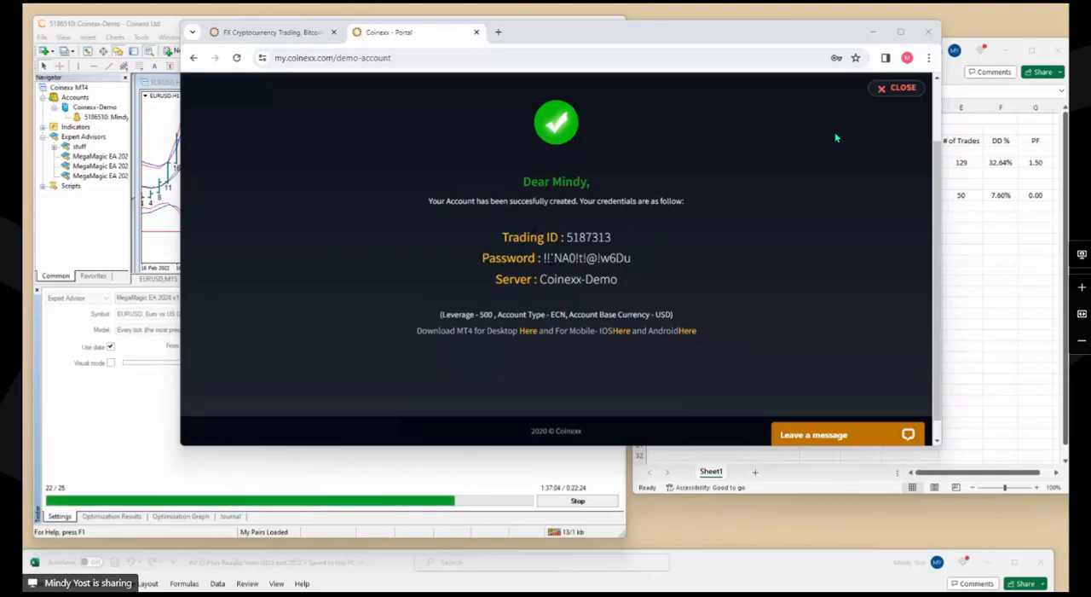
{"action": "mouse_move", "coordinate": [680, 247]}
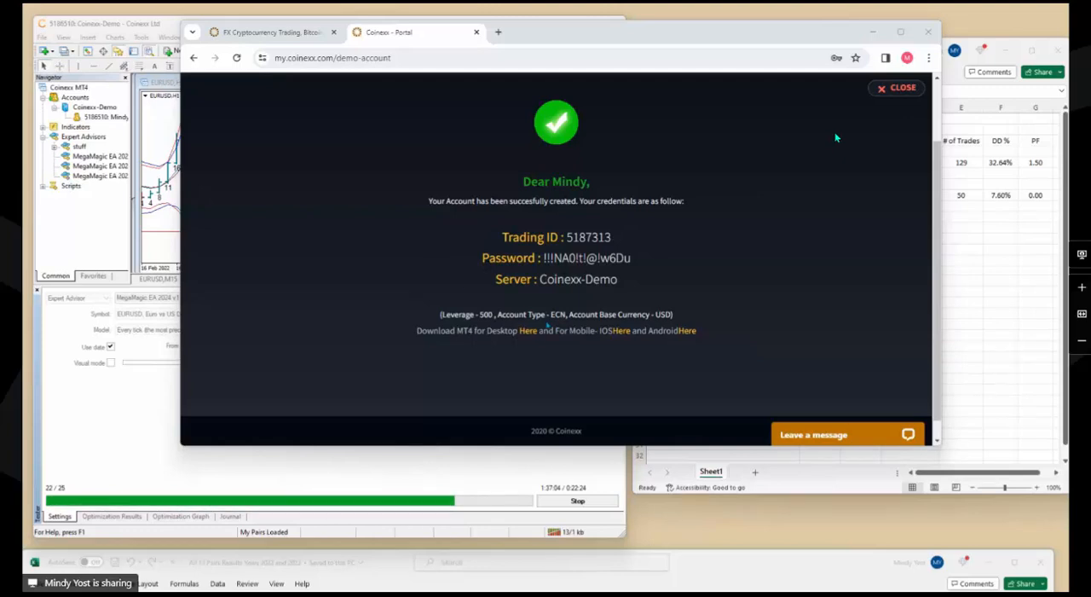
{"action": "mouse_move", "coordinate": [661, 279]}
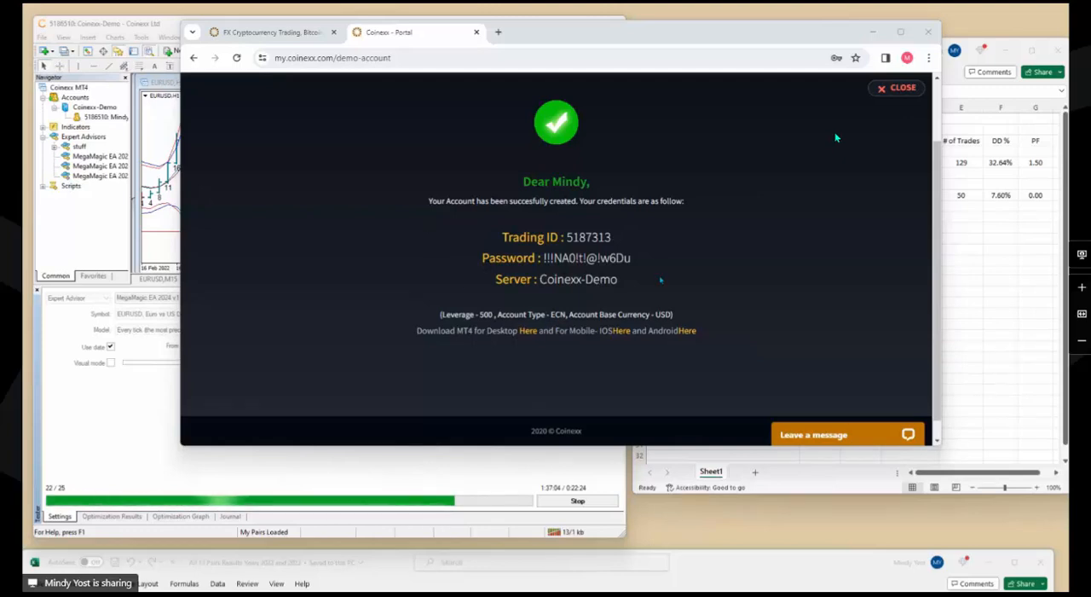
{"action": "mouse_move", "coordinate": [674, 247]}
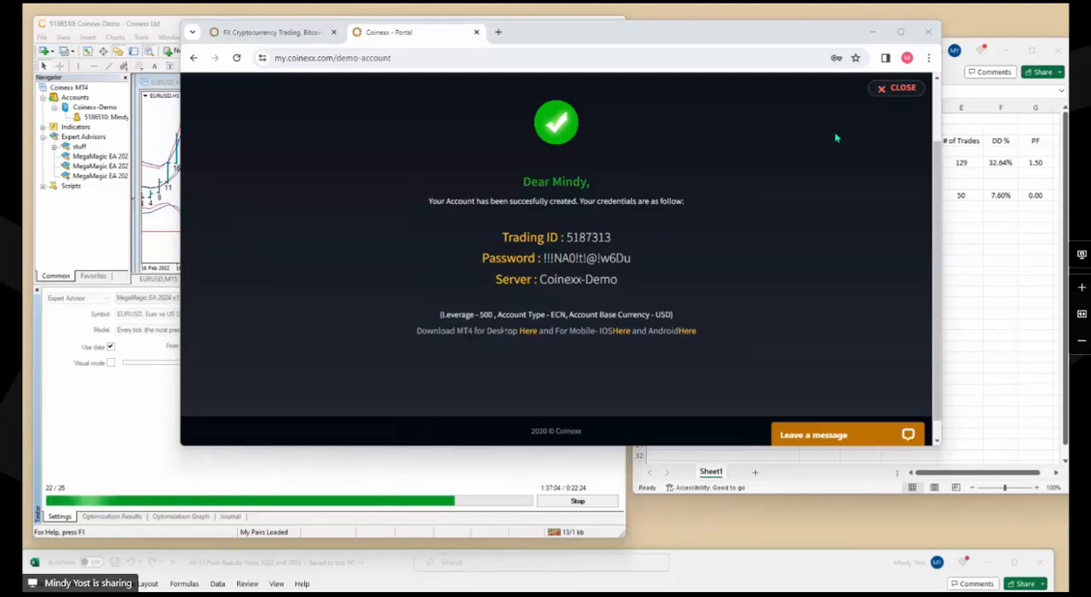
Download the Coinexx MT4 desktop installer from the 'Here' link
{"action": "left_click", "coordinate": [641, 31]}
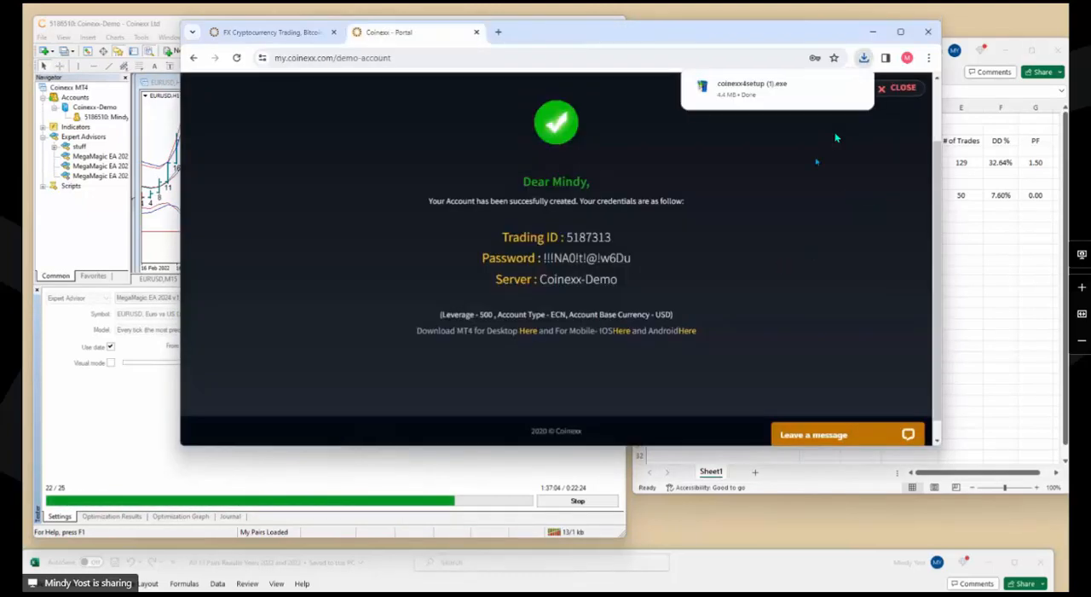
{"action": "mouse_move", "coordinate": [779, 122]}
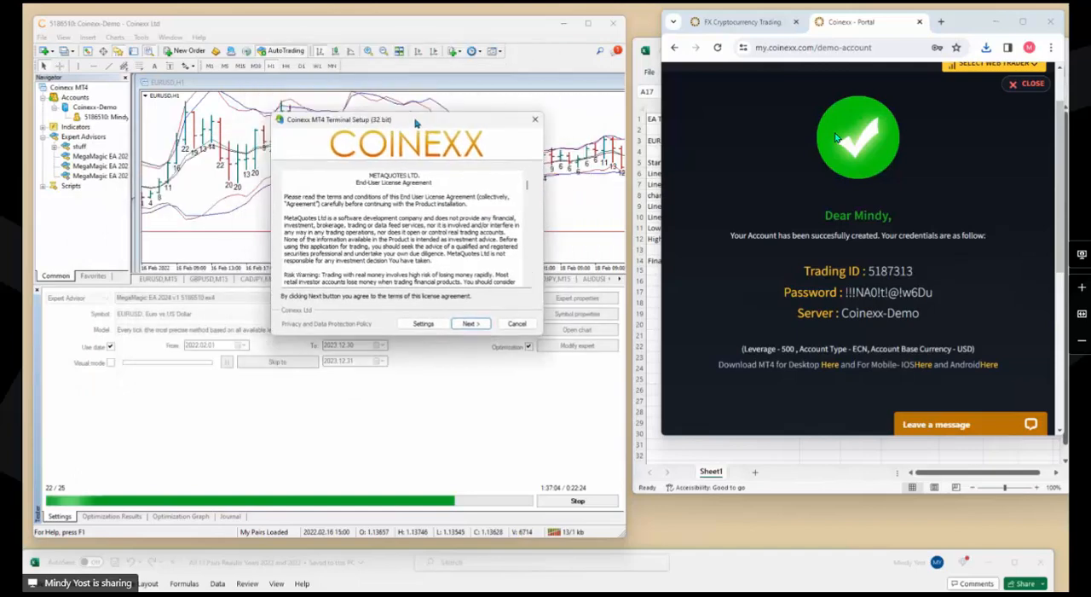
Drag the setup's license agreement window further right
{"action": "left_click_drag", "start_coordinate": [413, 119], "coordinate": [478, 104]}
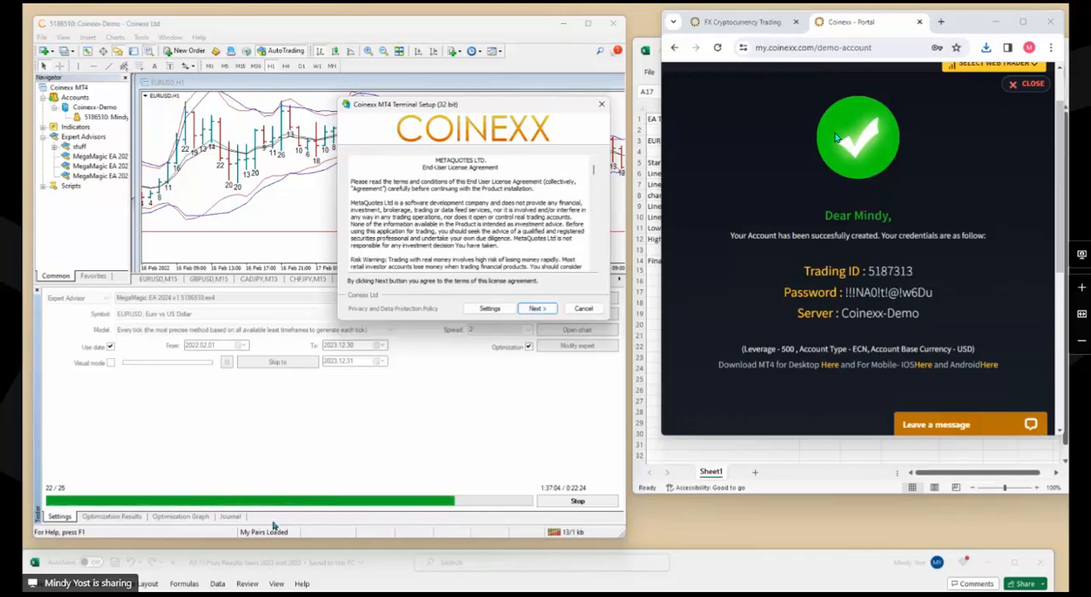
{"action": "mouse_move", "coordinate": [423, 451]}
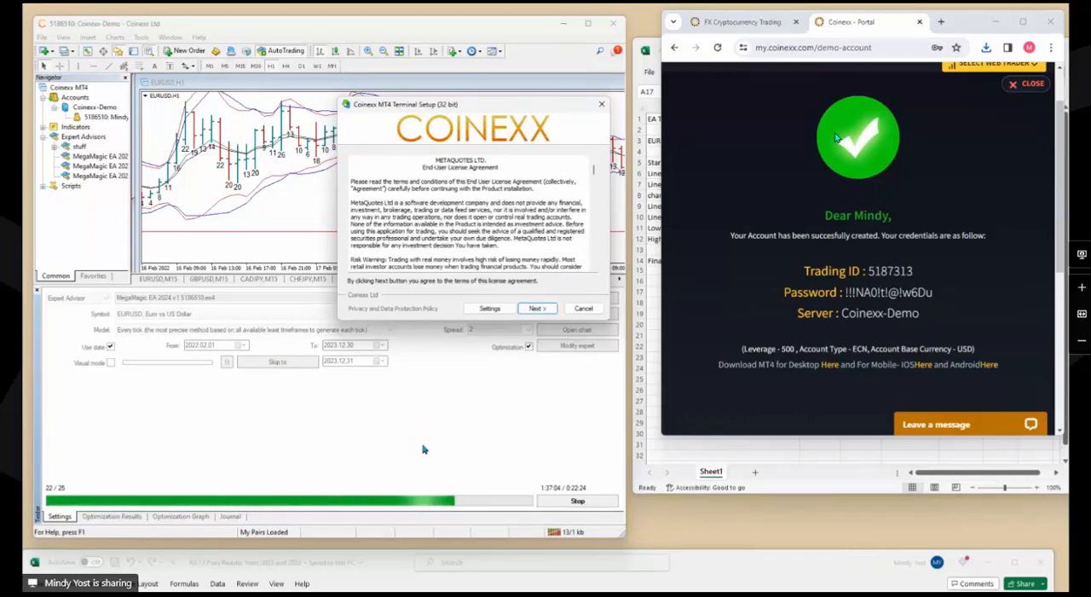
{"action": "mouse_move", "coordinate": [444, 301]}
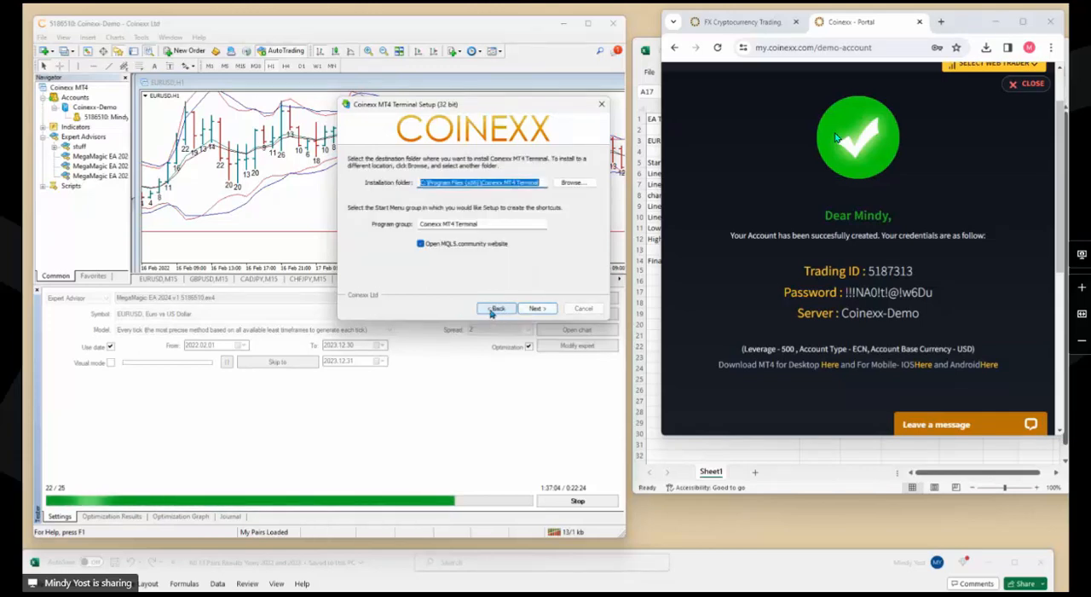
{"action": "mouse_move", "coordinate": [458, 277]}
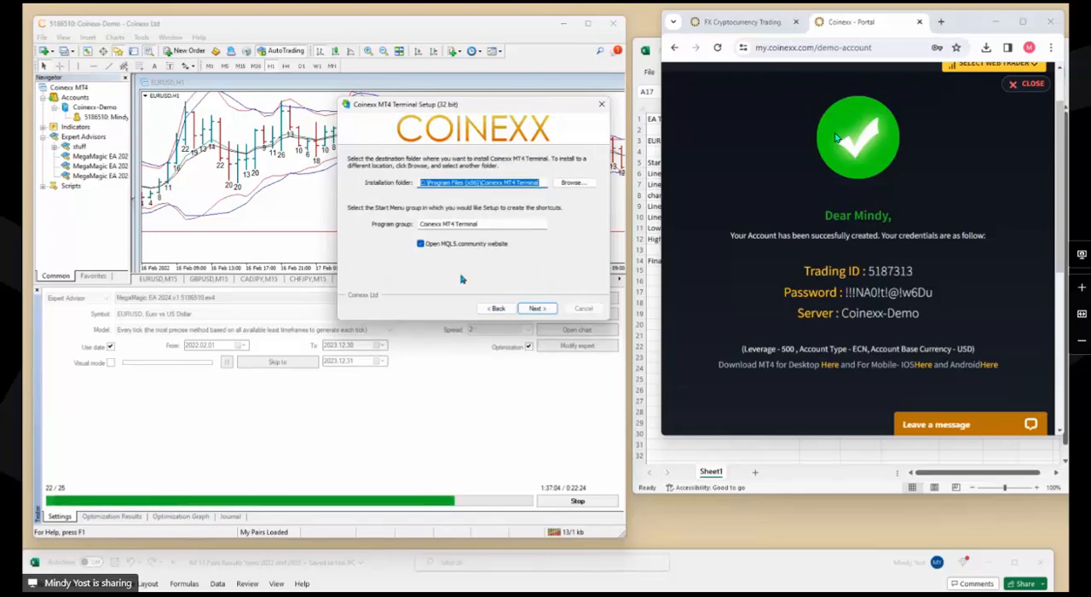
{"action": "mouse_move", "coordinate": [428, 273]}
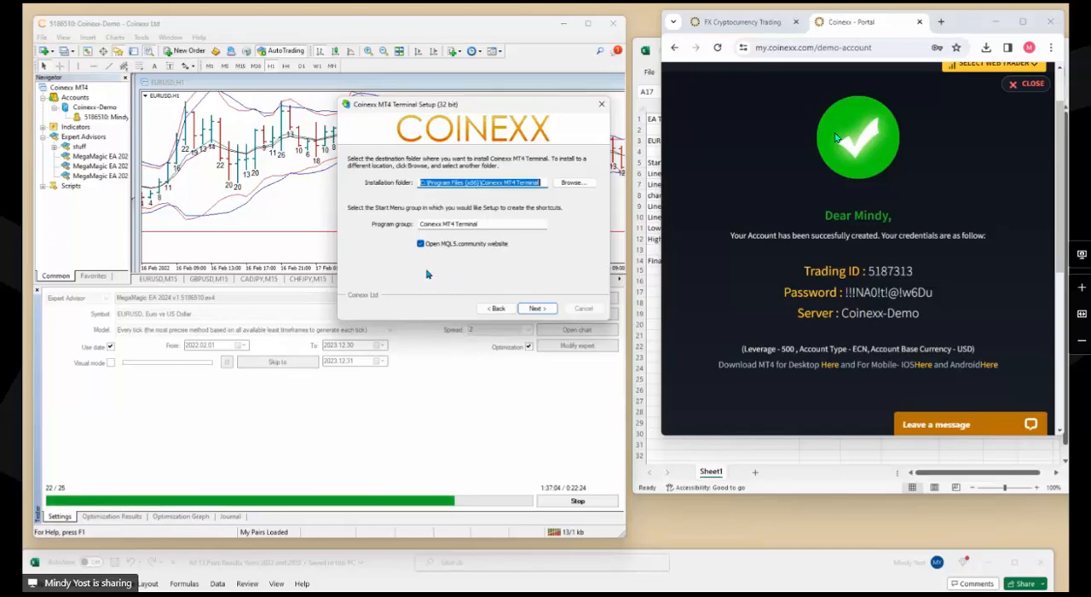
{"action": "mouse_move", "coordinate": [362, 200]}
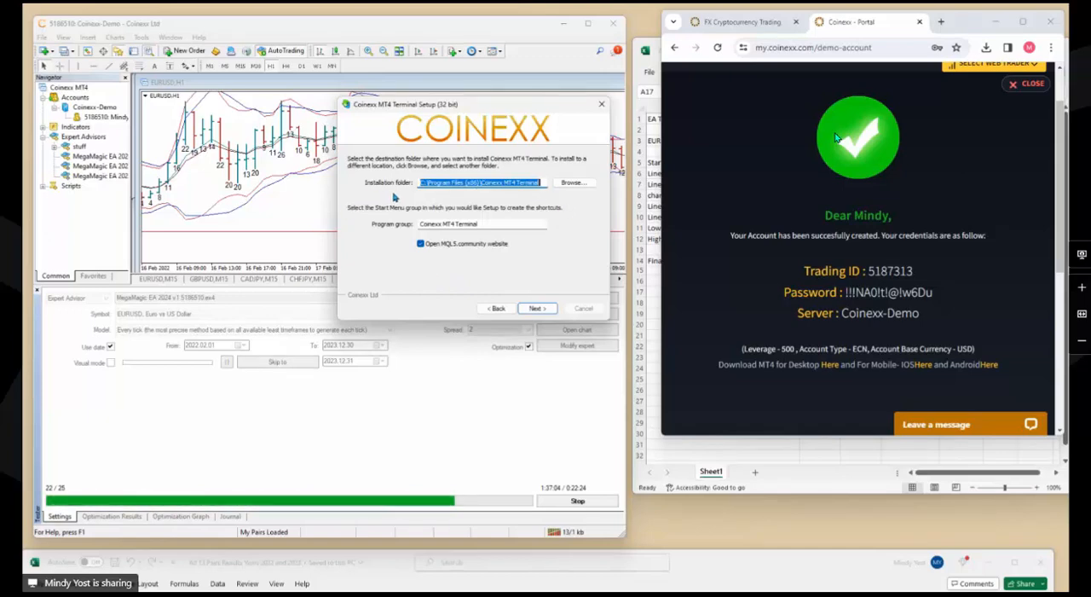
{"action": "mouse_move", "coordinate": [428, 192]}
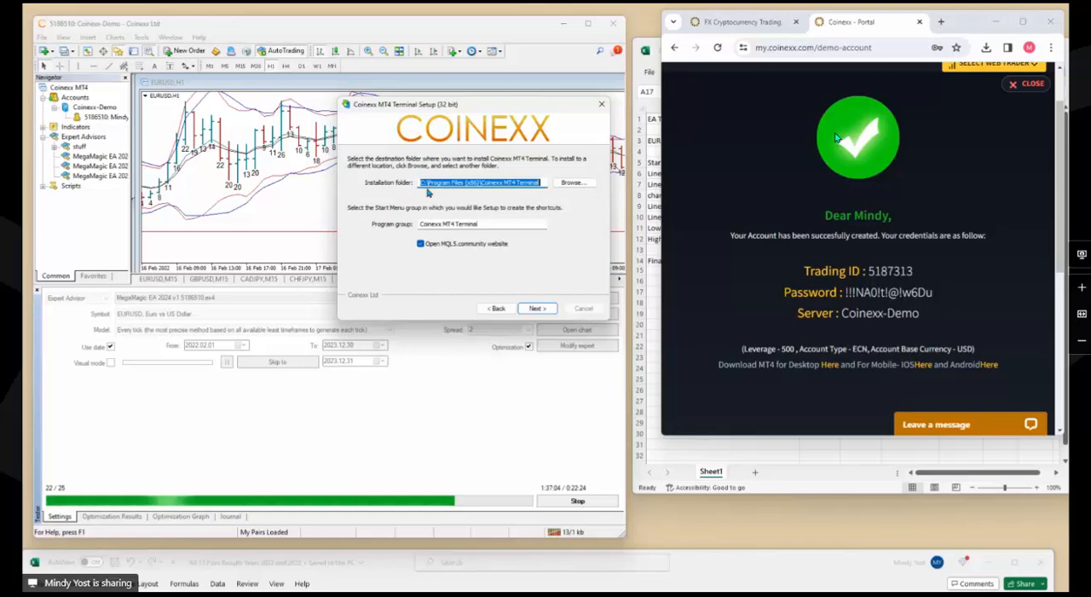
{"action": "mouse_move", "coordinate": [510, 195]}
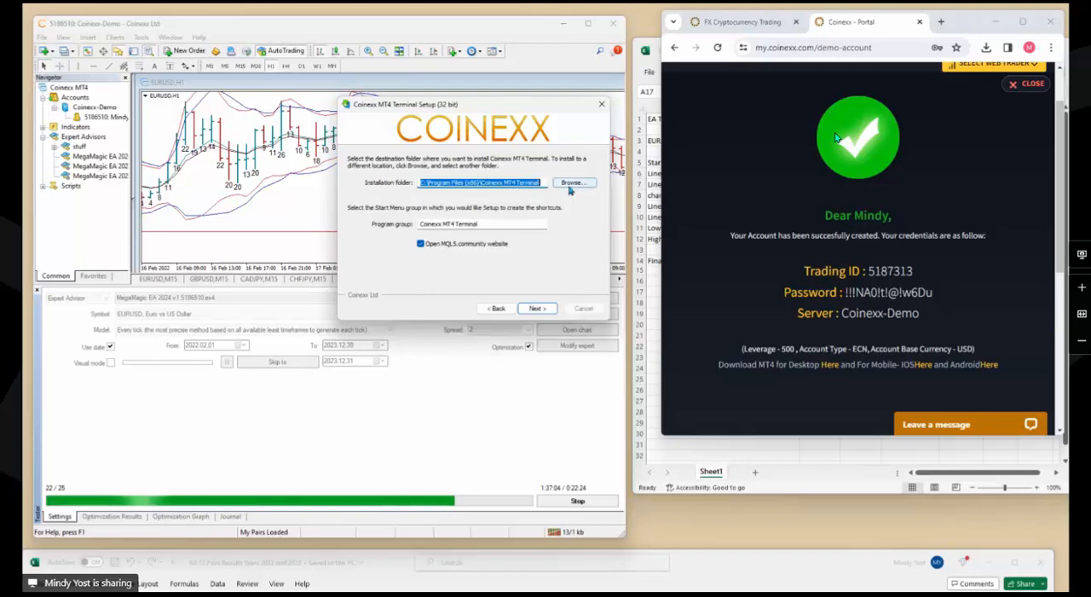
Browse for a new install folder and expand Program Files (x86)
{"action": "left_click", "coordinate": [574, 182]}
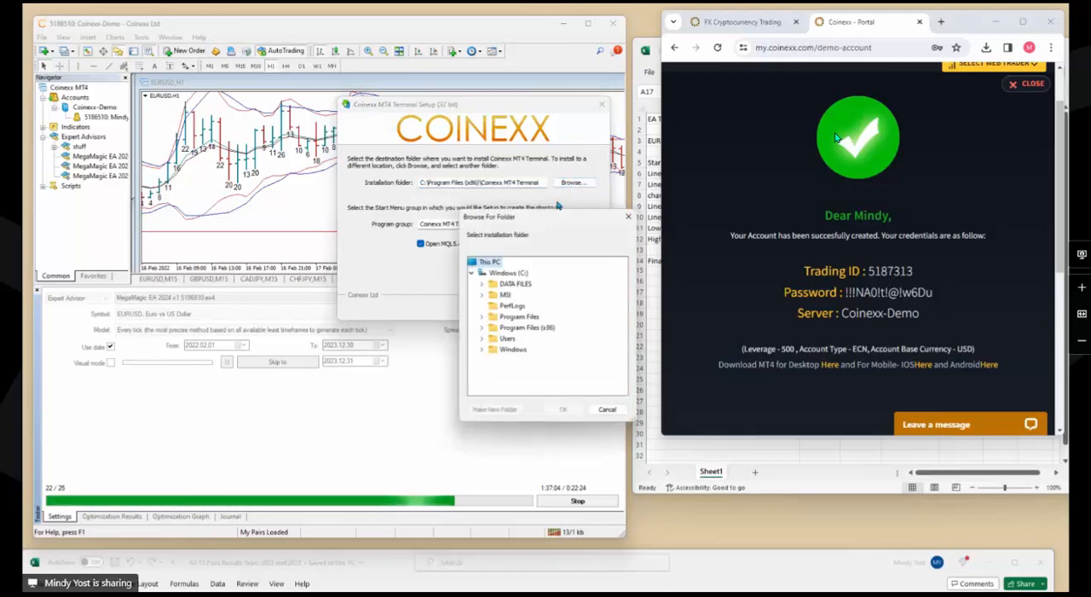
{"action": "left_click", "coordinate": [516, 284]}
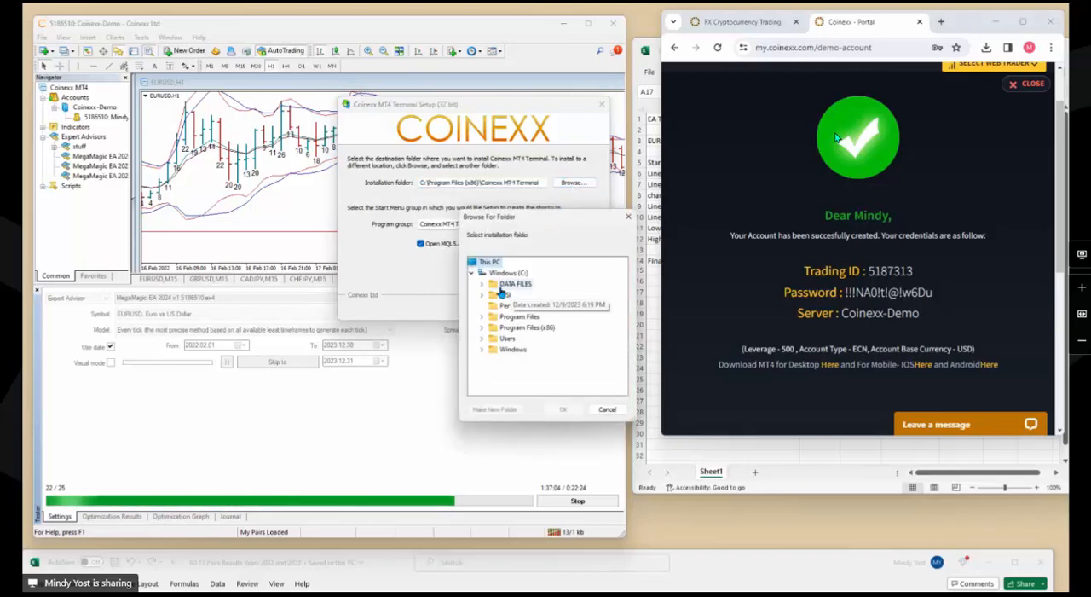
{"action": "left_click", "coordinate": [507, 271]}
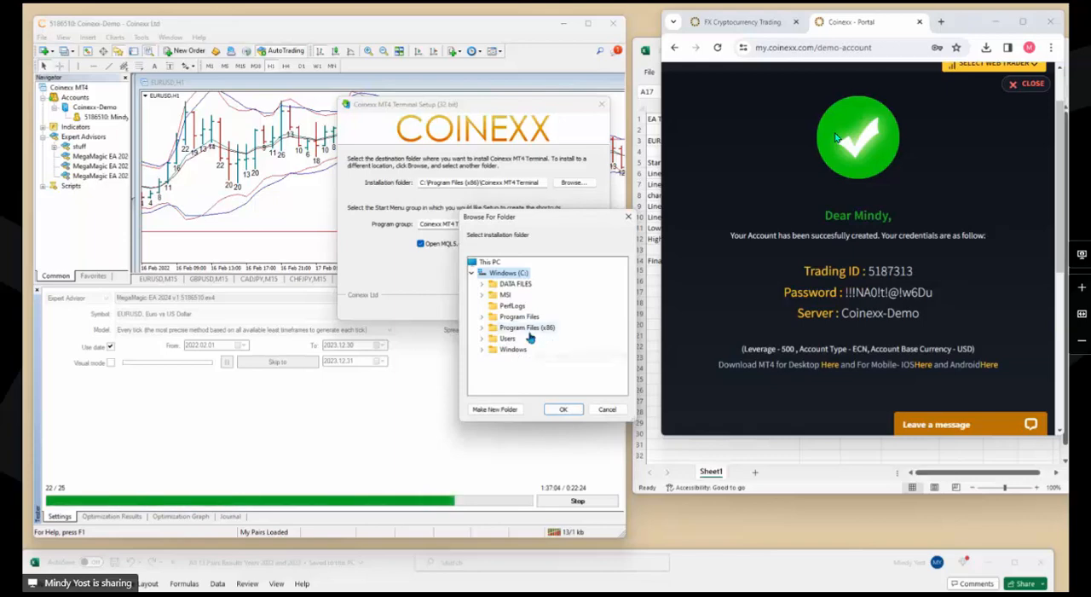
{"action": "mouse_move", "coordinate": [517, 337]}
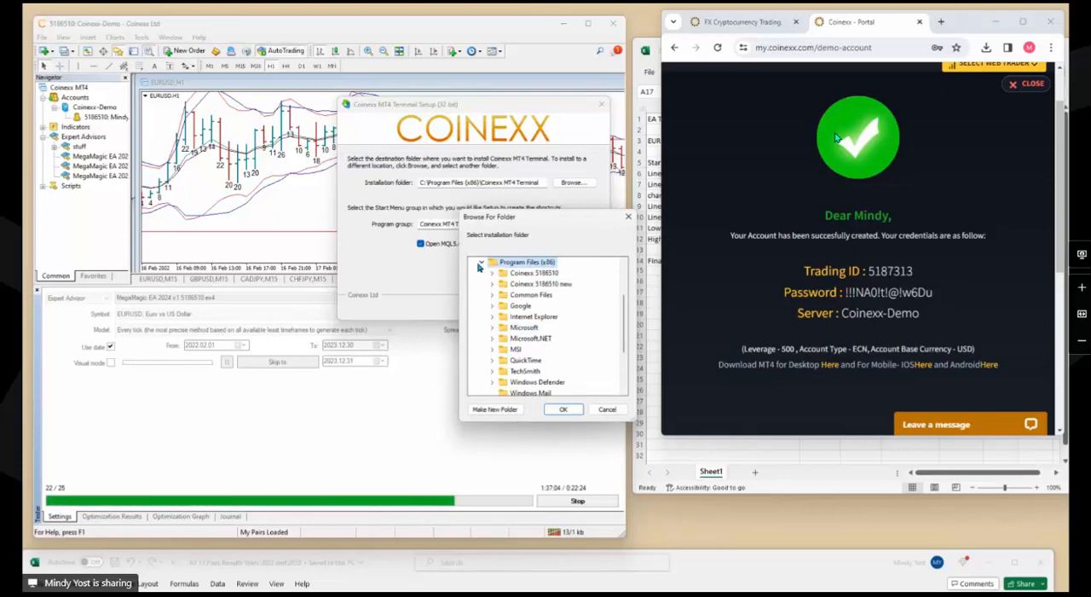
{"action": "mouse_move", "coordinate": [503, 294]}
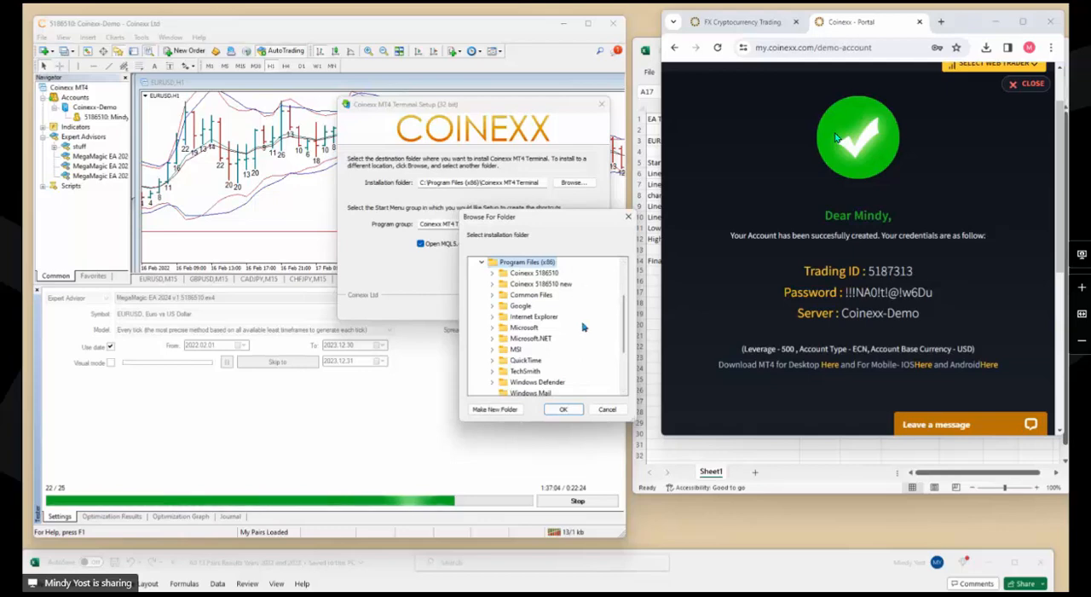
{"action": "mouse_move", "coordinate": [584, 317]}
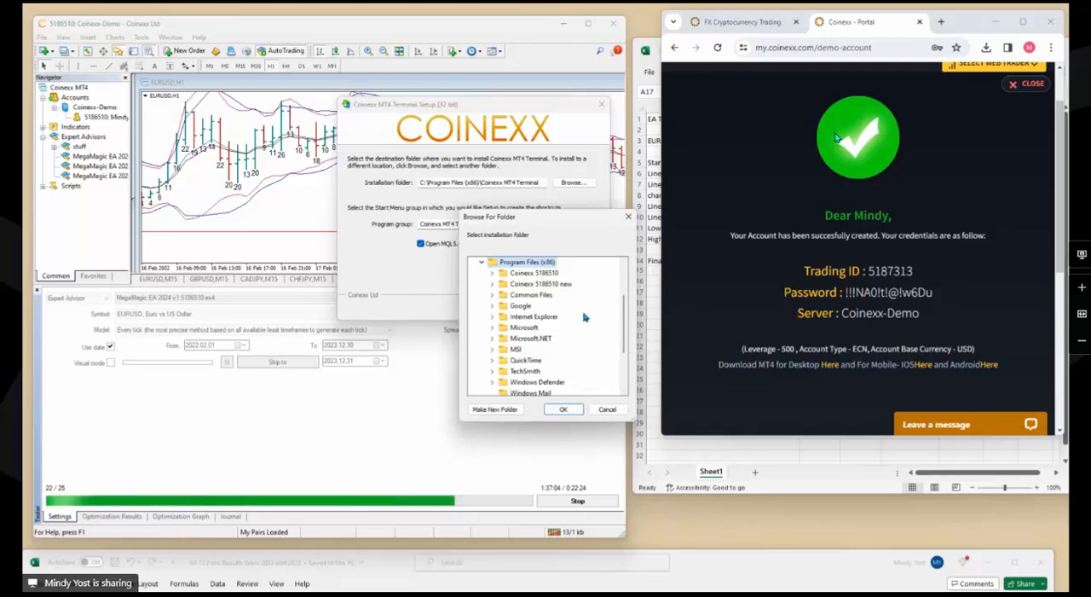
{"action": "mouse_move", "coordinate": [520, 284]}
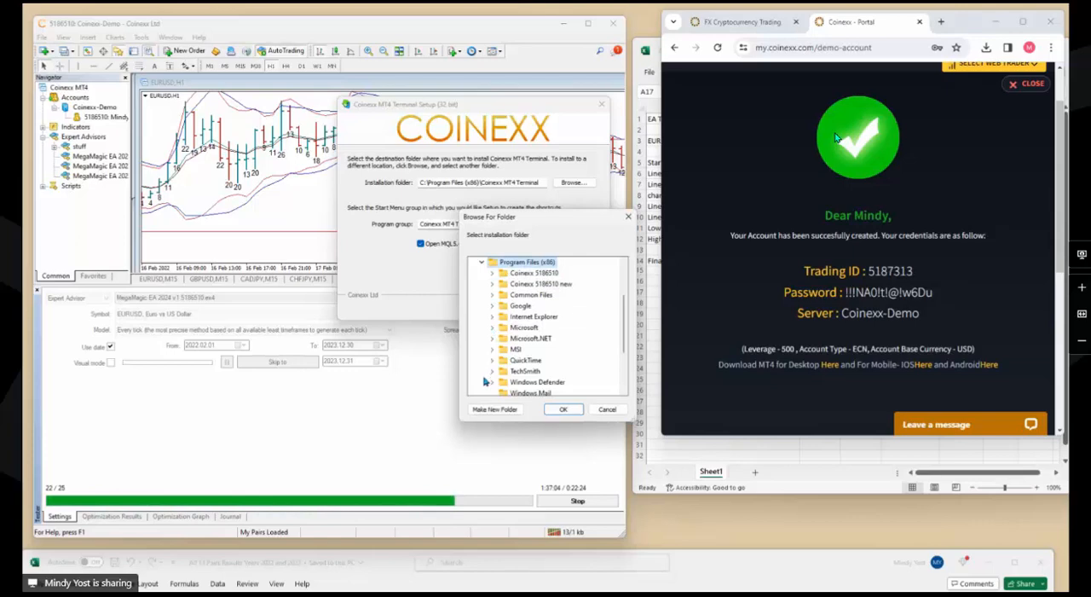
{"action": "mouse_move", "coordinate": [542, 284]}
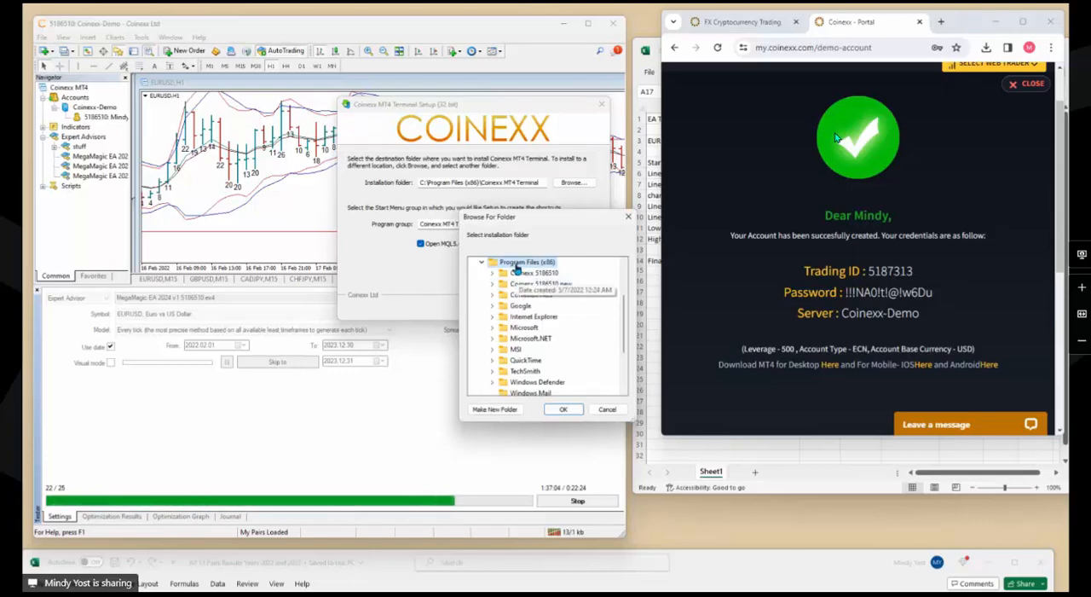
Collapse Program Files (x86) back to the C: drive listing
{"action": "left_click", "coordinate": [537, 283]}
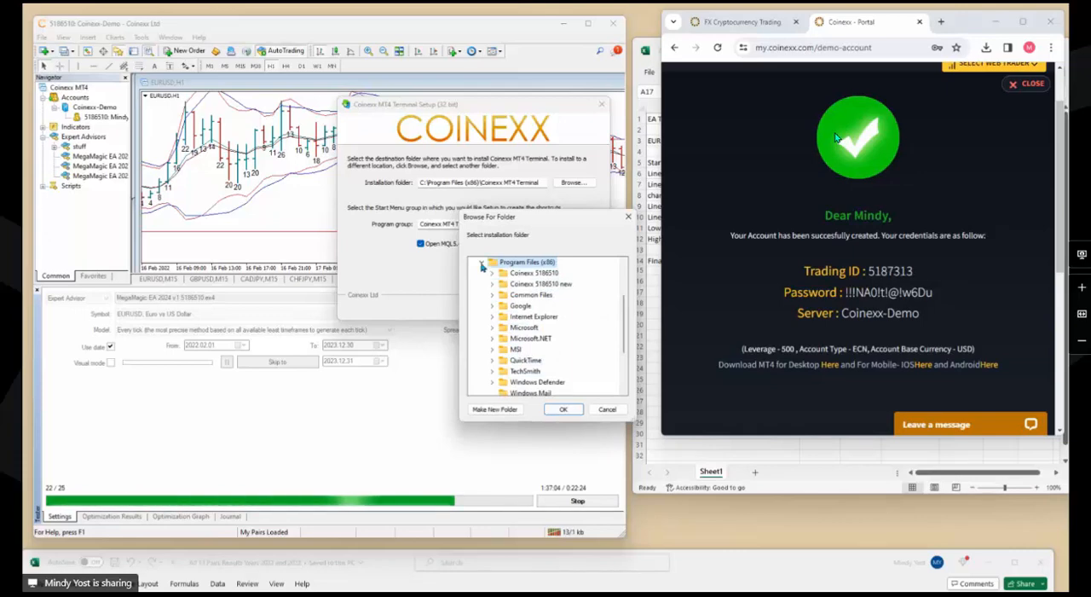
{"action": "left_click", "coordinate": [483, 262]}
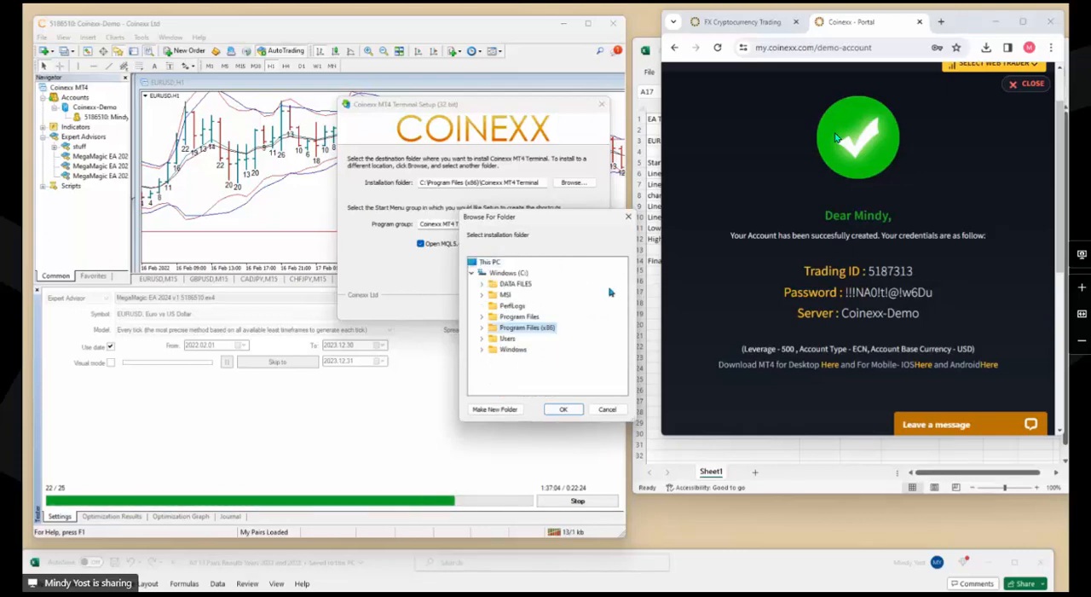
{"action": "mouse_move", "coordinate": [563, 366]}
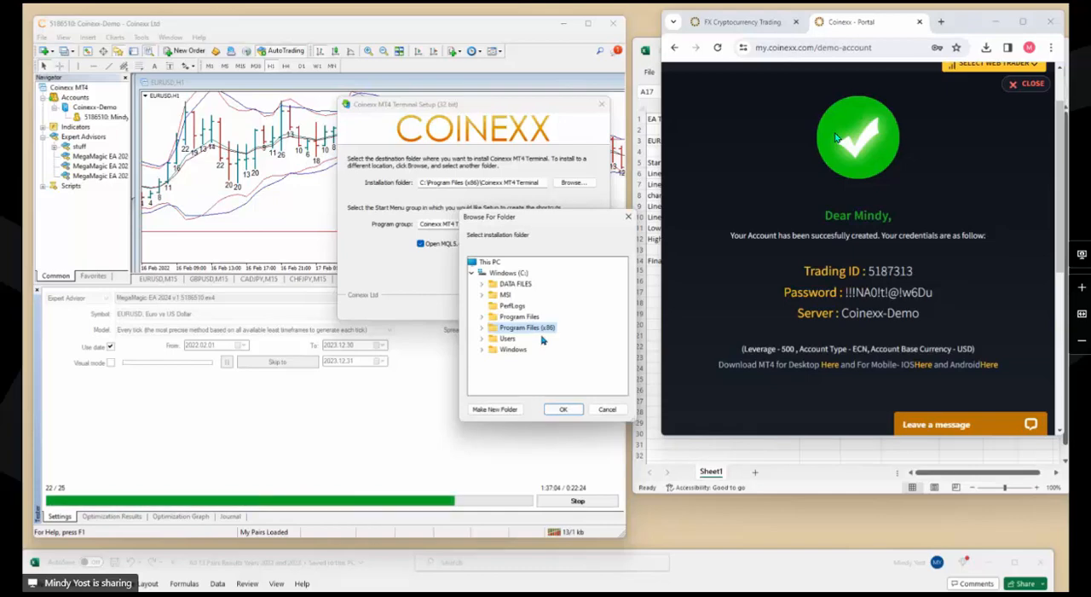
{"action": "mouse_move", "coordinate": [543, 345]}
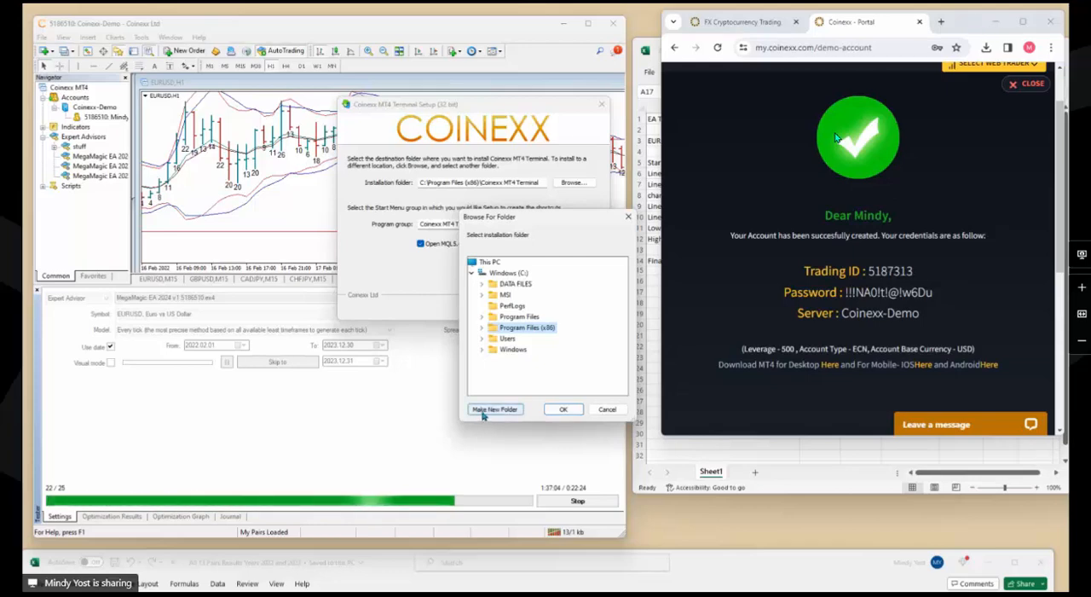
{"action": "mouse_move", "coordinate": [535, 340]}
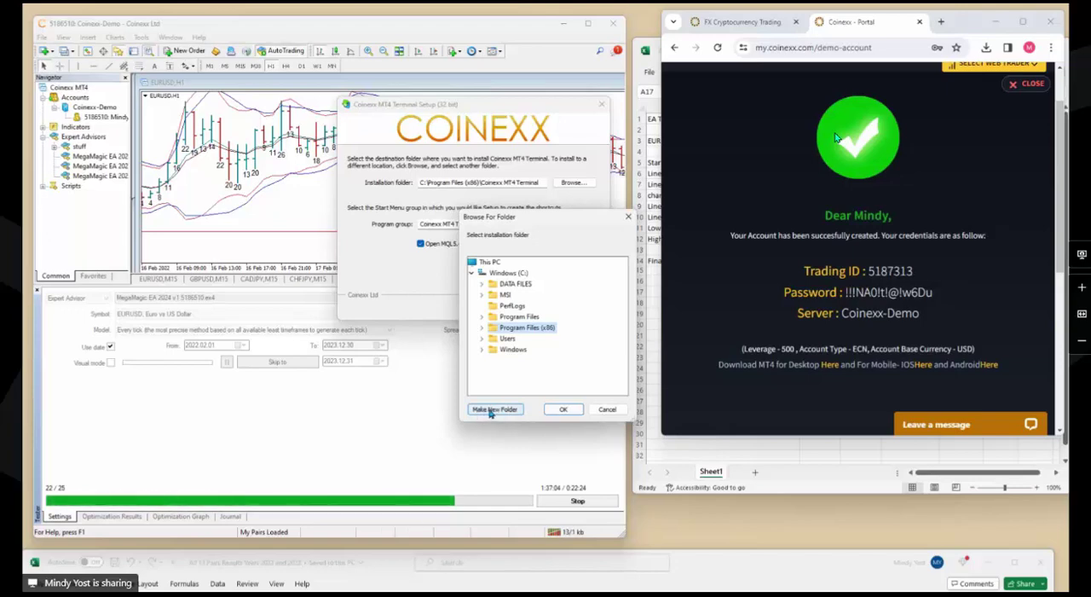
{"action": "left_click", "coordinate": [495, 410]}
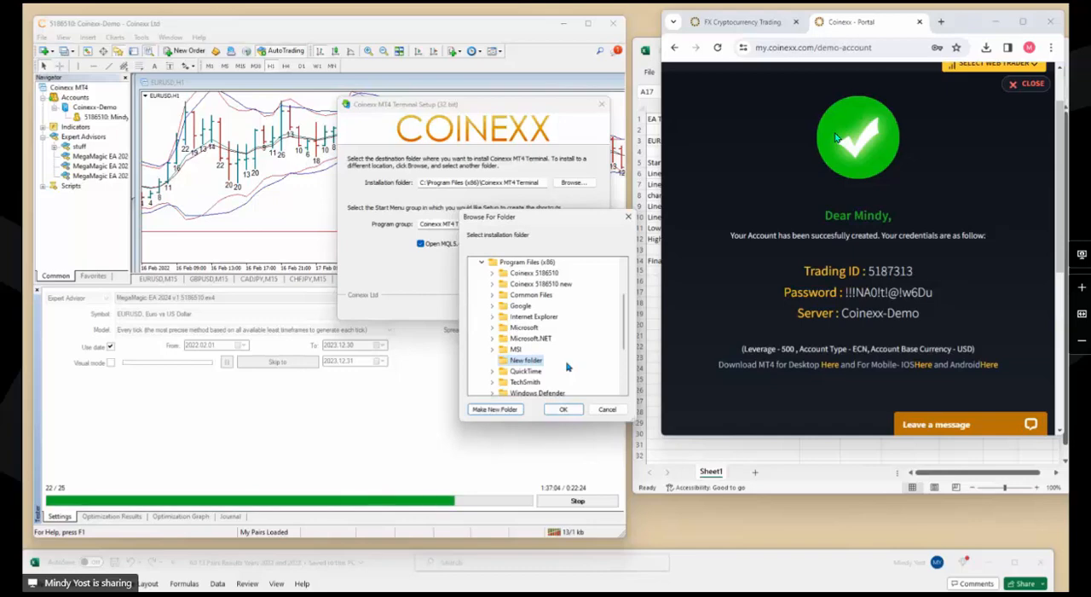
{"action": "mouse_move", "coordinate": [527, 360]}
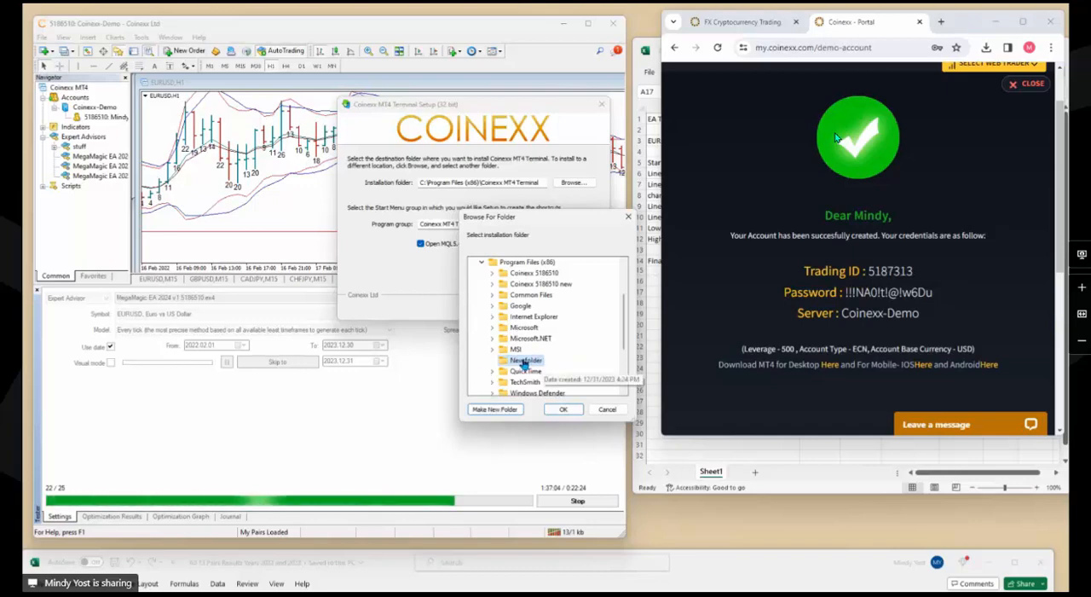
{"action": "right_click", "coordinate": [526, 360]}
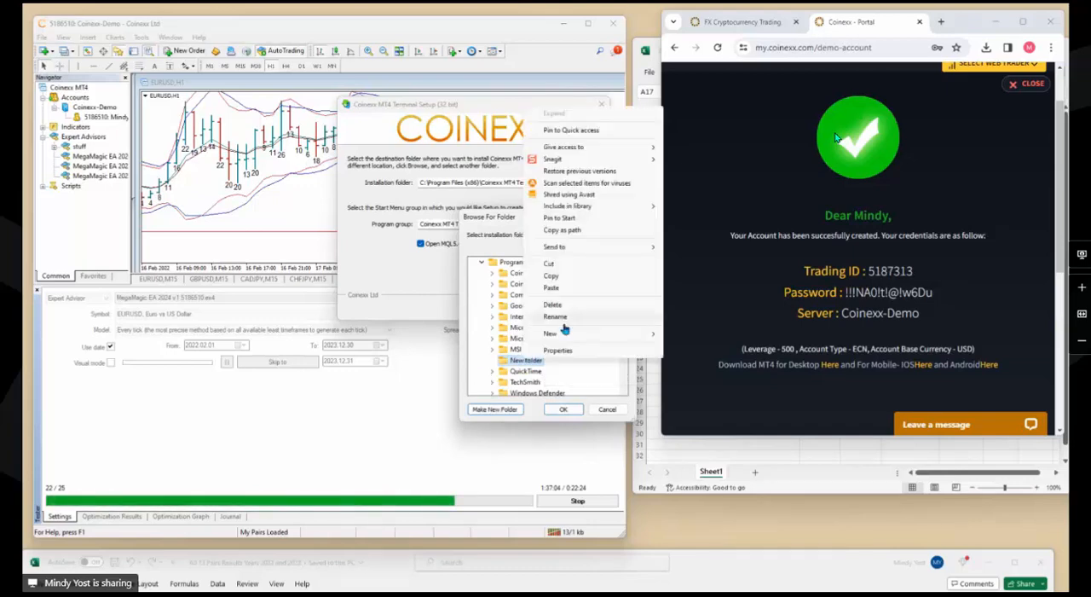
{"action": "left_click", "coordinate": [551, 333]}
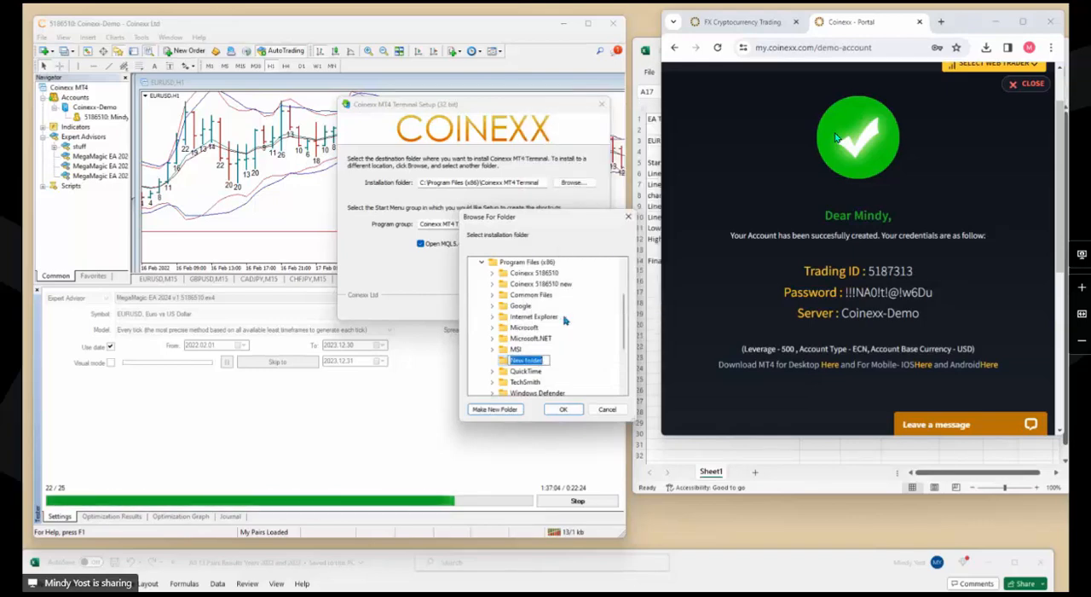
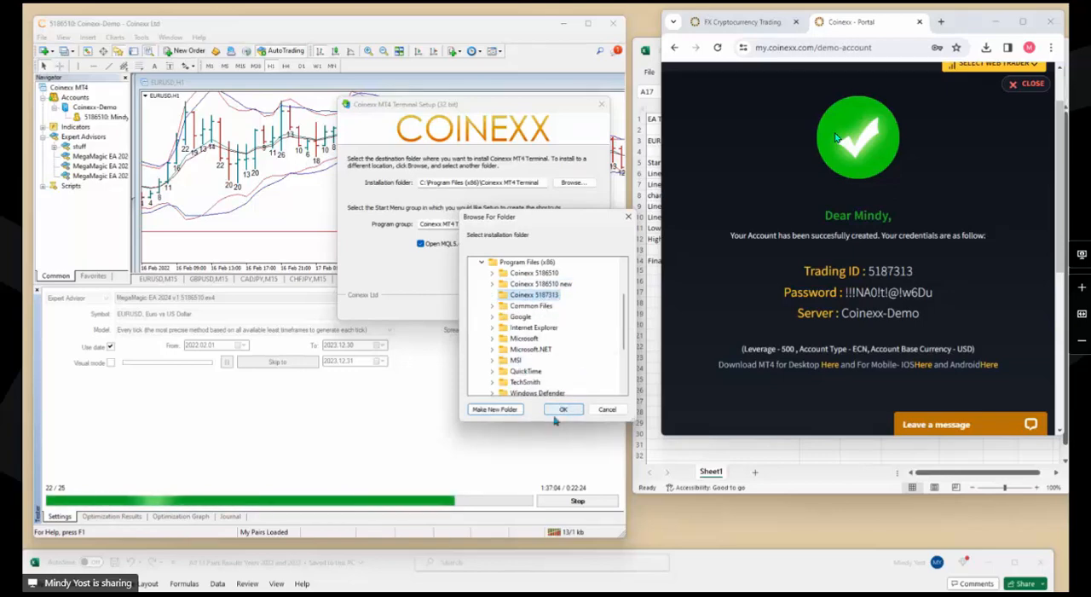
{"action": "left_click", "coordinate": [563, 409]}
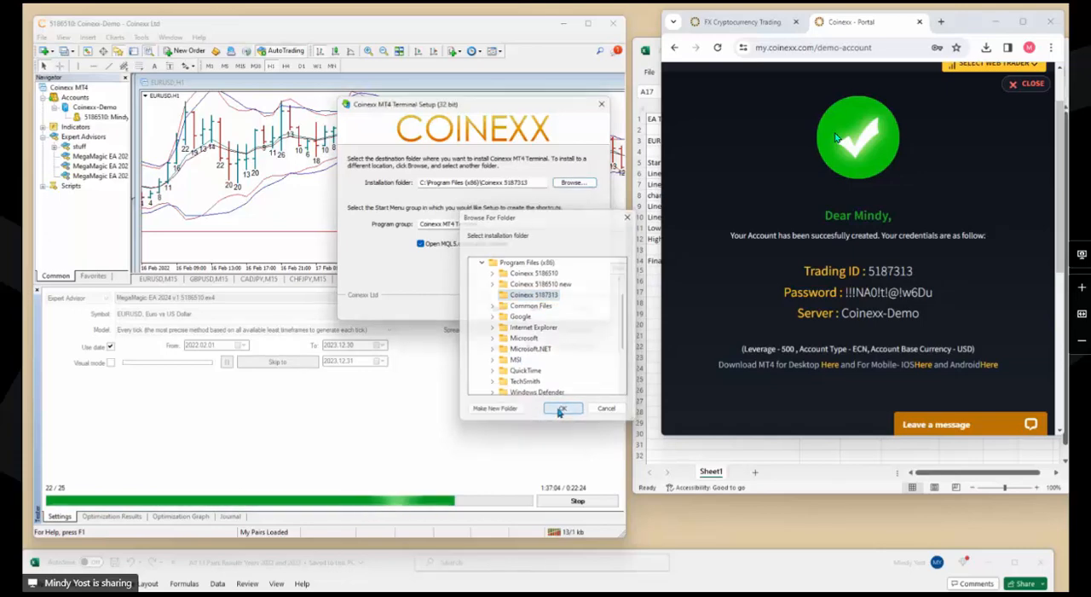
{"action": "left_click", "coordinate": [563, 407]}
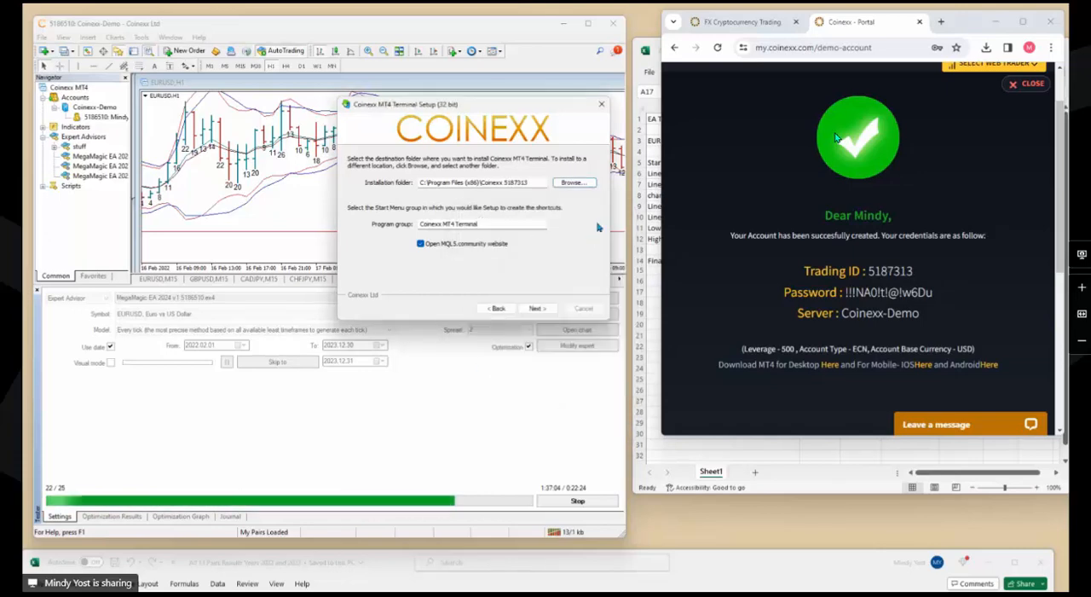
{"action": "mouse_move", "coordinate": [364, 191]}
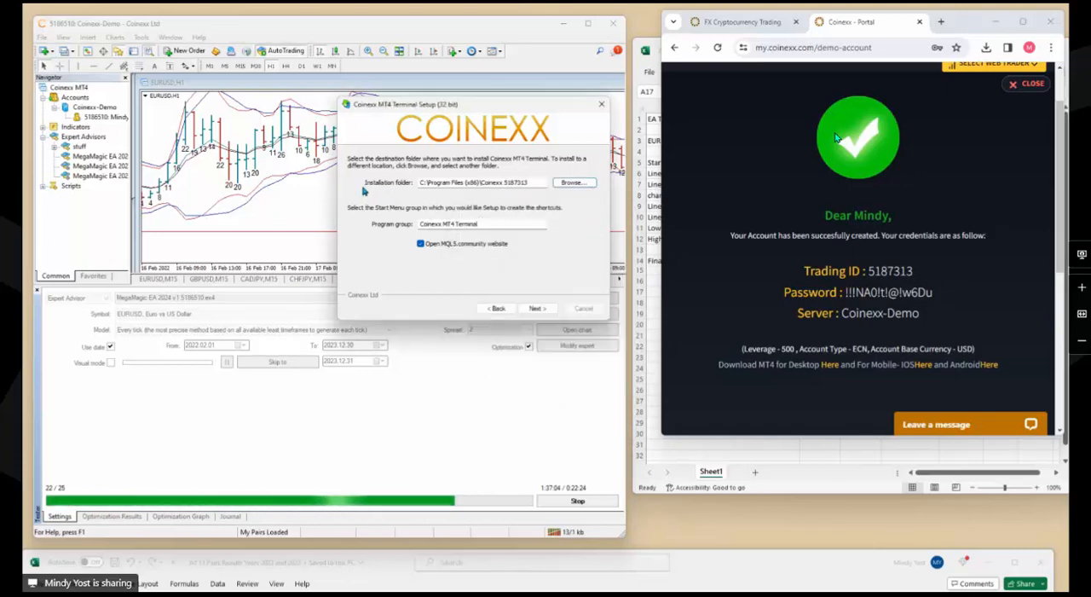
{"action": "mouse_move", "coordinate": [402, 192]}
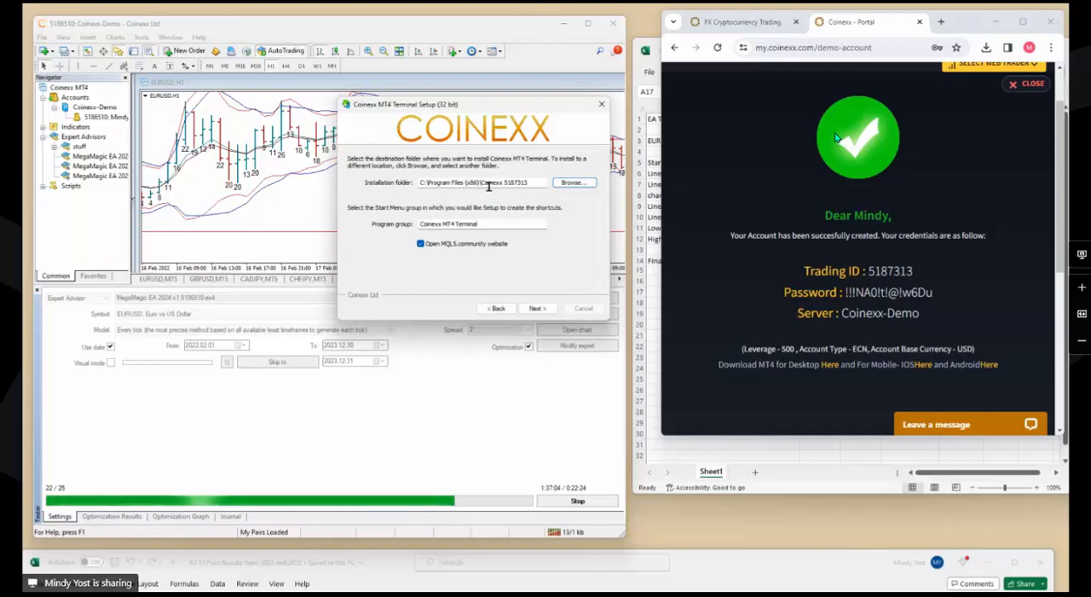
{"action": "mouse_move", "coordinate": [505, 191]}
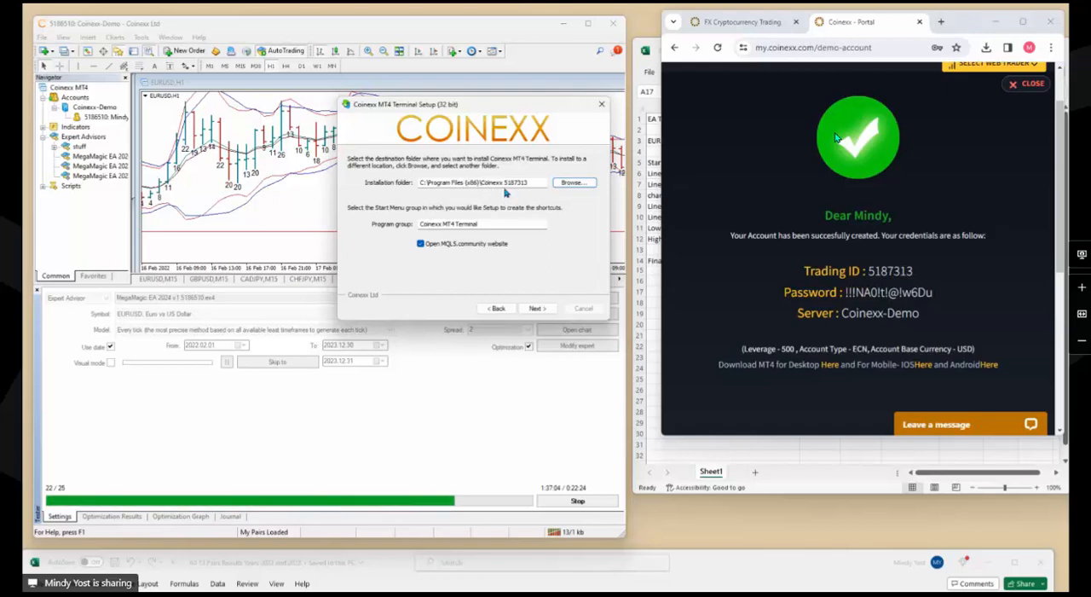
{"action": "mouse_move", "coordinate": [516, 192]}
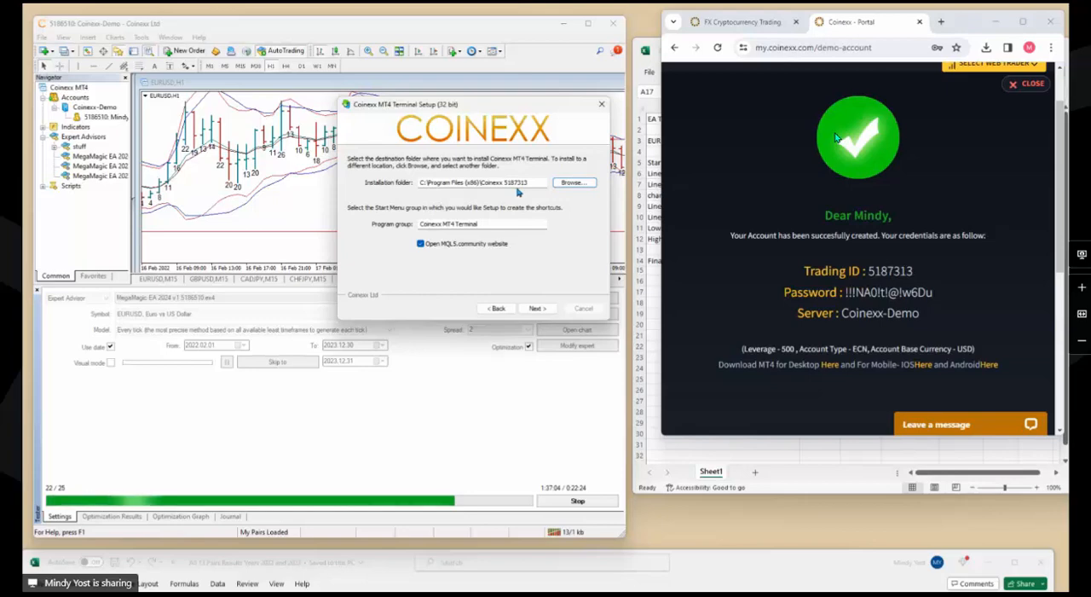
{"action": "mouse_move", "coordinate": [367, 231]}
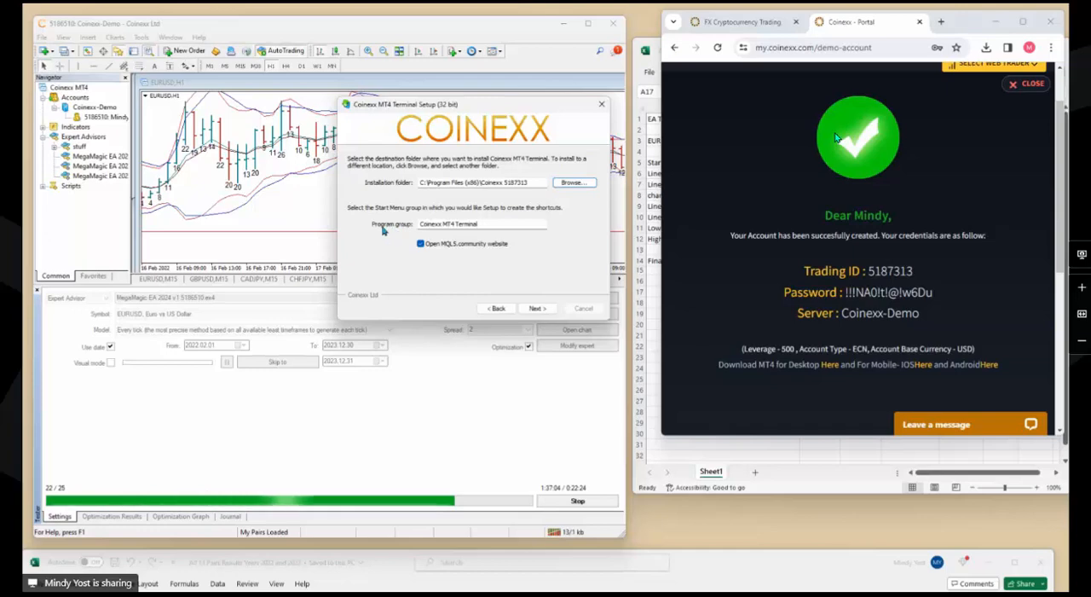
{"action": "mouse_move", "coordinate": [401, 232]}
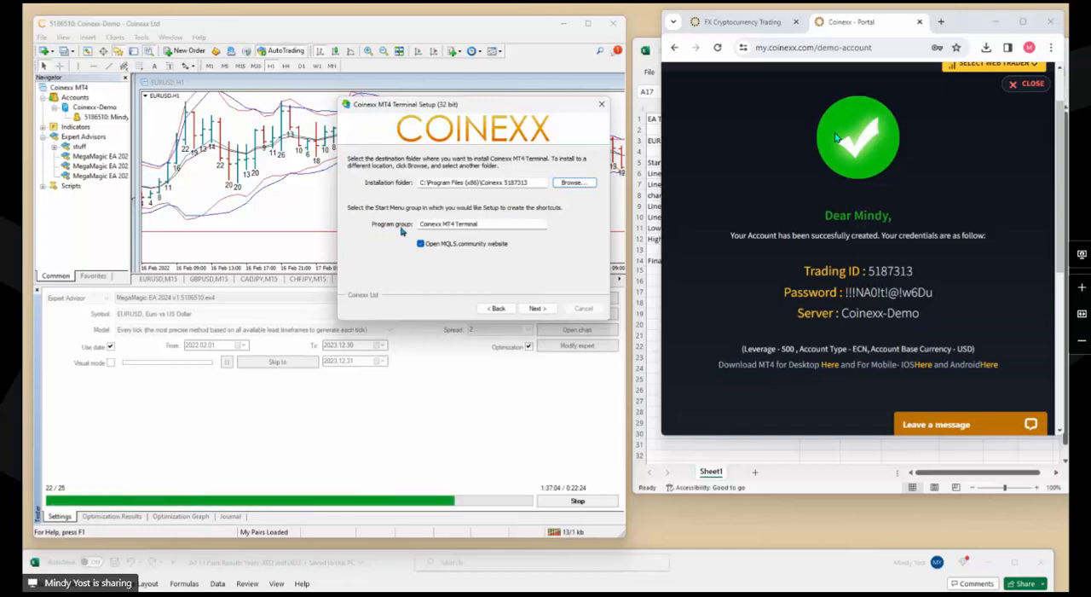
{"action": "mouse_move", "coordinate": [498, 204]}
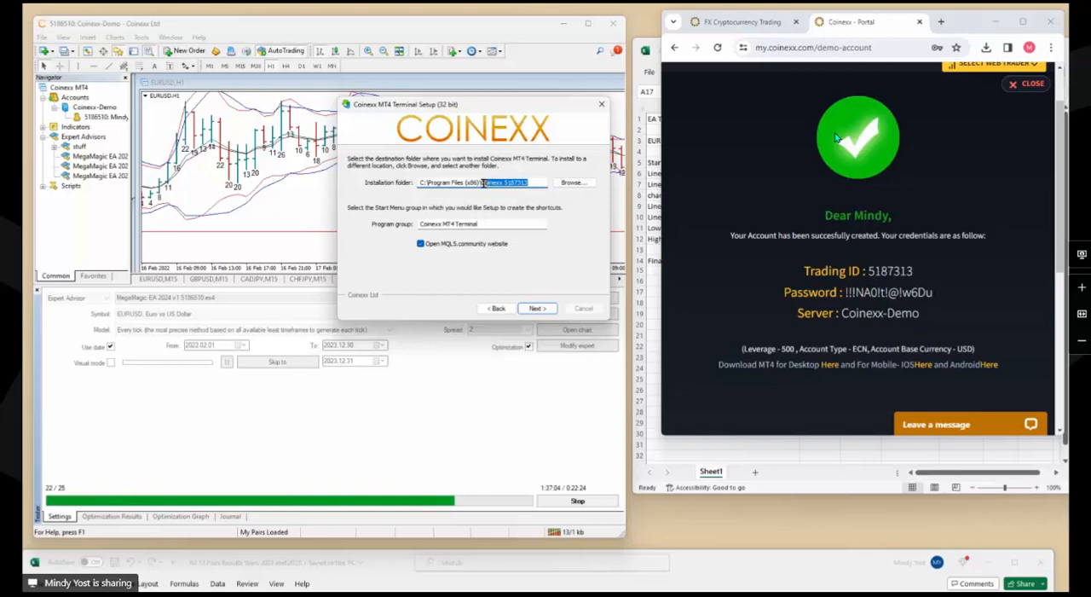
{"action": "mouse_move", "coordinate": [503, 213]}
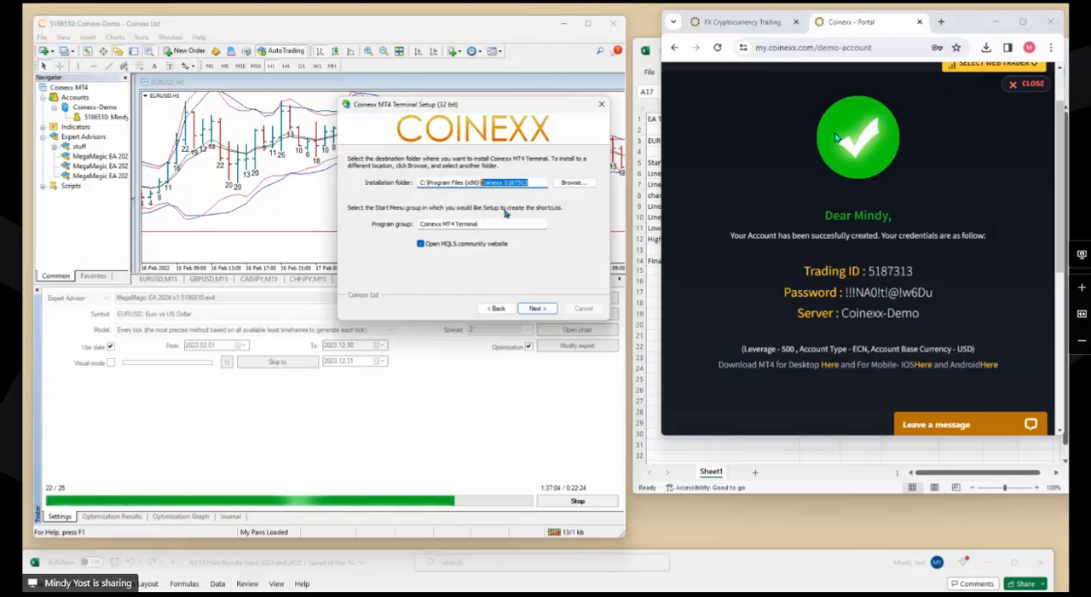
{"action": "mouse_move", "coordinate": [486, 194]}
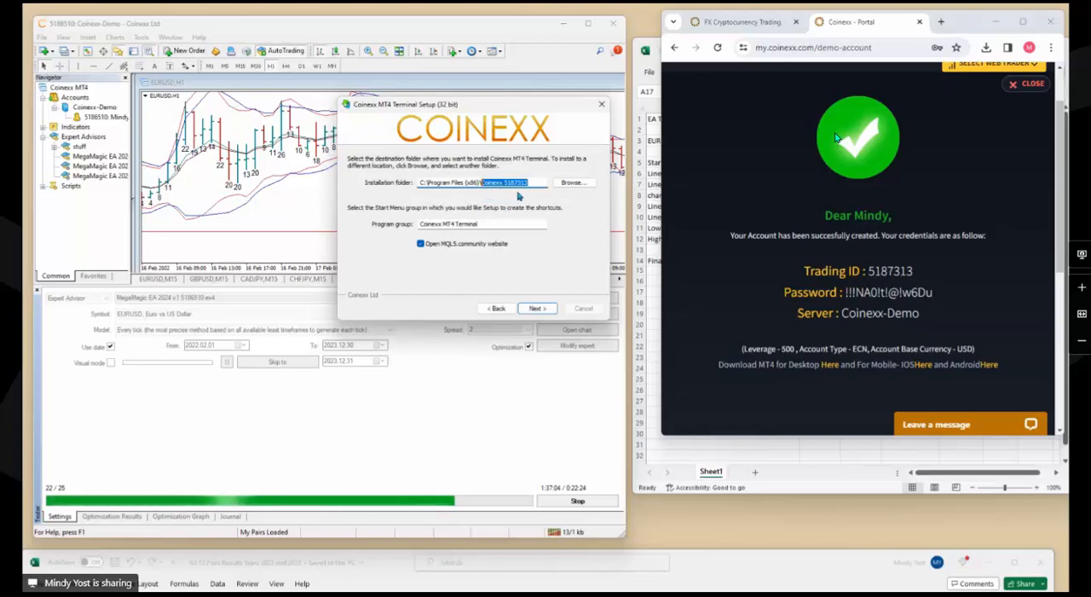
{"action": "left_click", "coordinate": [481, 223]}
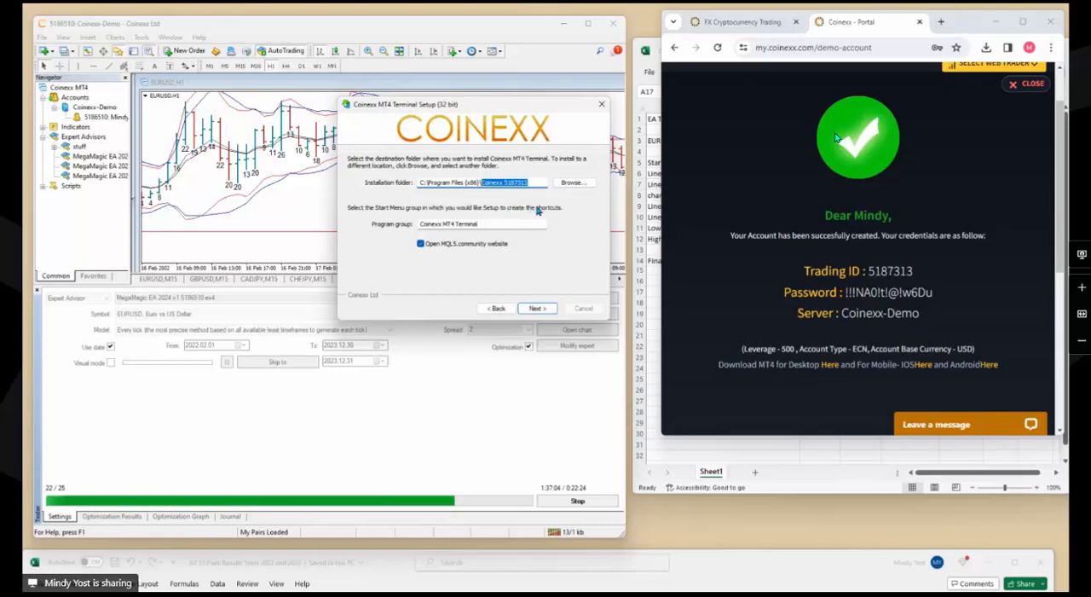
{"action": "left_click", "coordinate": [481, 224]}
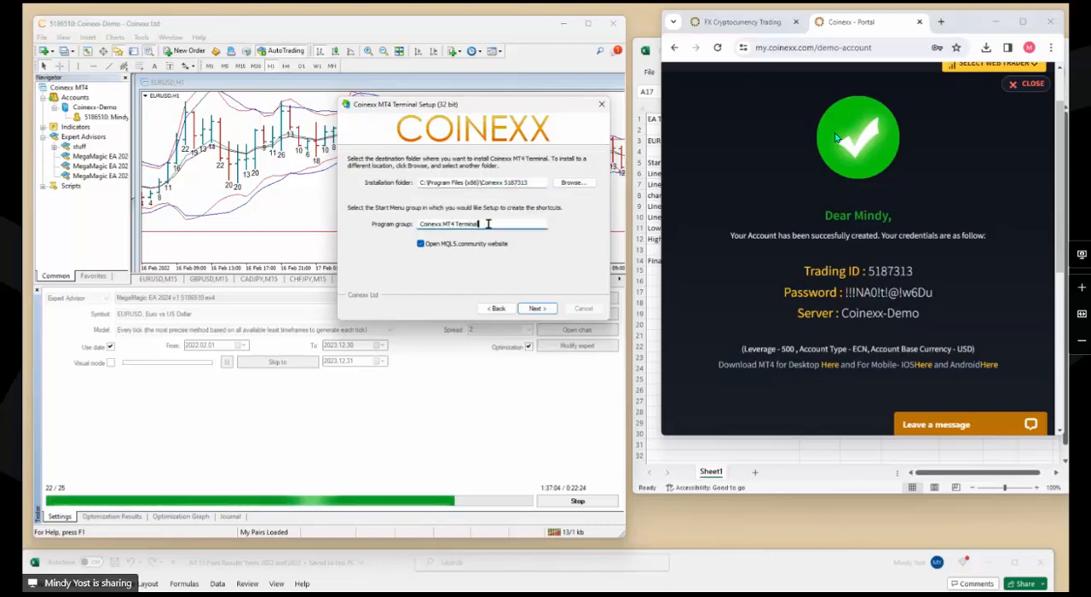
{"action": "triple_click", "coordinate": [448, 223]}
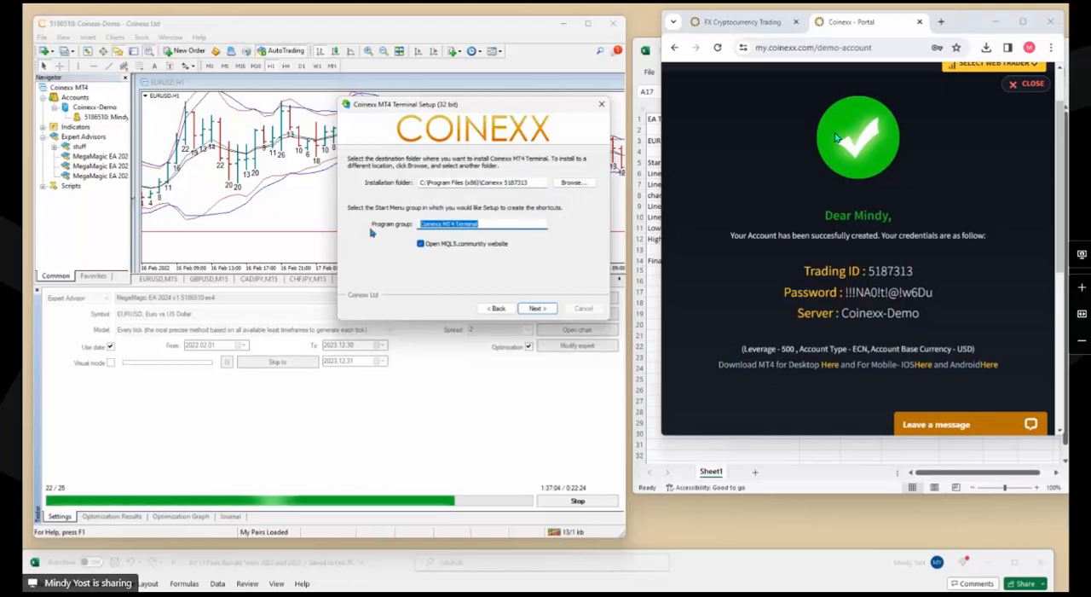
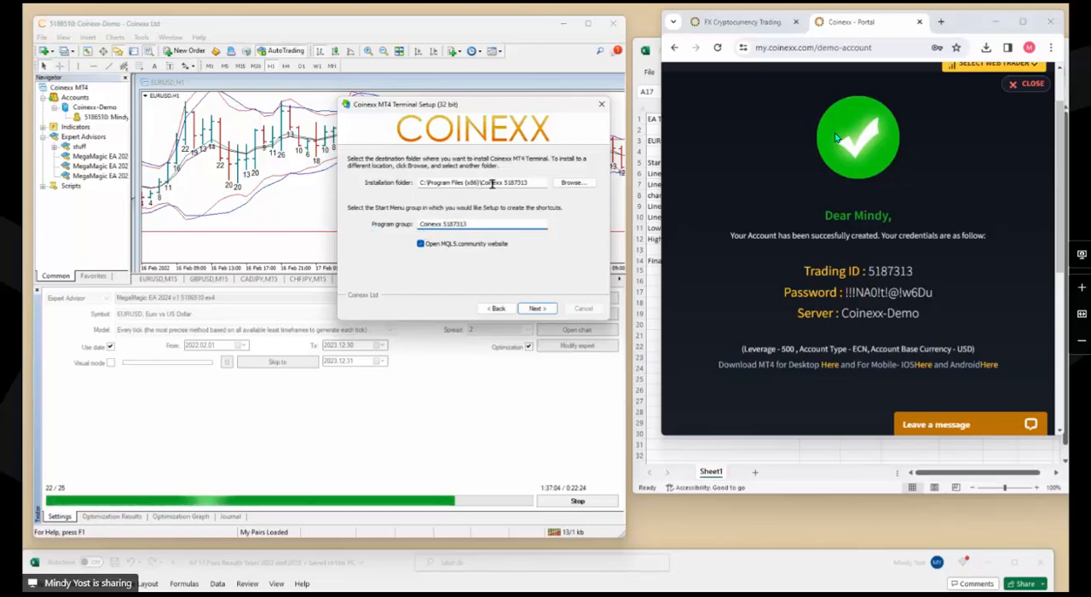
{"action": "mouse_move", "coordinate": [518, 211]}
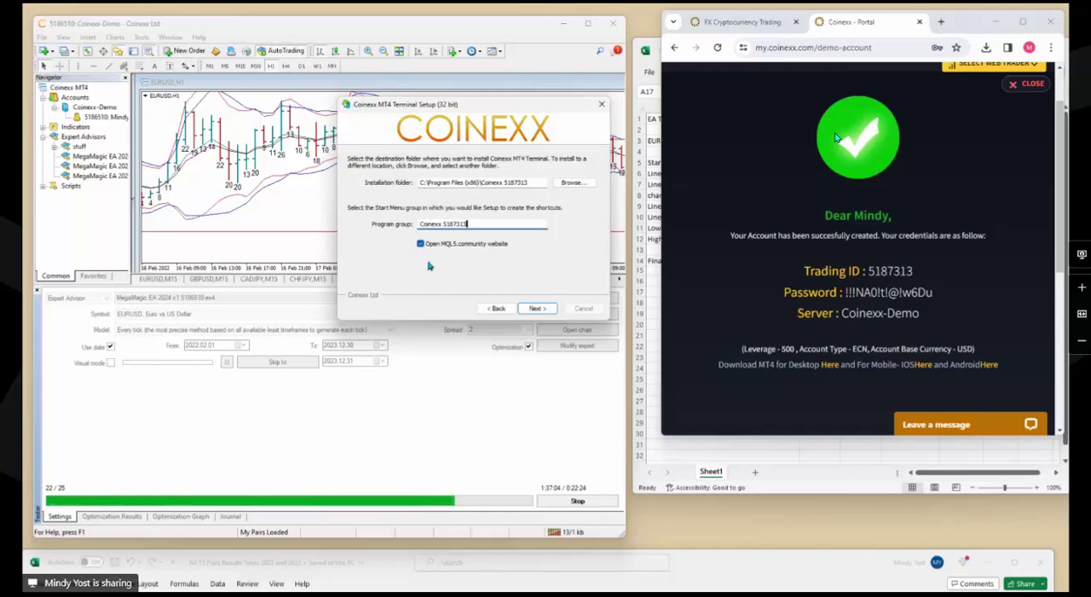
{"action": "mouse_move", "coordinate": [454, 262]}
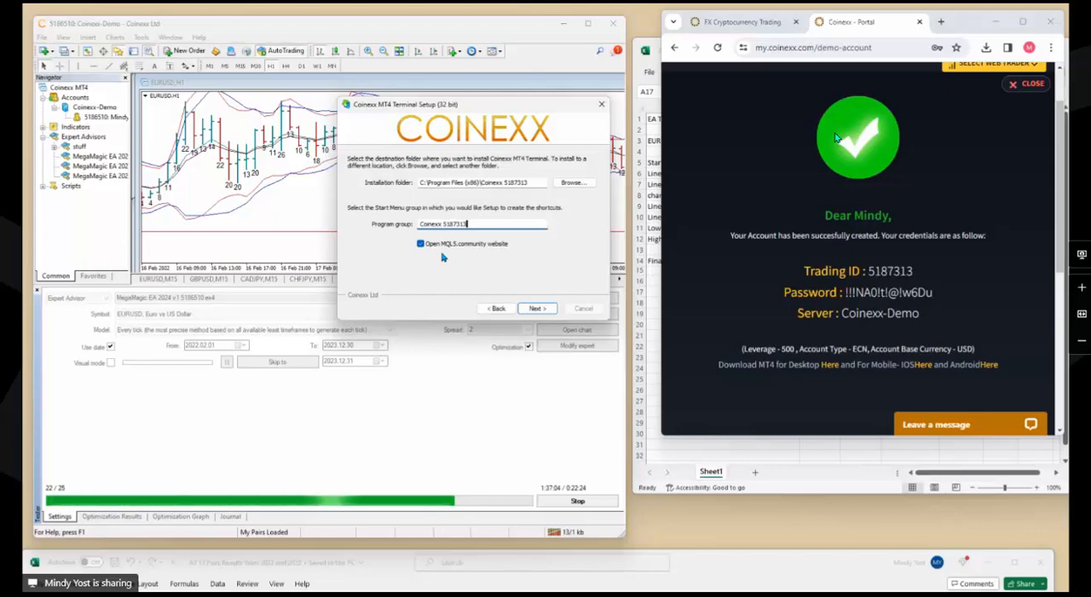
{"action": "mouse_move", "coordinate": [422, 256]}
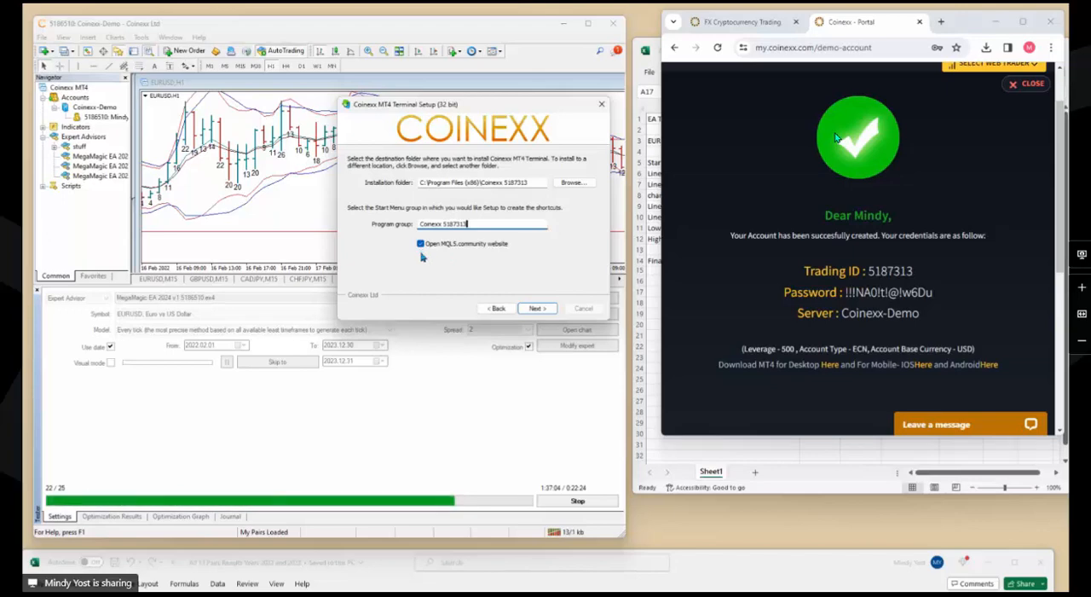
Uncheck the MQL5 community website option and run the installation
{"action": "left_click", "coordinate": [420, 243]}
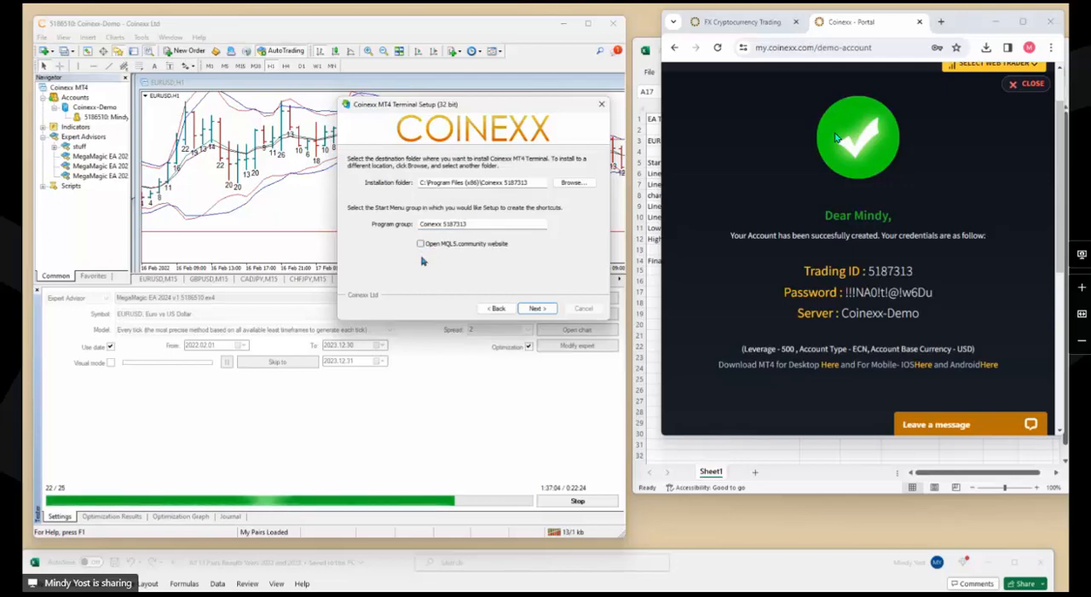
{"action": "mouse_move", "coordinate": [526, 273]}
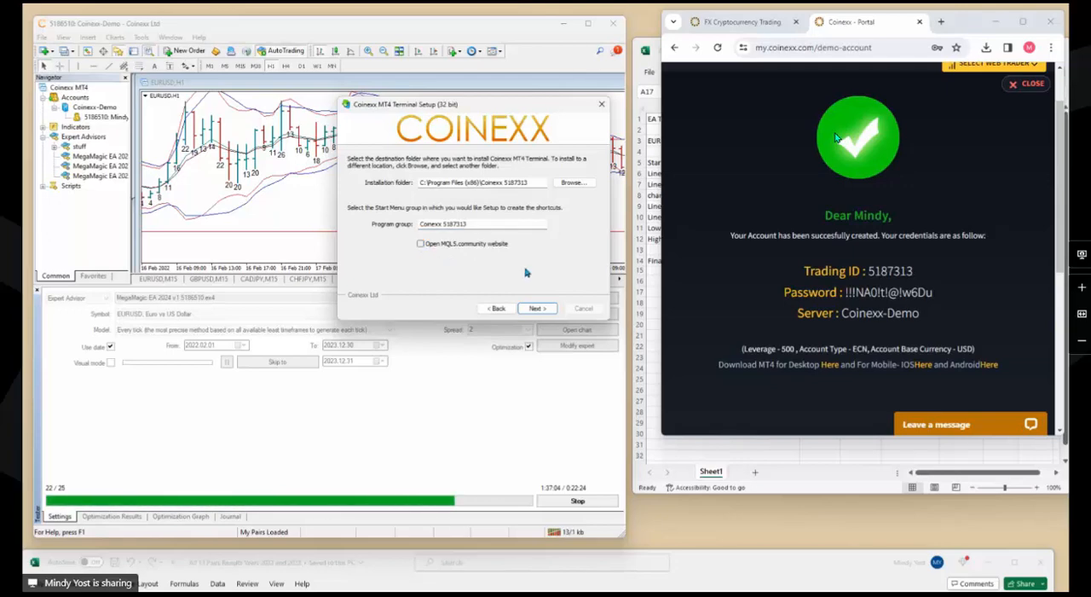
{"action": "mouse_move", "coordinate": [408, 387]}
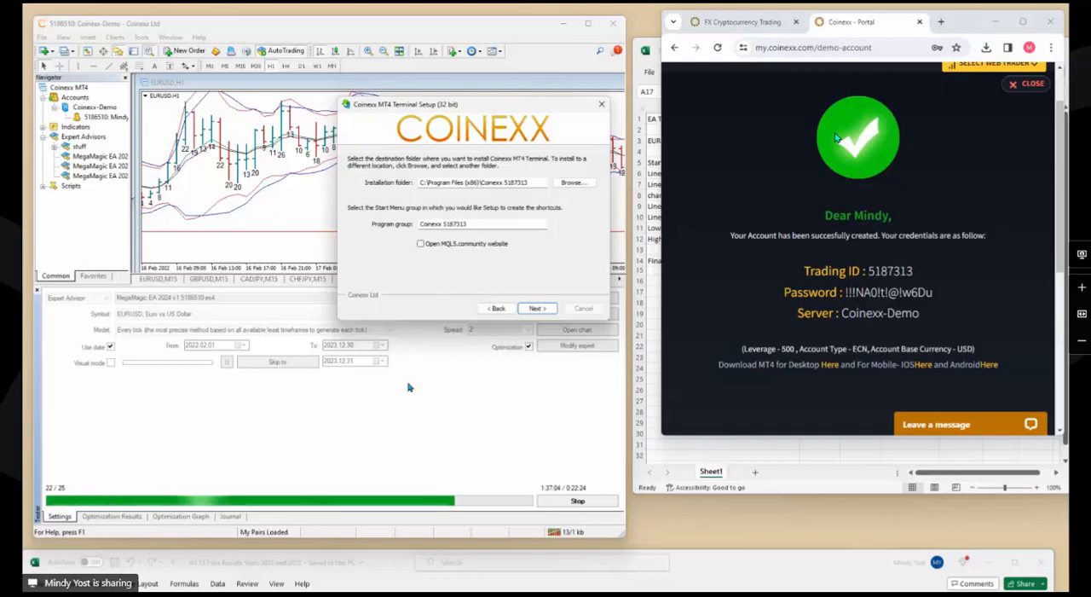
{"action": "mouse_move", "coordinate": [452, 254]}
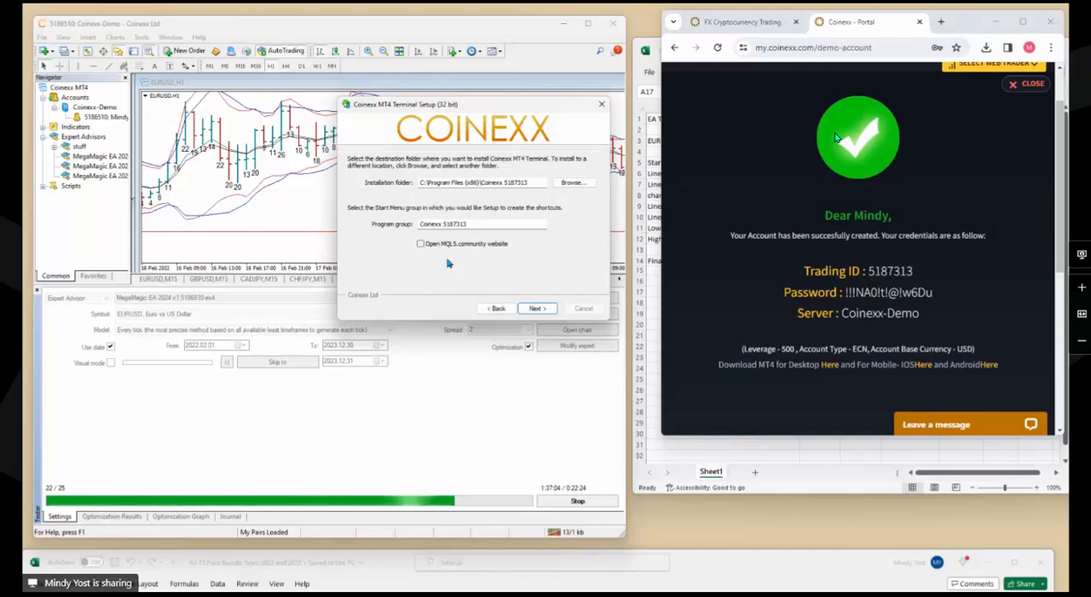
{"action": "mouse_move", "coordinate": [521, 293]}
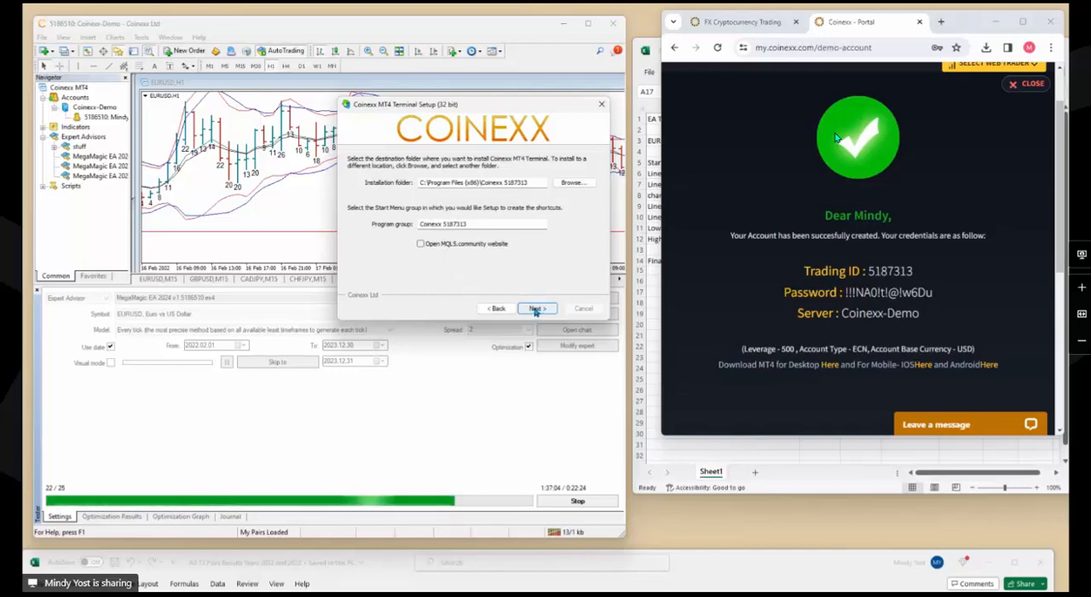
{"action": "left_click", "coordinate": [535, 308]}
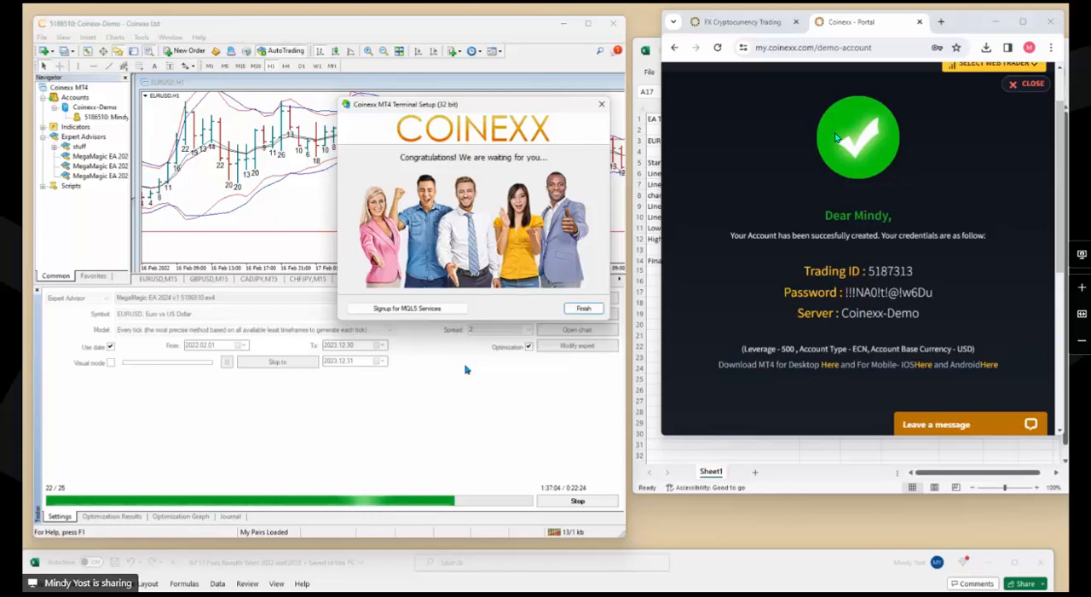
{"action": "mouse_move", "coordinate": [571, 298]}
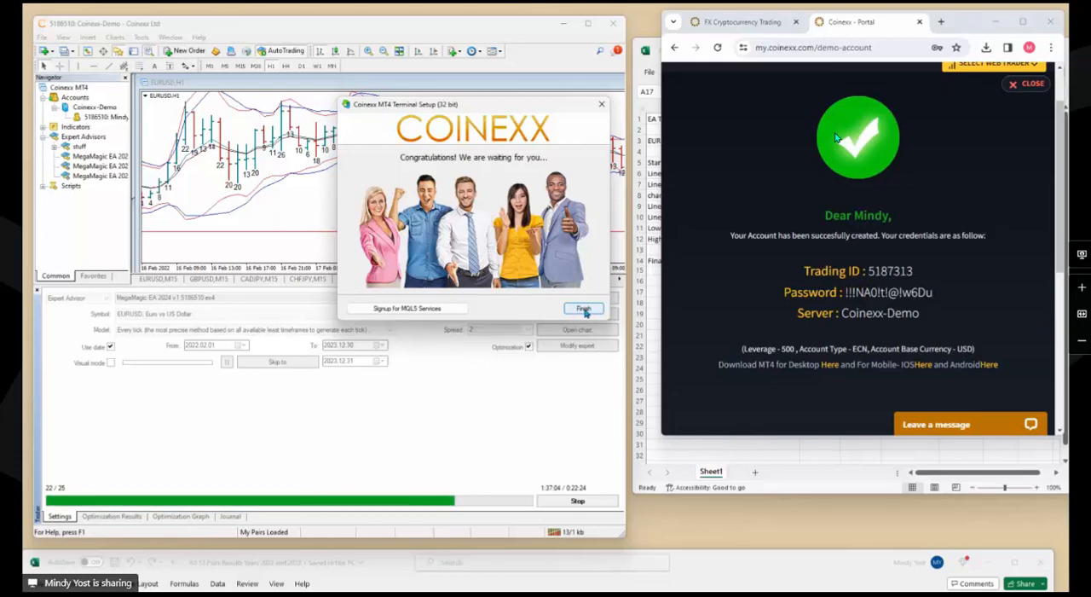
Finish the setup wizard to launch the new Coinexx terminal
{"action": "left_click", "coordinate": [583, 309]}
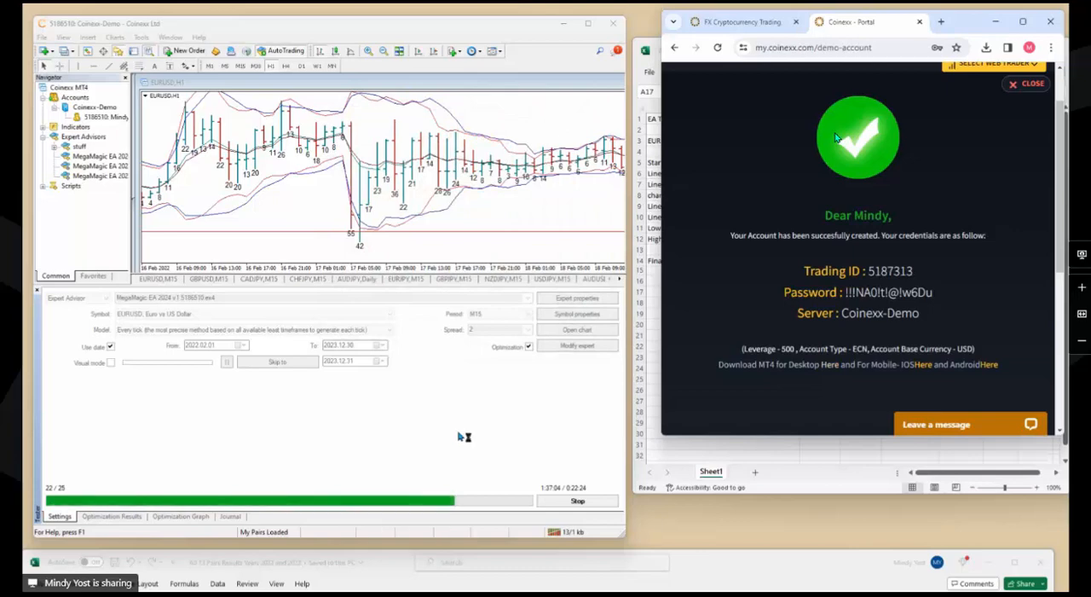
{"action": "mouse_move", "coordinate": [455, 429]}
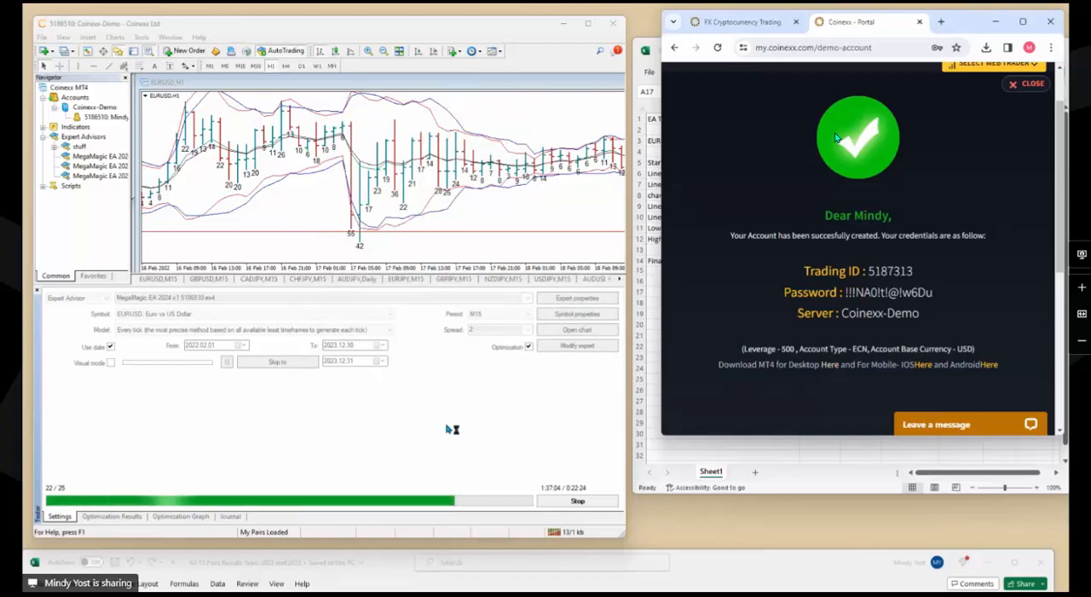
{"action": "mouse_move", "coordinate": [501, 399]}
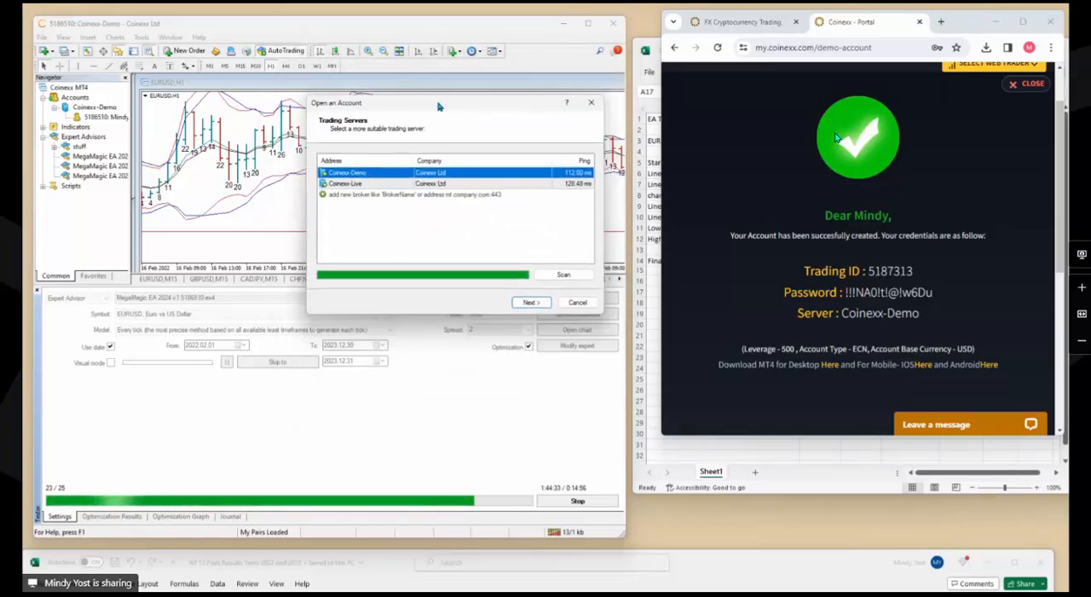
{"action": "left_click_drag", "start_coordinate": [439, 102], "coordinate": [464, 78]}
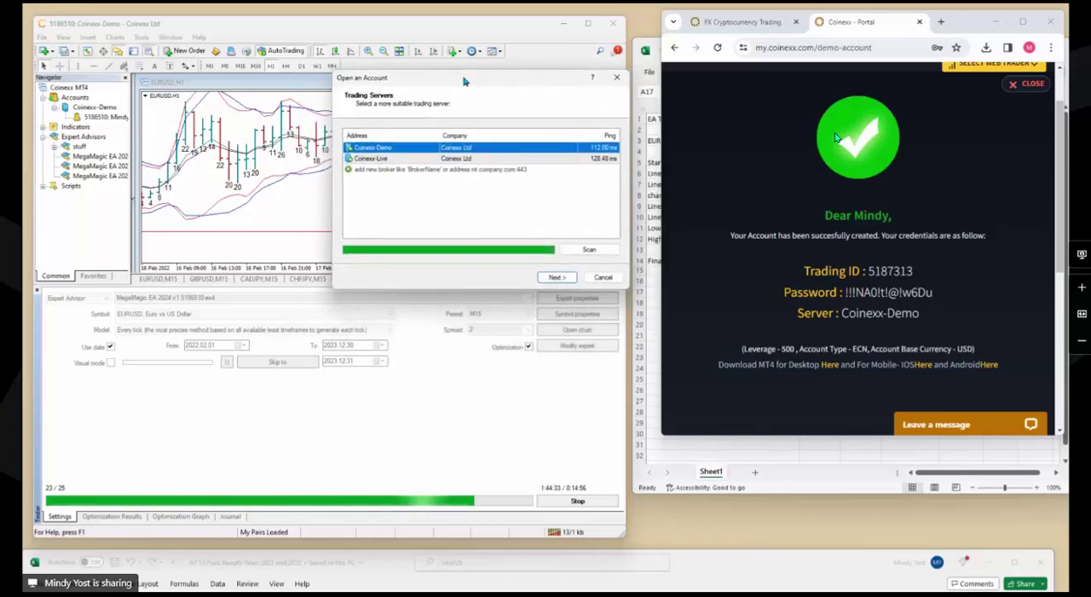
{"action": "mouse_move", "coordinate": [408, 170]}
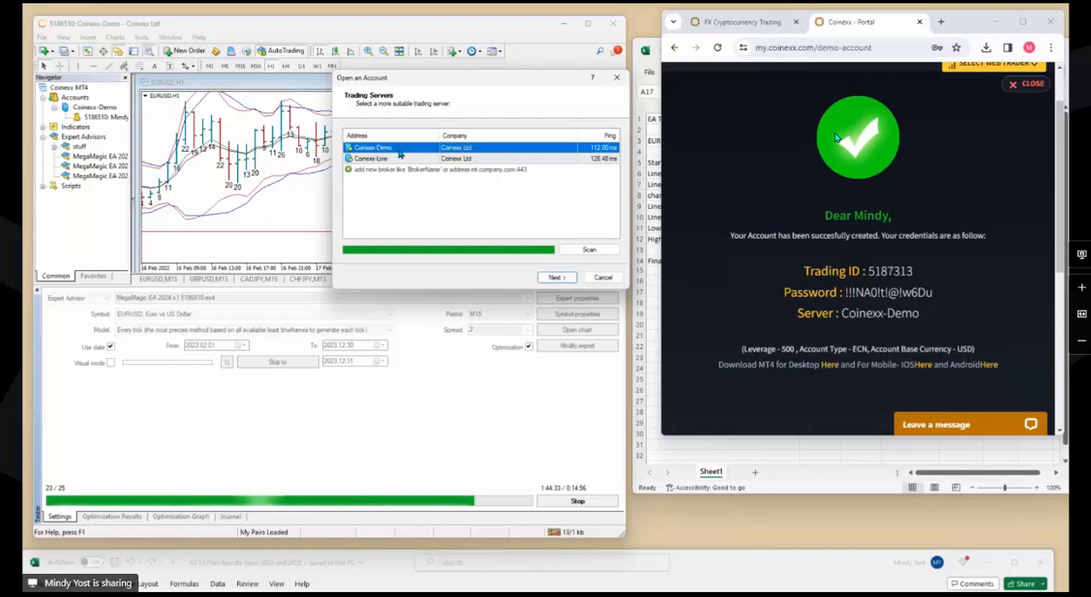
{"action": "mouse_move", "coordinate": [394, 167]}
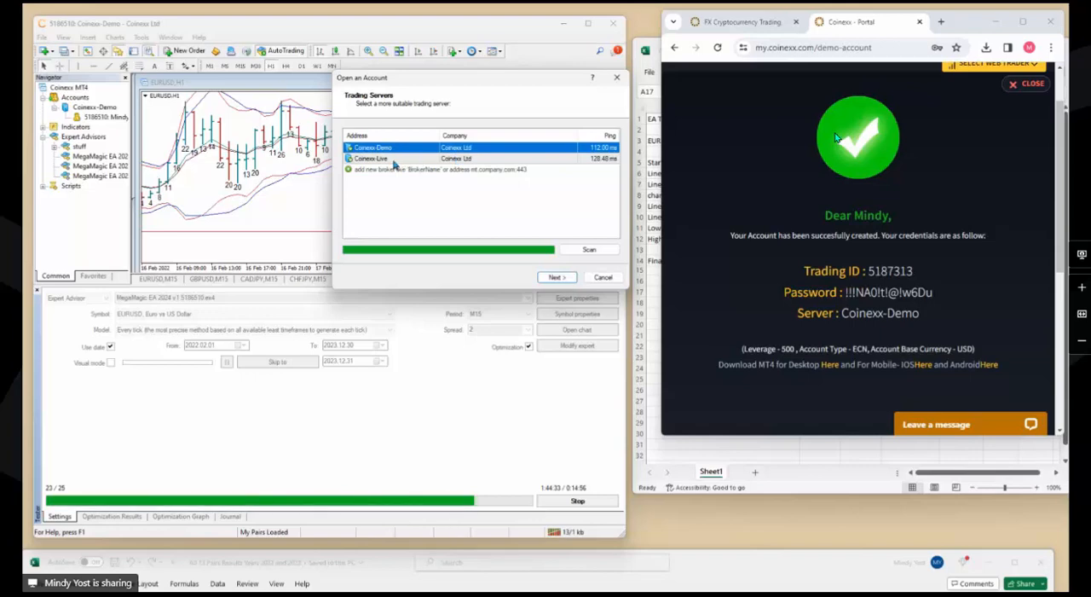
{"action": "mouse_move", "coordinate": [393, 196]}
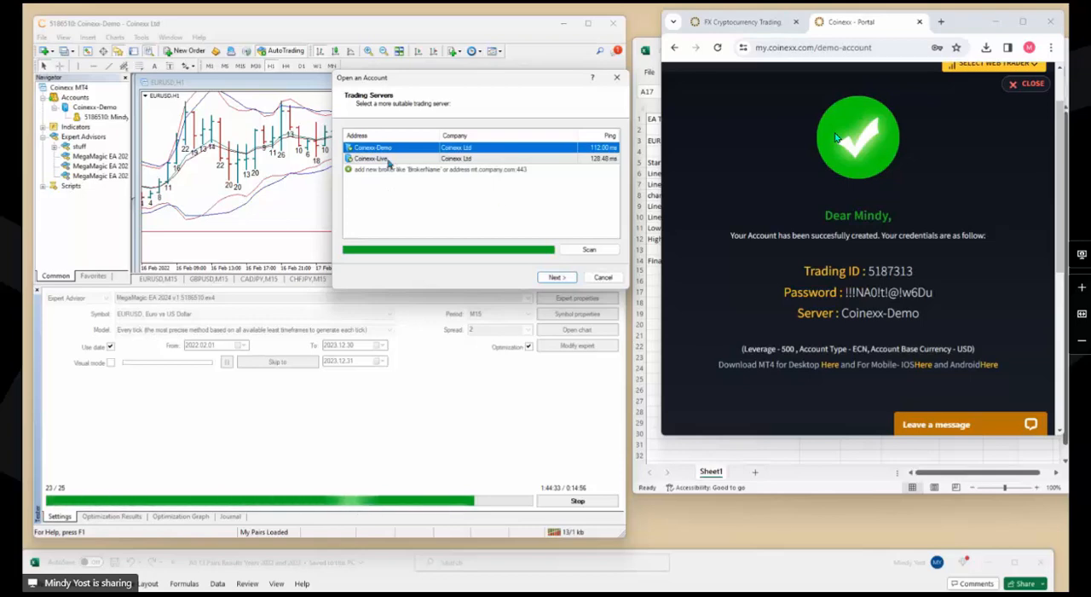
{"action": "mouse_move", "coordinate": [431, 198]}
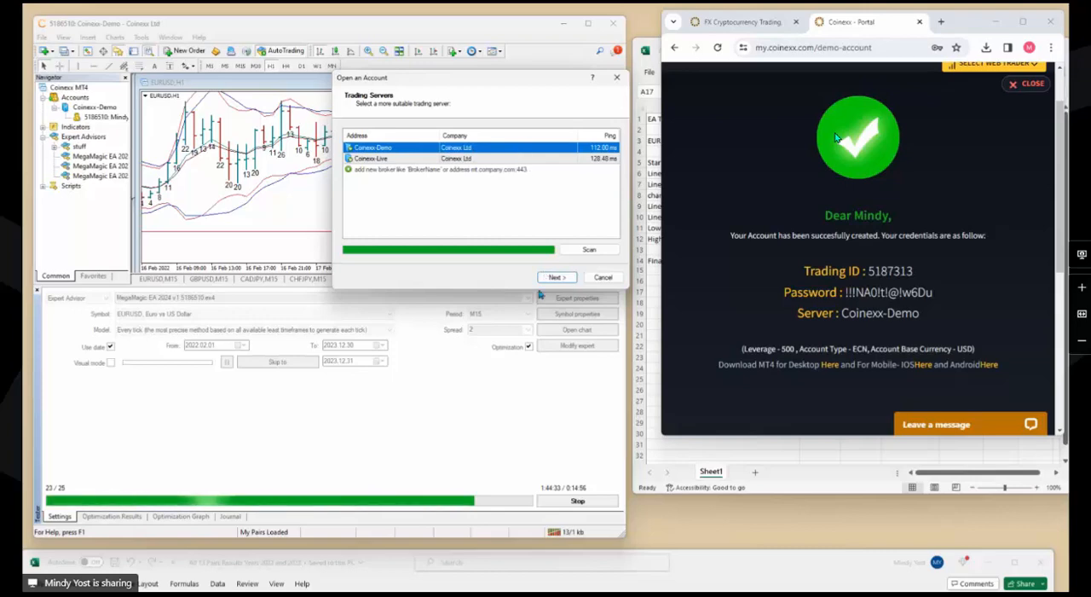
Continue with Coinexx-Demo and choose Existing trade account
{"action": "left_click", "coordinate": [556, 277]}
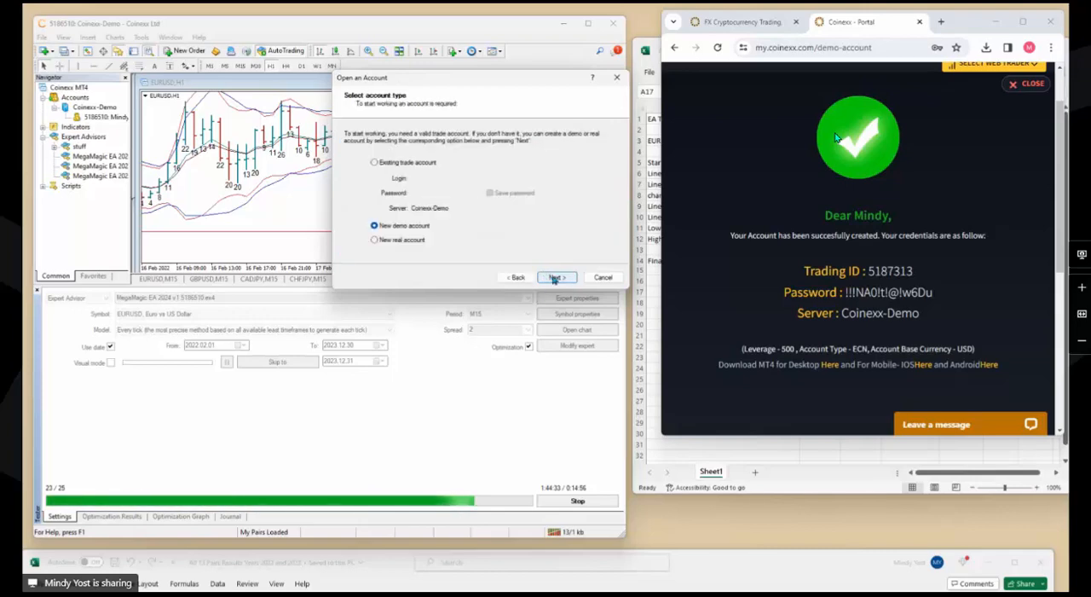
{"action": "mouse_move", "coordinate": [455, 76]}
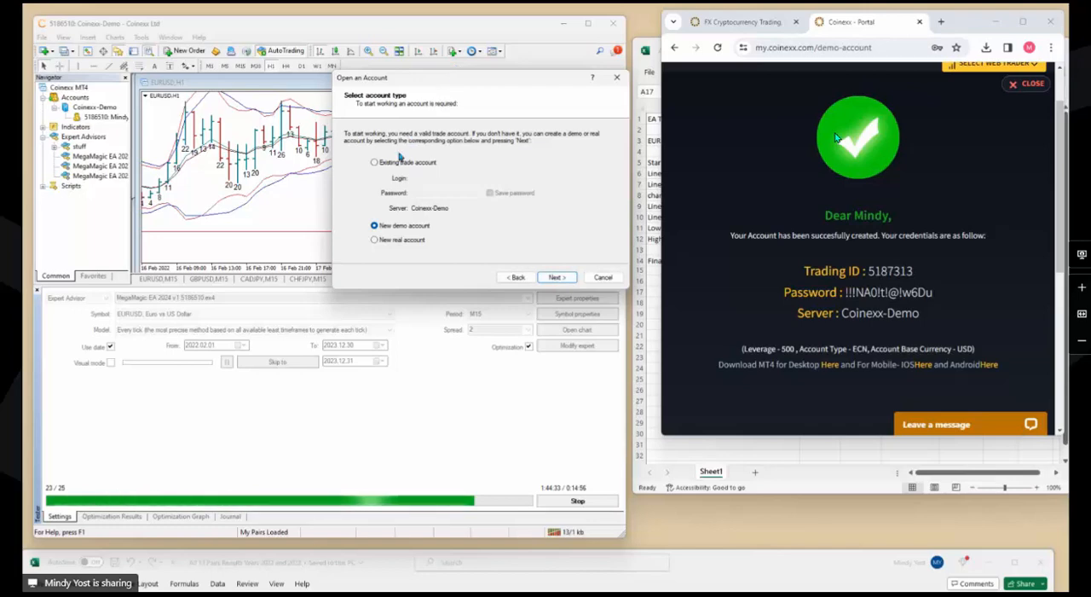
{"action": "mouse_move", "coordinate": [372, 181]}
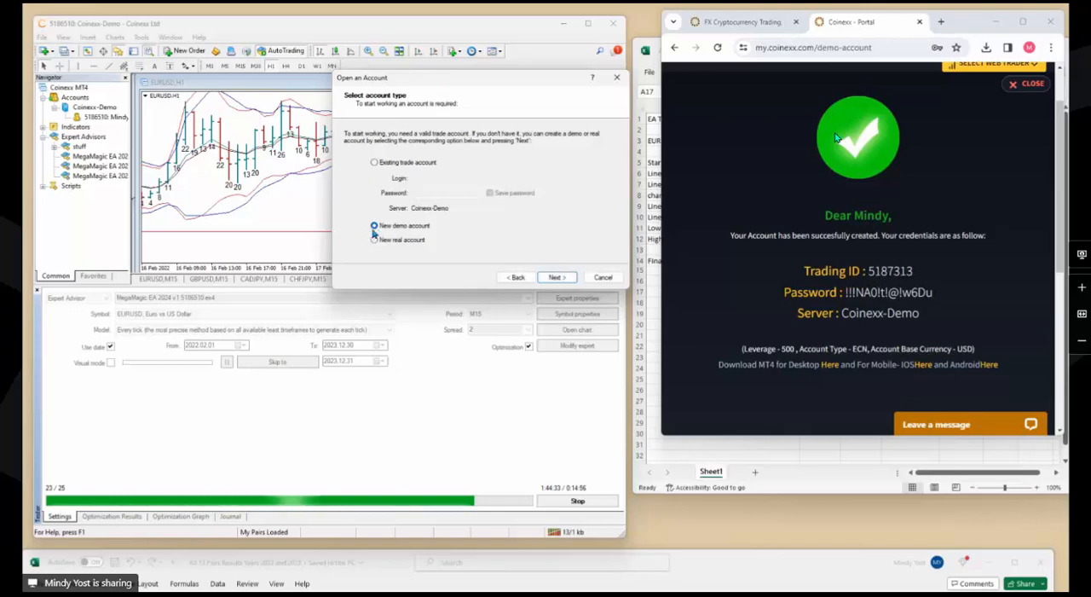
{"action": "left_click", "coordinate": [373, 225]}
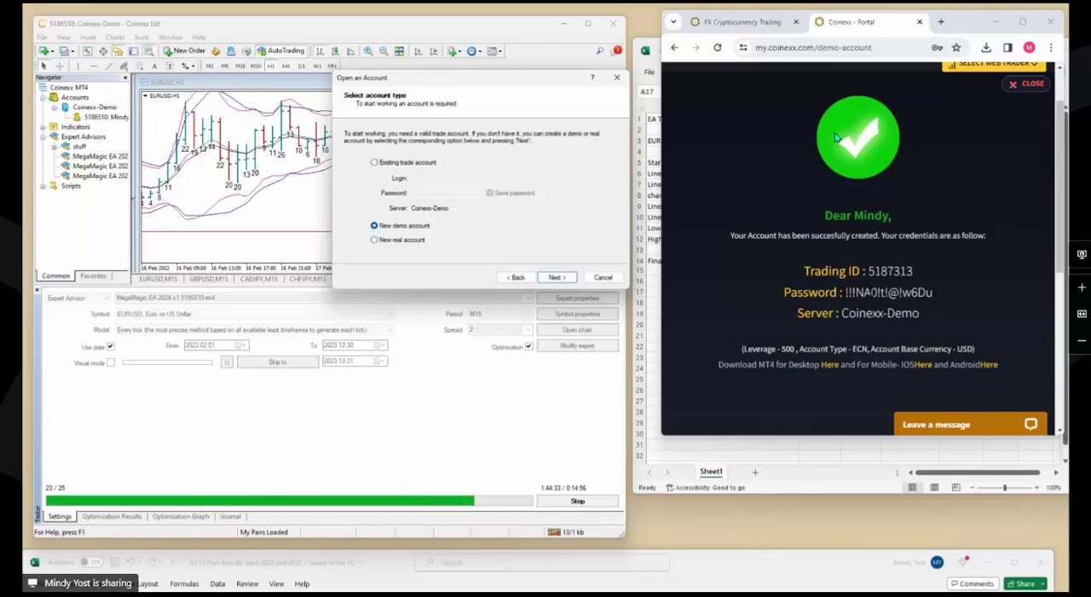
{"action": "mouse_move", "coordinate": [536, 232]}
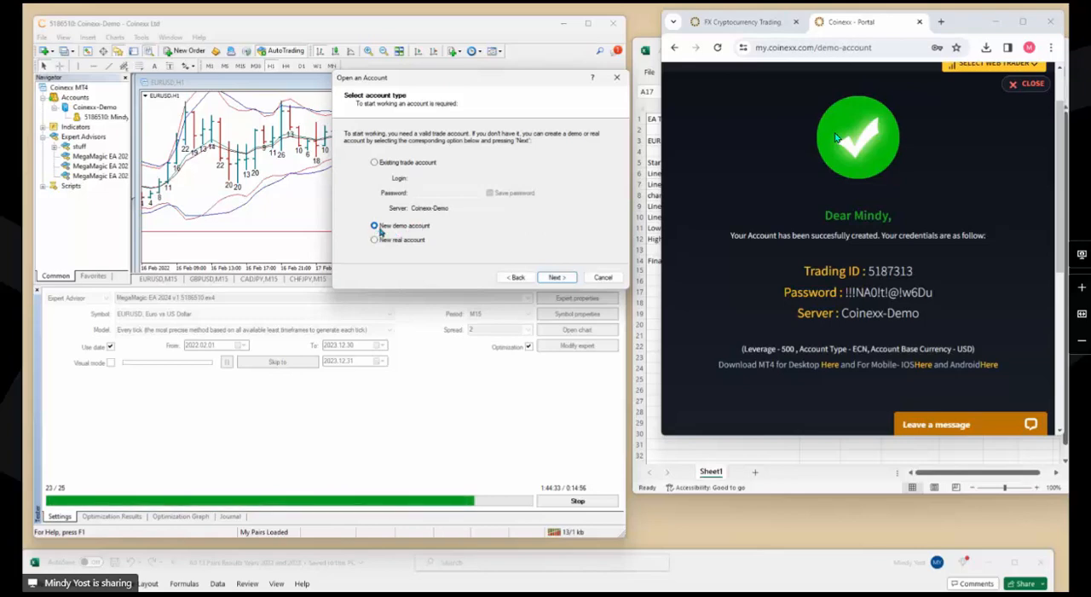
{"action": "mouse_move", "coordinate": [460, 233]}
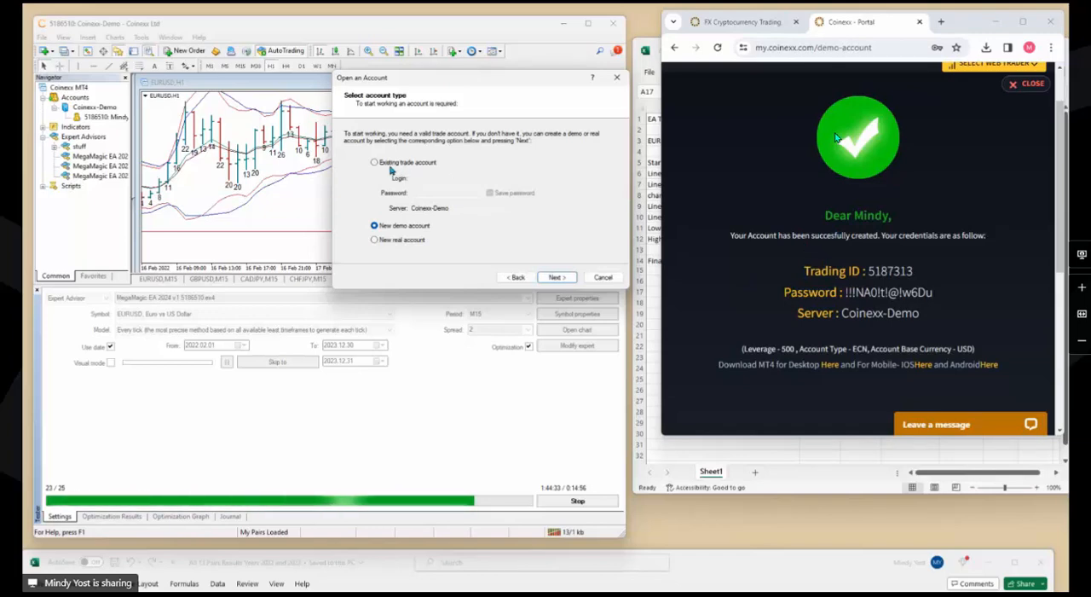
{"action": "left_click", "coordinate": [373, 162]}
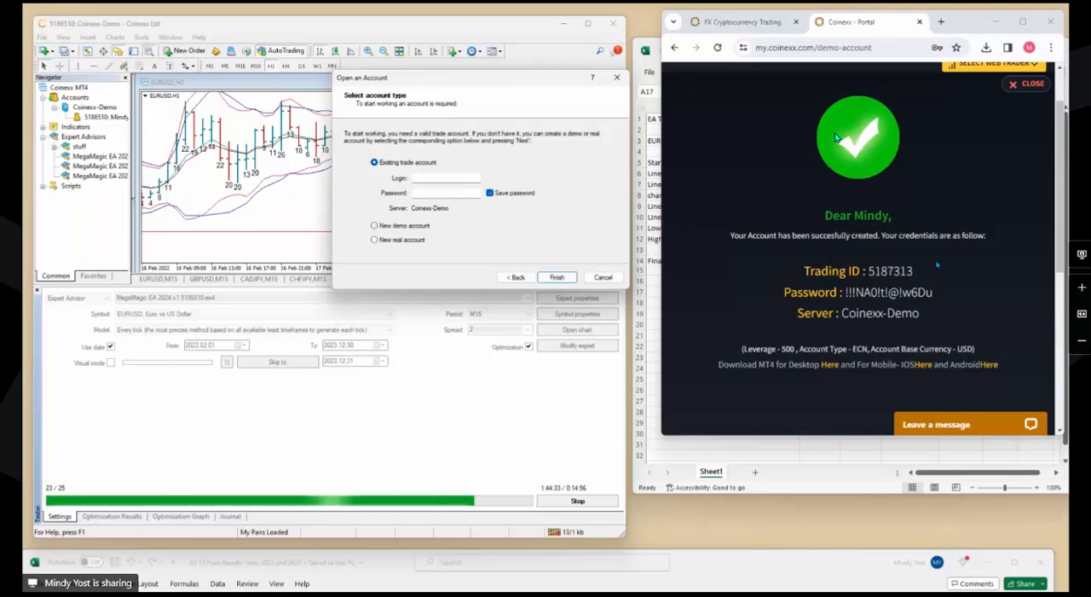
{"action": "left_click", "coordinate": [443, 178]}
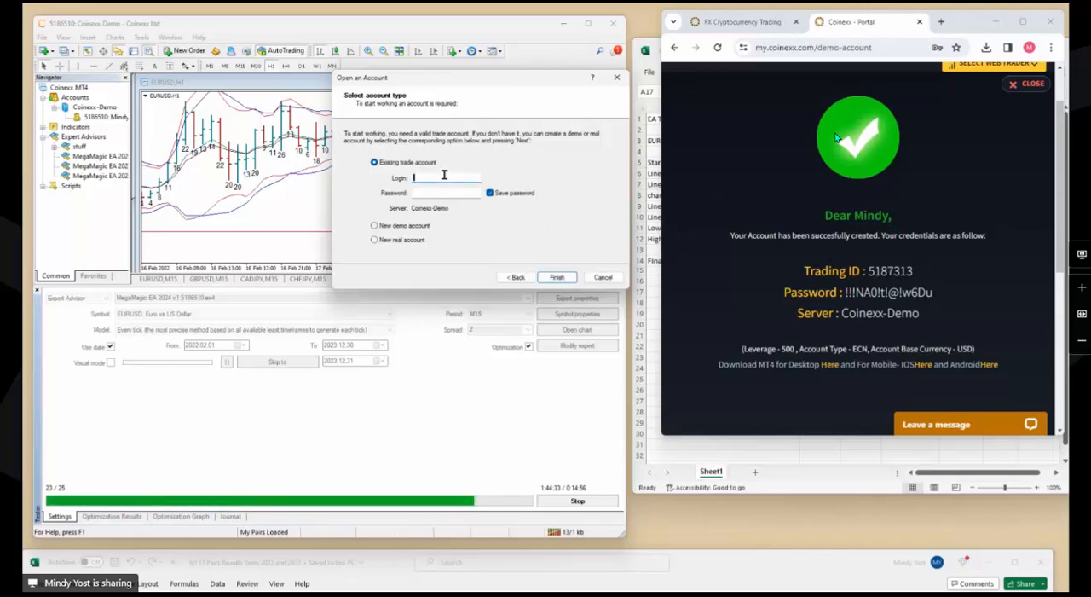
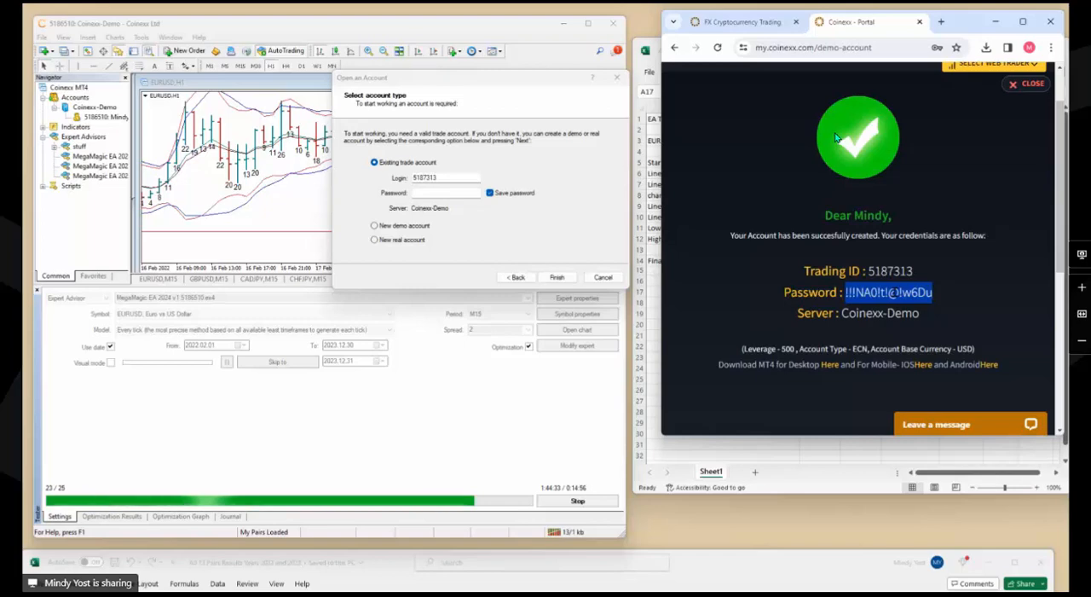
{"action": "mouse_move", "coordinate": [476, 267]}
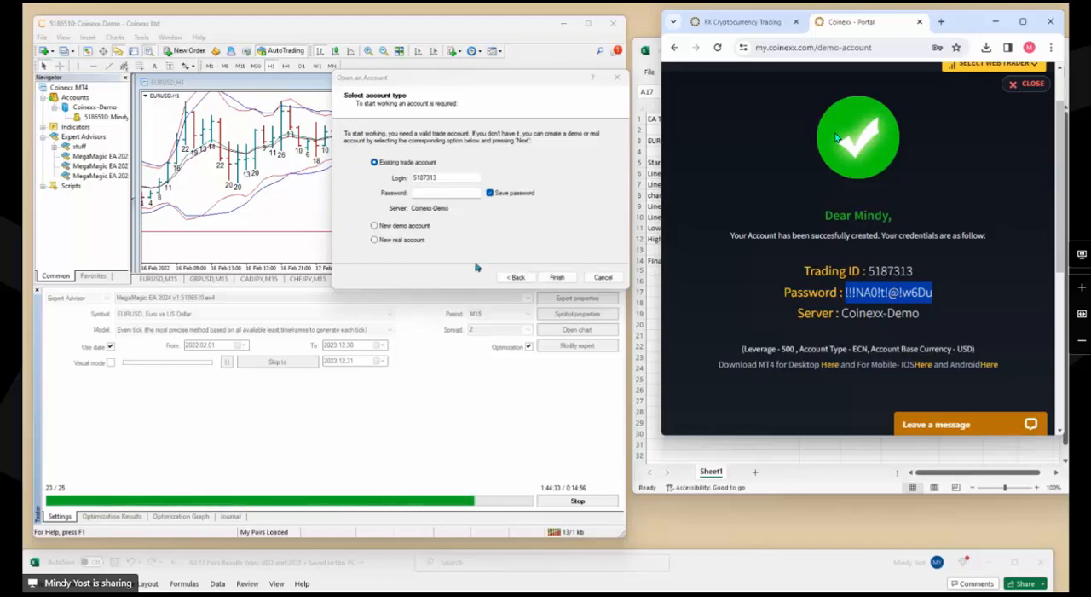
Select the Password field to enter the account password
{"action": "left_click", "coordinate": [444, 192]}
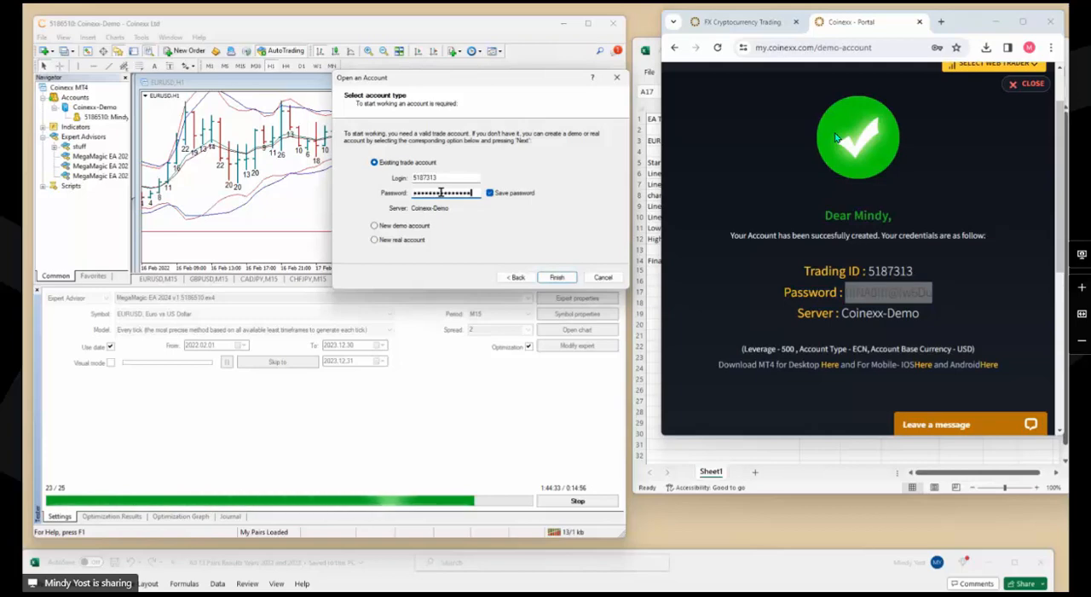
{"action": "mouse_move", "coordinate": [502, 213]}
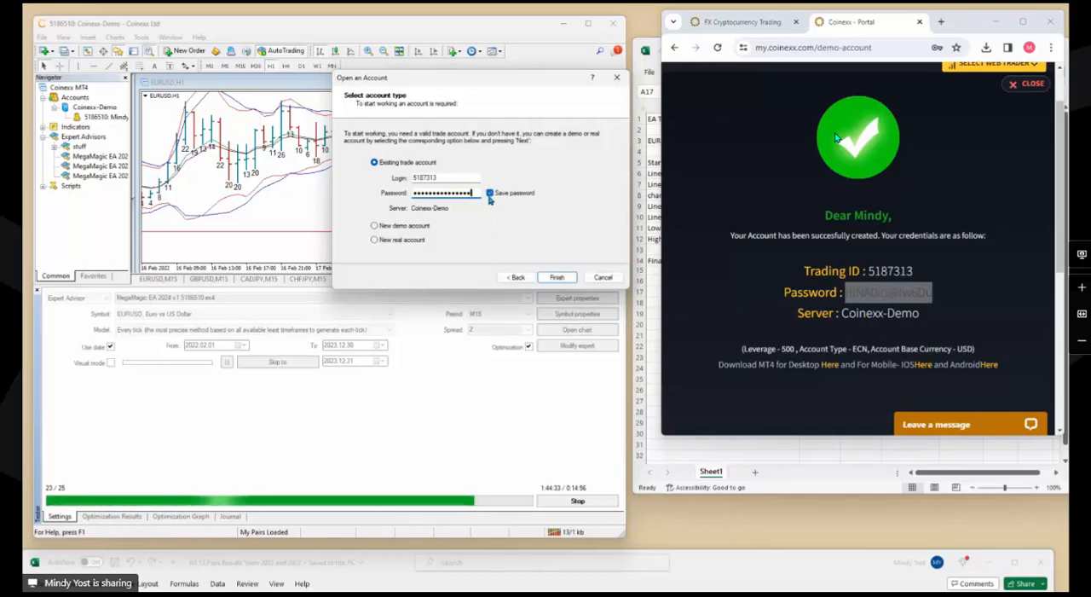
{"action": "mouse_move", "coordinate": [488, 224]}
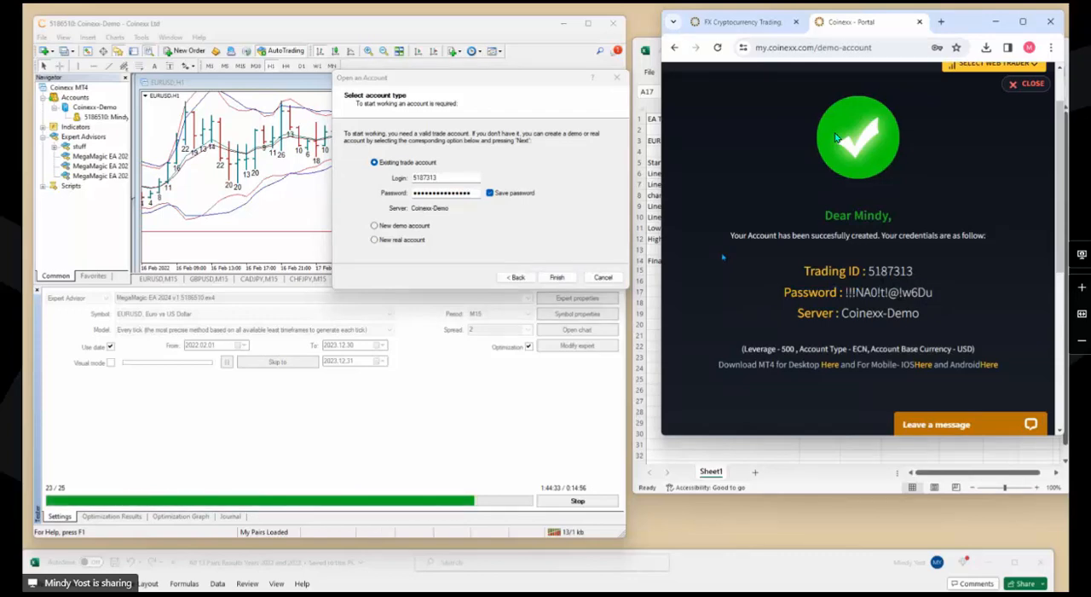
{"action": "mouse_move", "coordinate": [581, 223]}
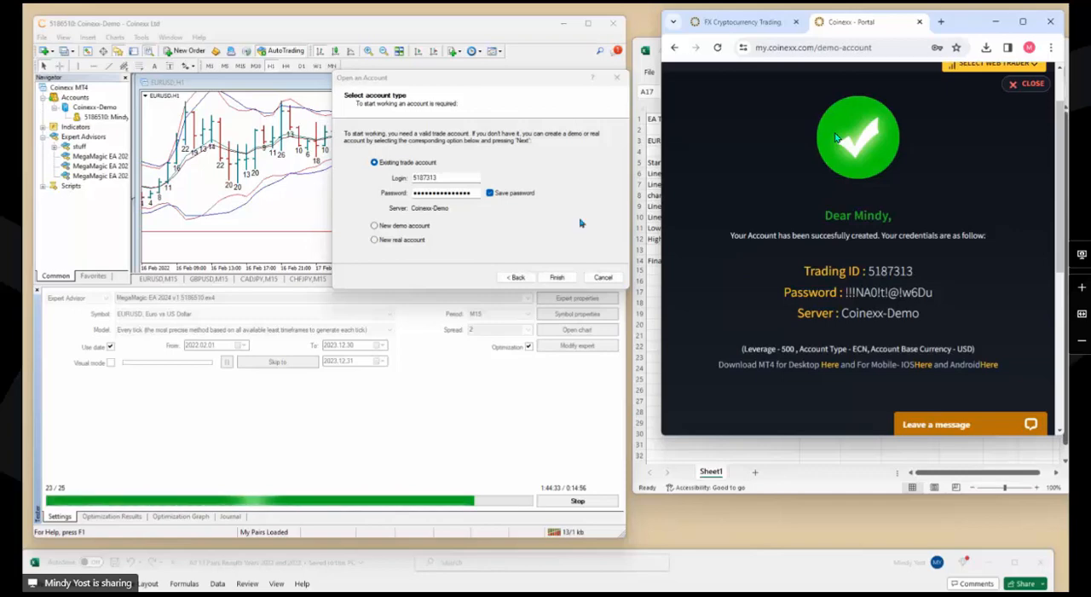
{"action": "mouse_move", "coordinate": [491, 242]}
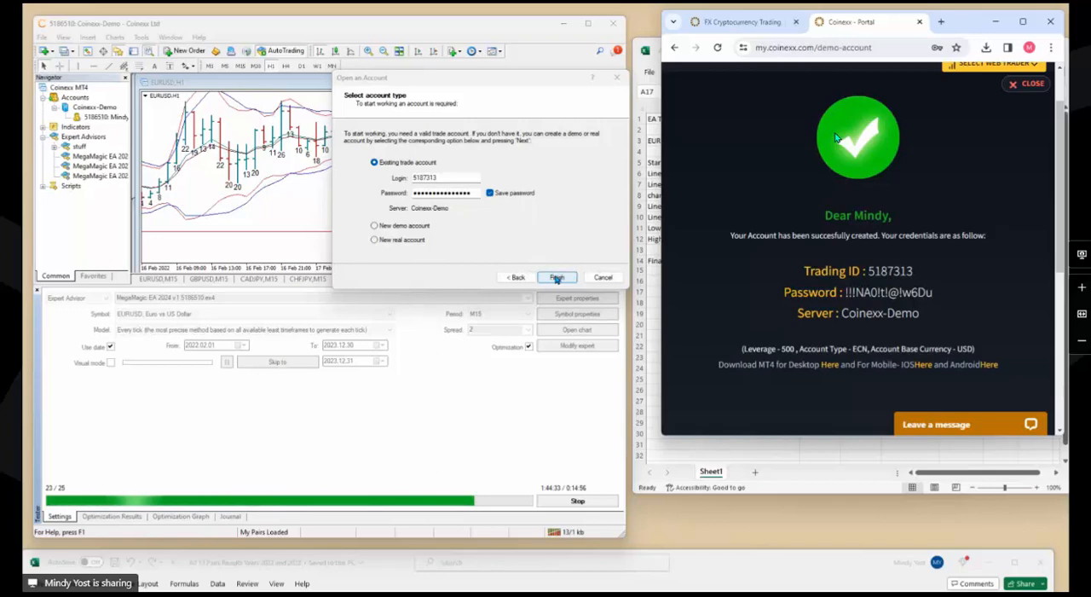
{"action": "left_click", "coordinate": [556, 277]}
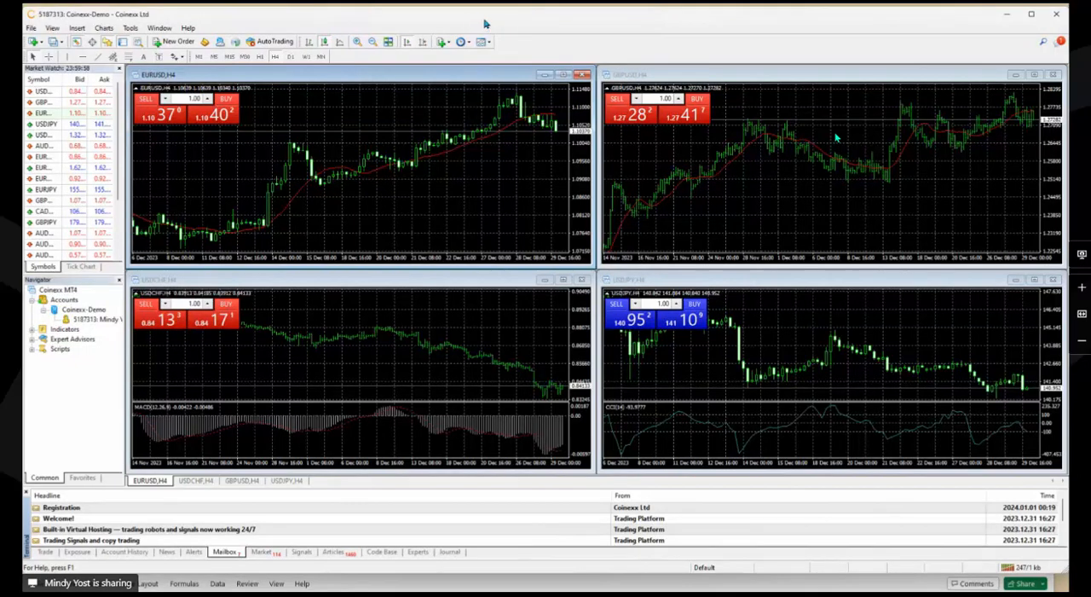
{"action": "mouse_move", "coordinate": [492, 26]}
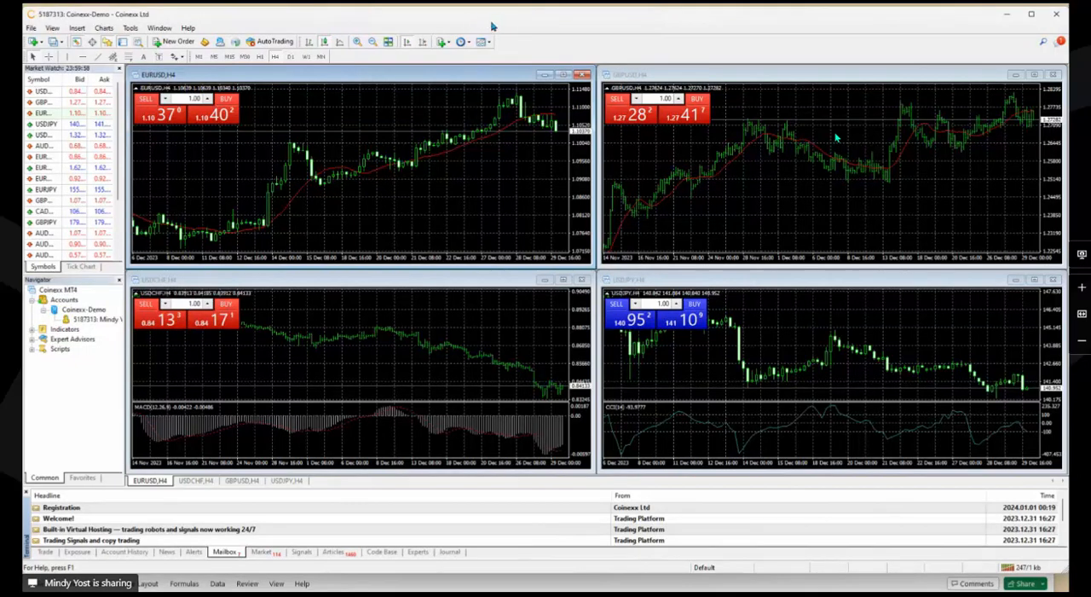
{"action": "mouse_move", "coordinate": [594, 28]}
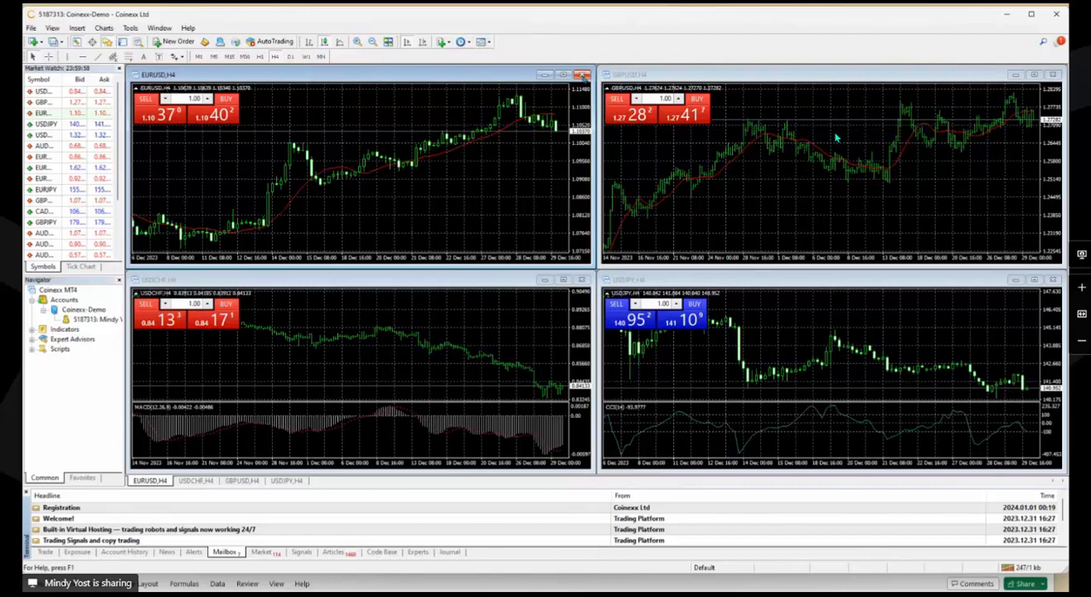
{"action": "mouse_move", "coordinate": [527, 24]}
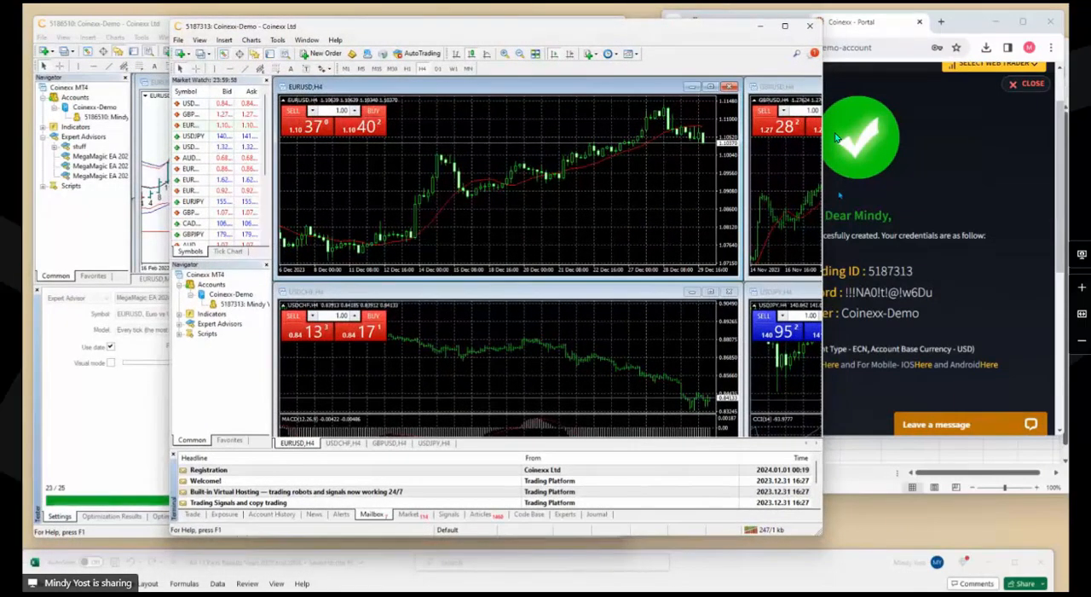
{"action": "mouse_move", "coordinate": [36, 238]}
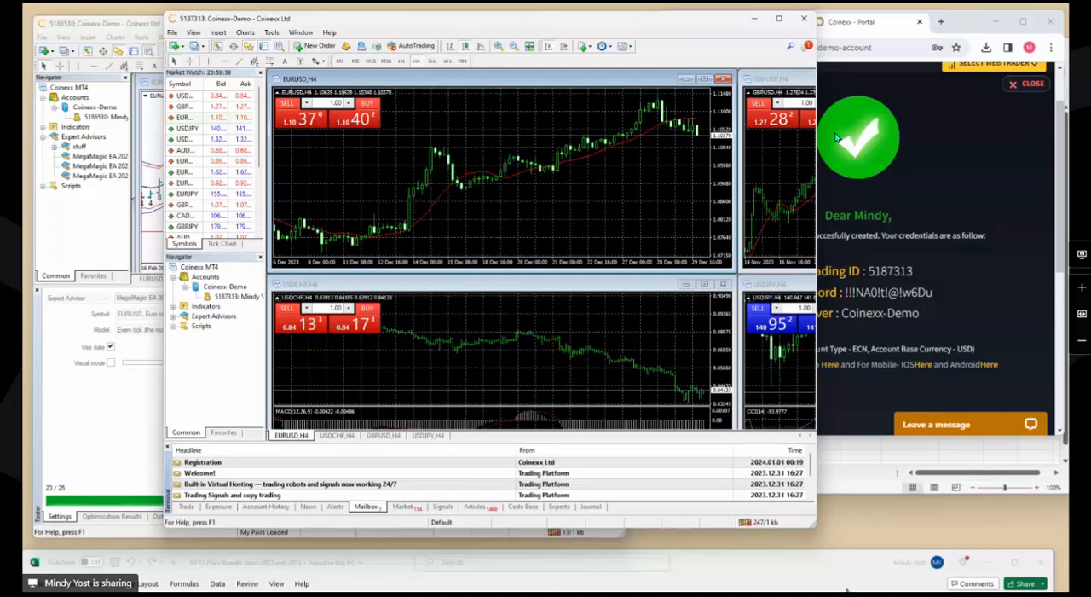
{"action": "mouse_move", "coordinate": [652, 540]}
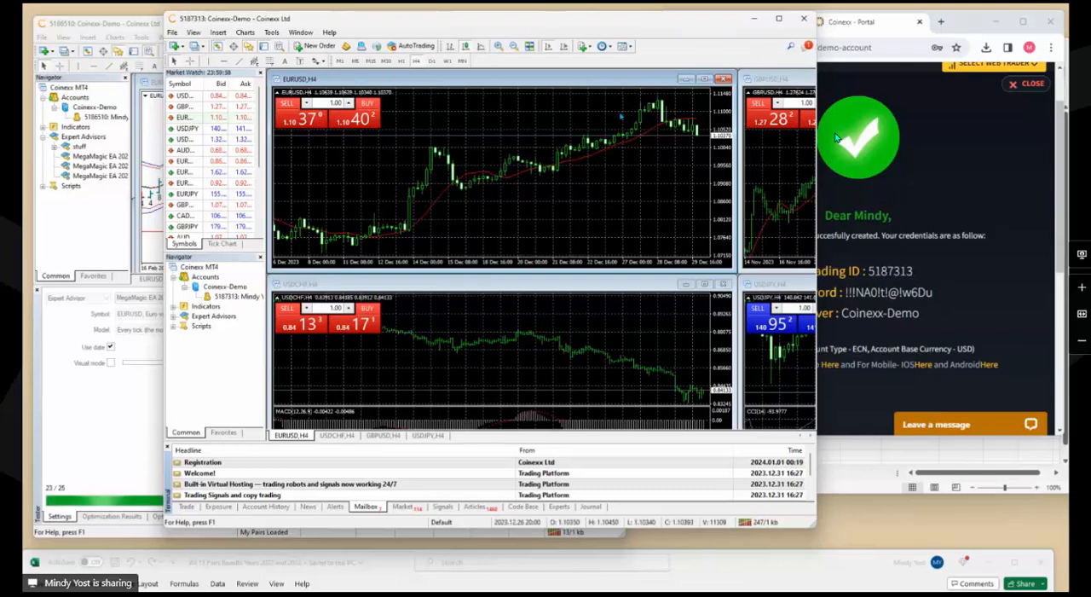
{"action": "mouse_move", "coordinate": [393, 175]}
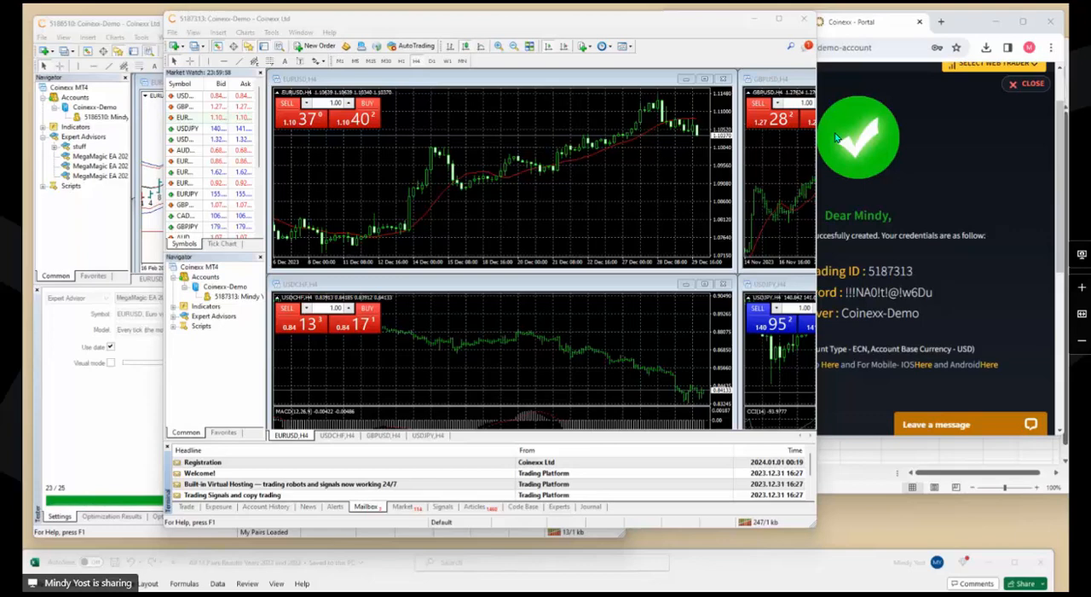
{"action": "mouse_move", "coordinate": [744, 40]}
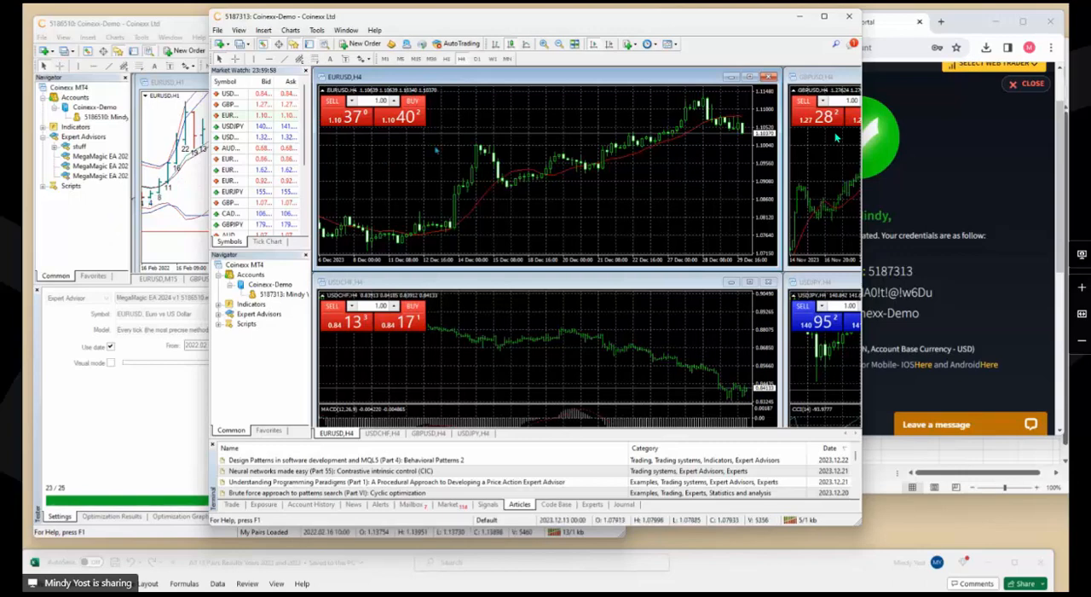
{"action": "mouse_move", "coordinate": [377, 171]}
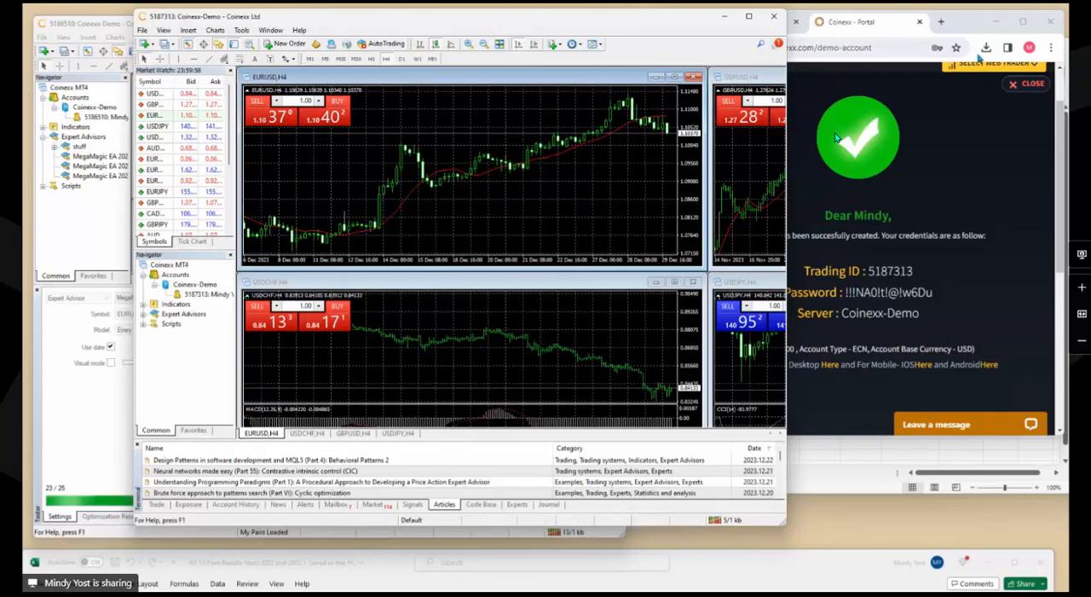
{"action": "left_click", "coordinate": [941, 21]}
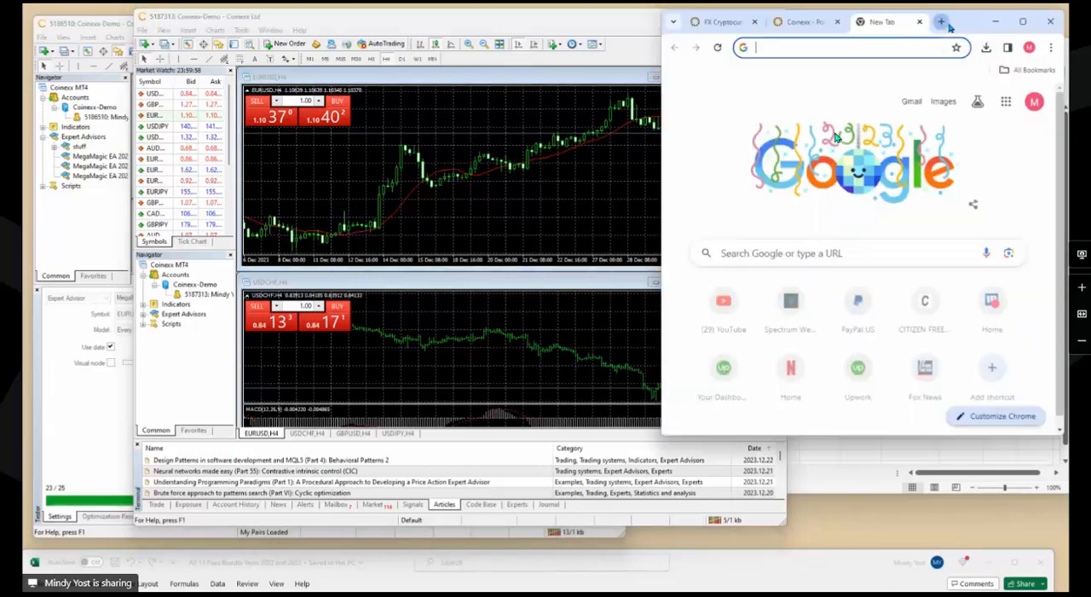
{"action": "left_click", "coordinate": [844, 47]}
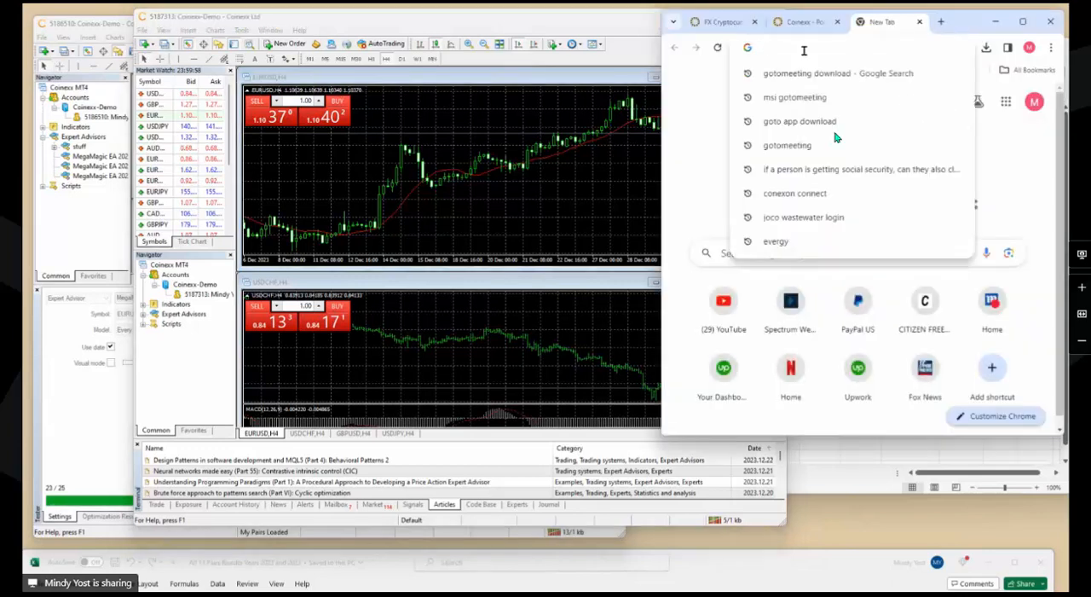
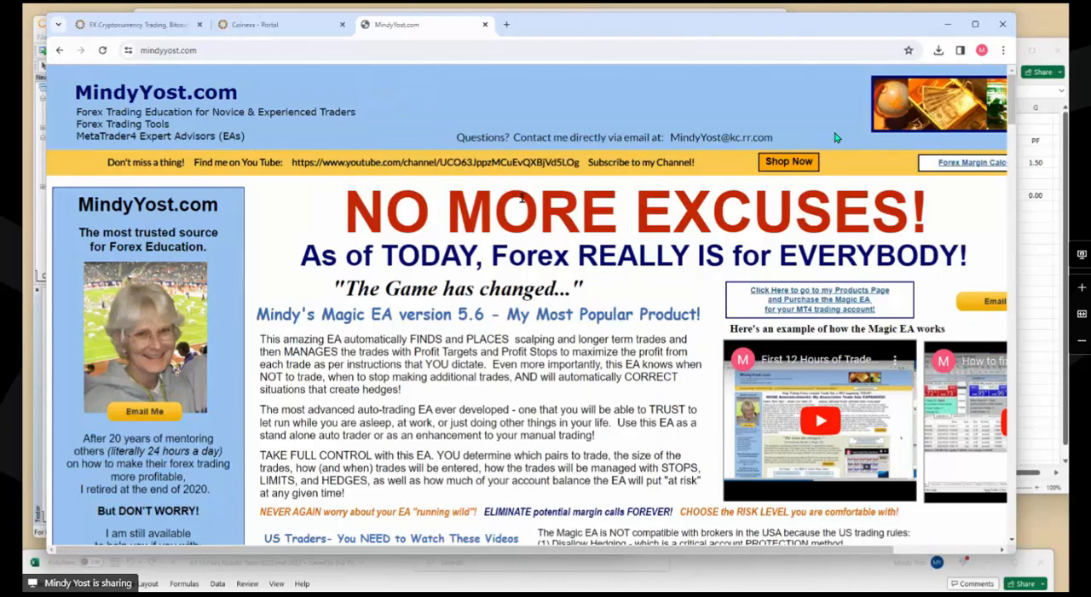
{"action": "mouse_move", "coordinate": [293, 232]}
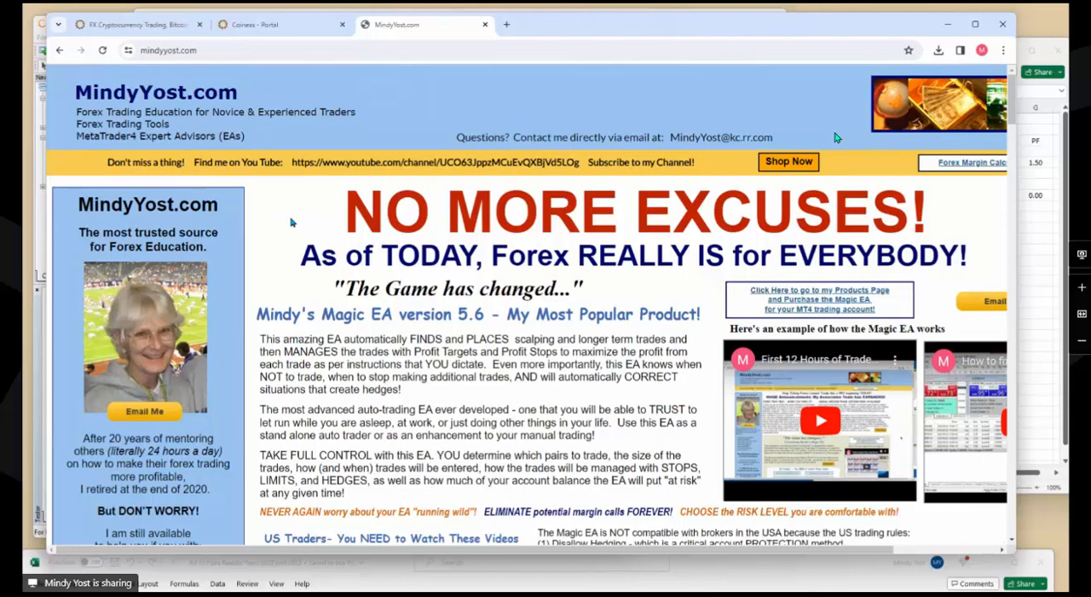
{"action": "mouse_move", "coordinate": [307, 219]}
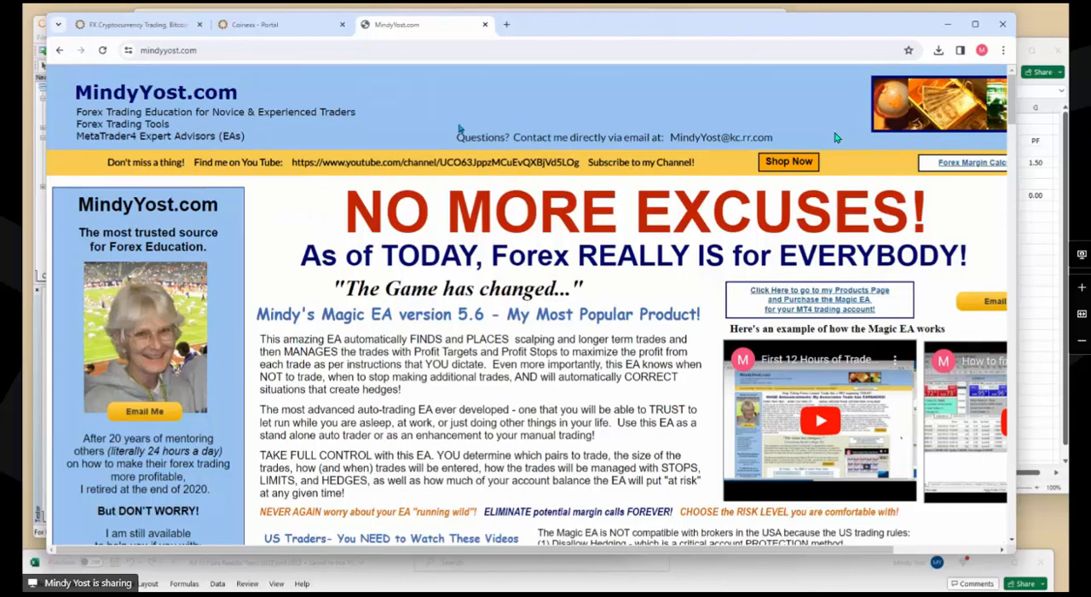
{"action": "mouse_move", "coordinate": [668, 24]}
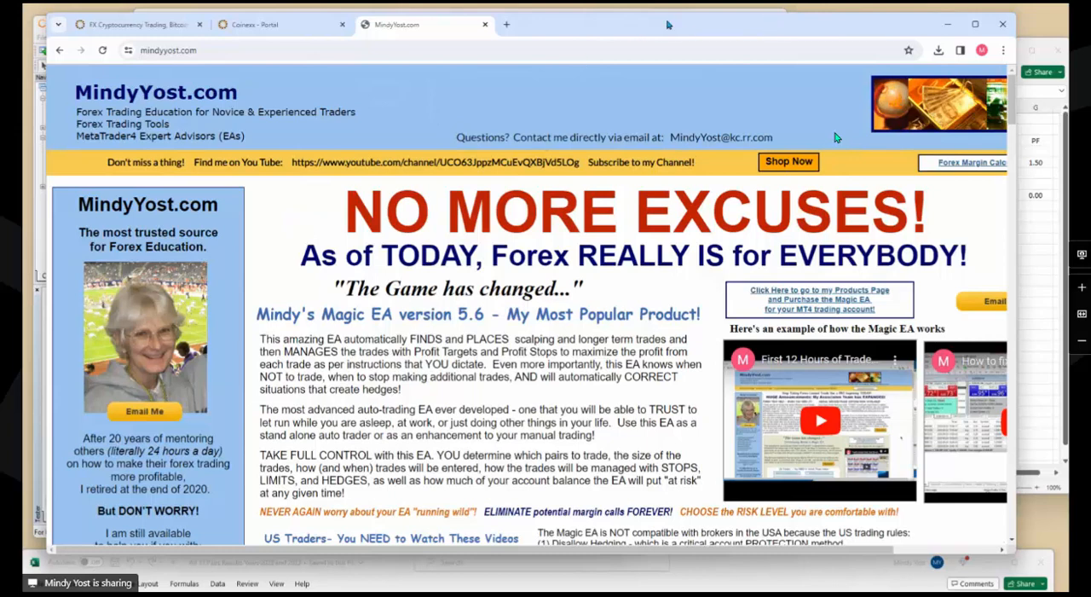
{"action": "mouse_move", "coordinate": [457, 116]}
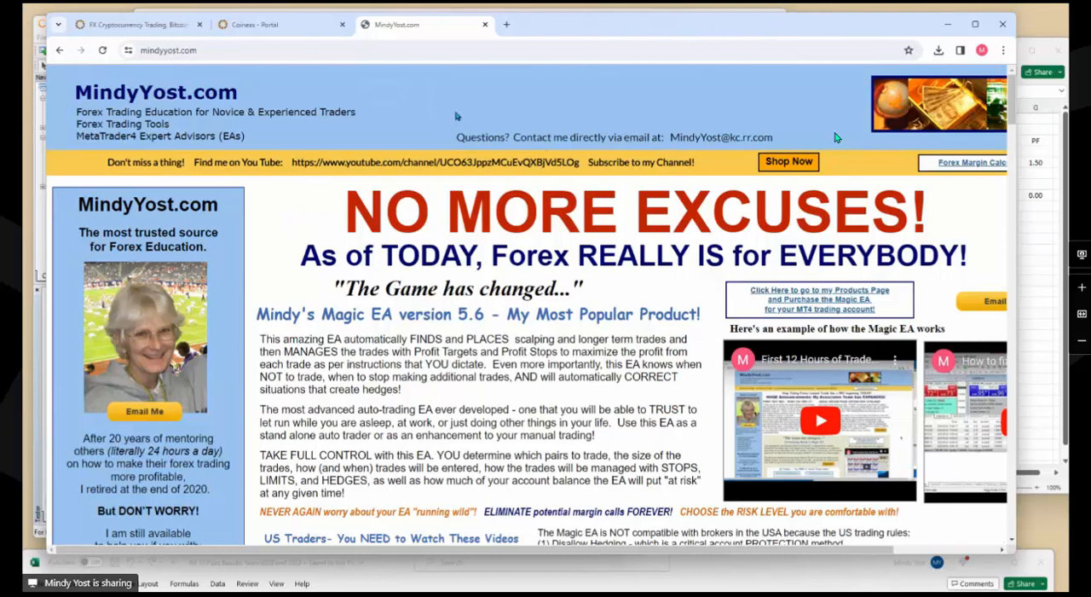